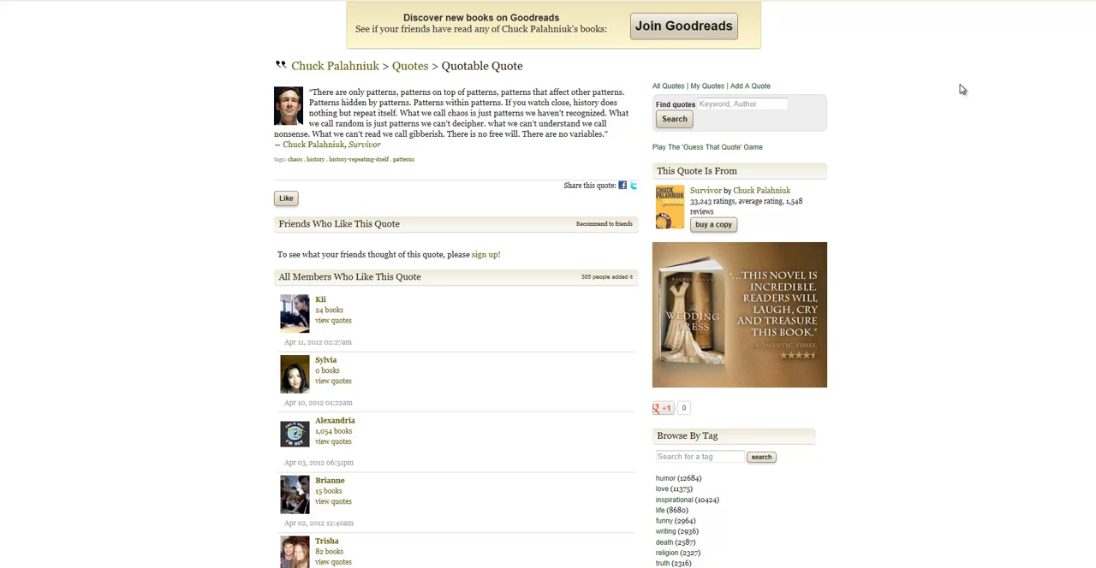
mouse_move(693, 109)
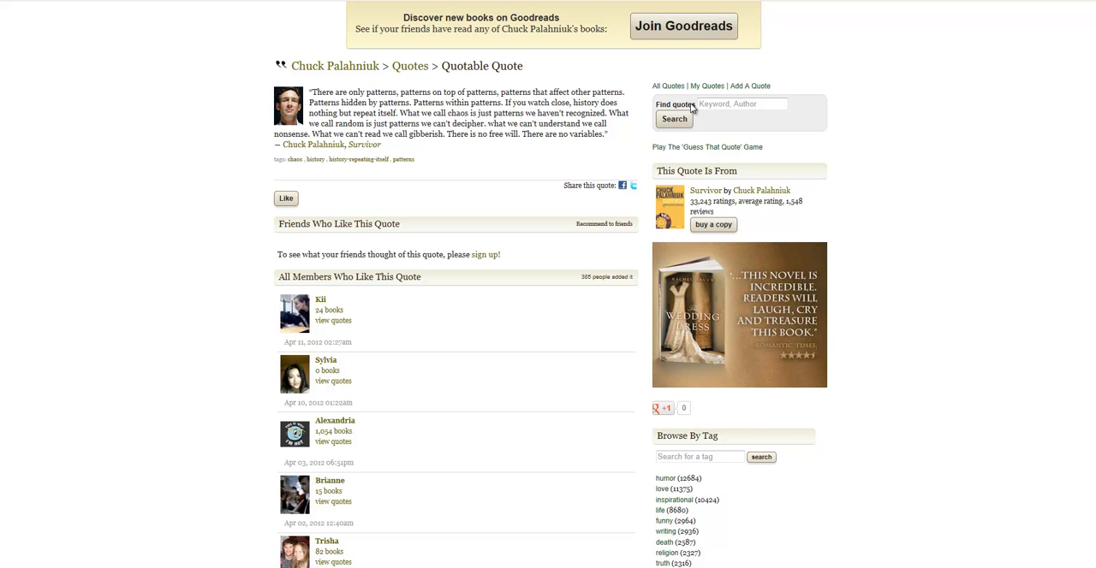
mouse_move(694, 109)
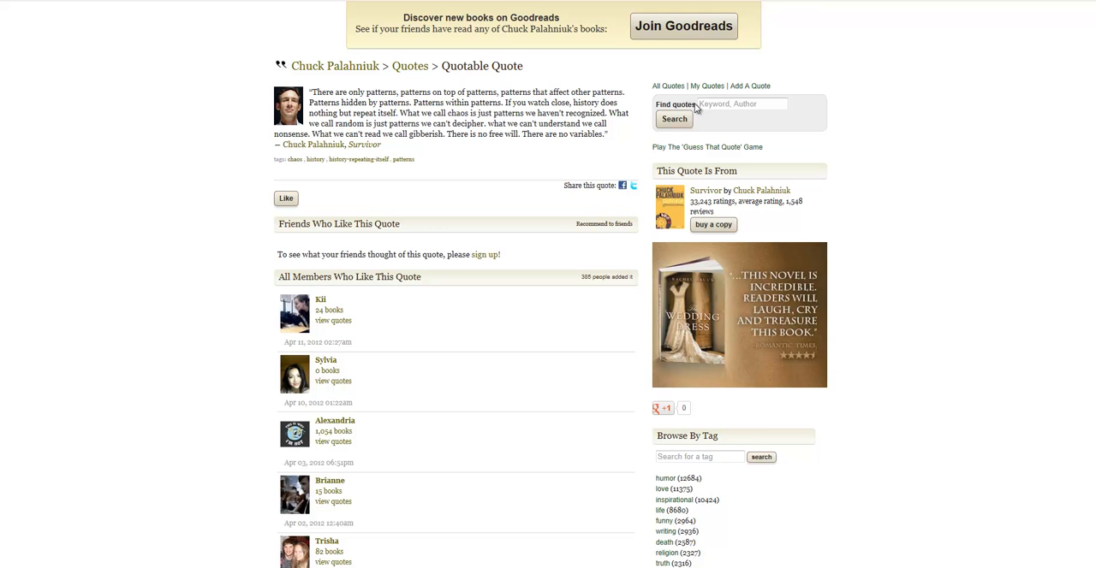
mouse_move(1032, 2)
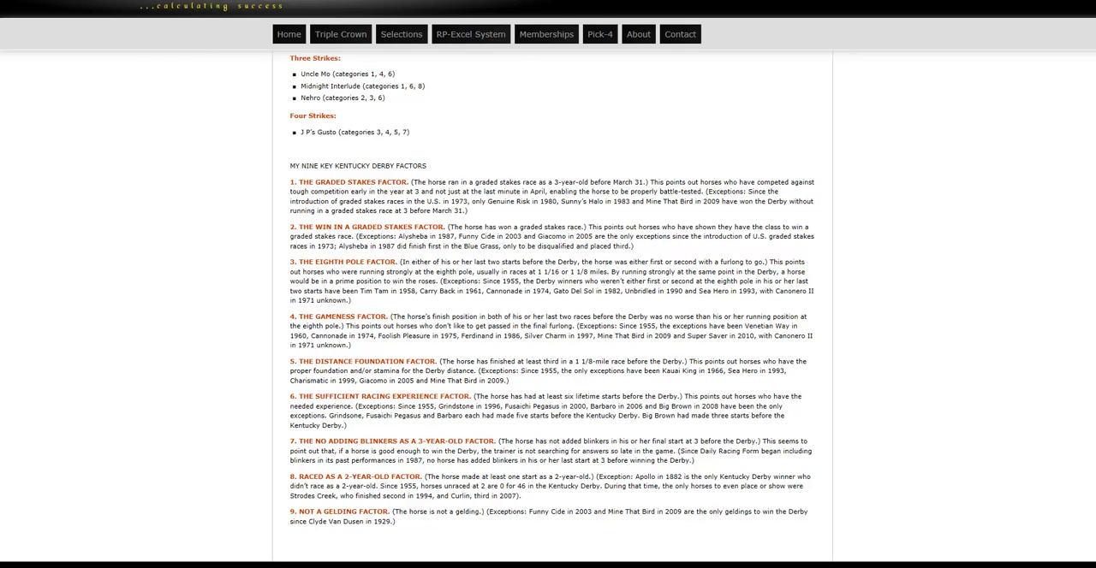
mouse_move(880, 194)
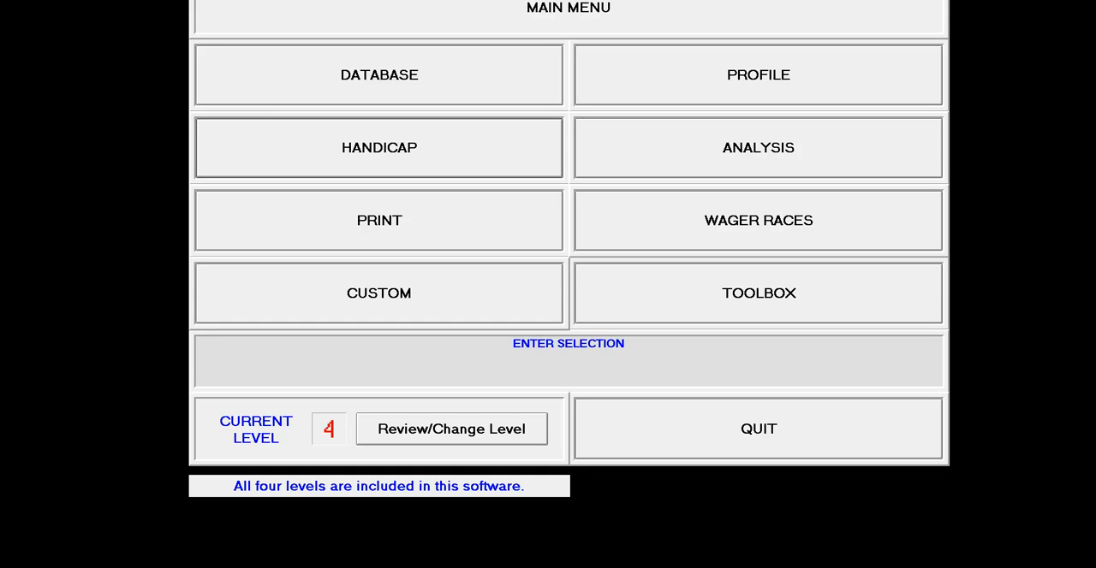
mouse_move(703, 118)
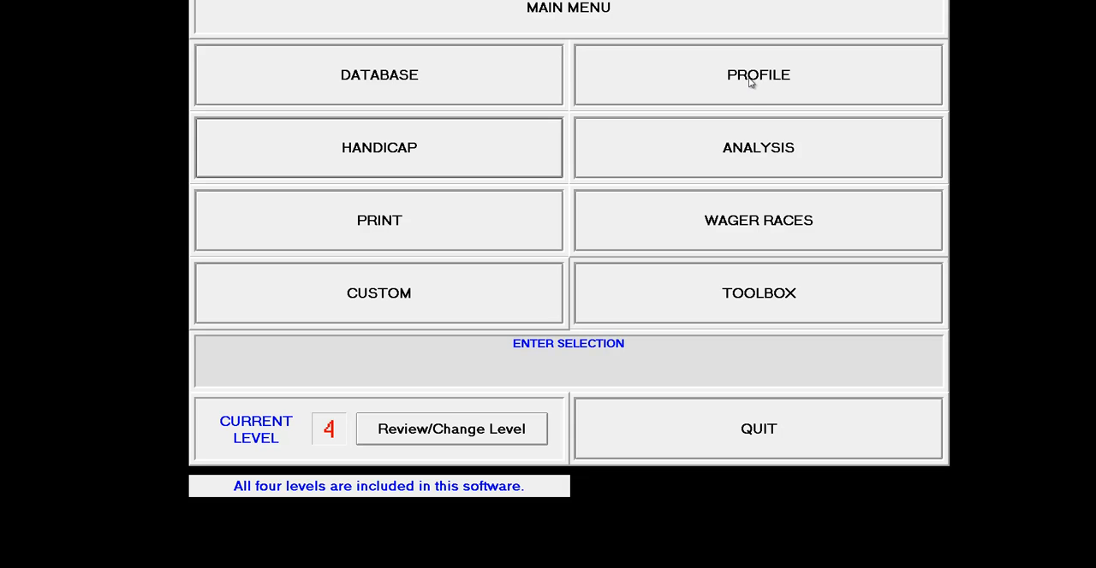
Choose dist switch, back class, hall speed last and bris ff 2/3 as factors, accepting their impact values.
click(757, 74)
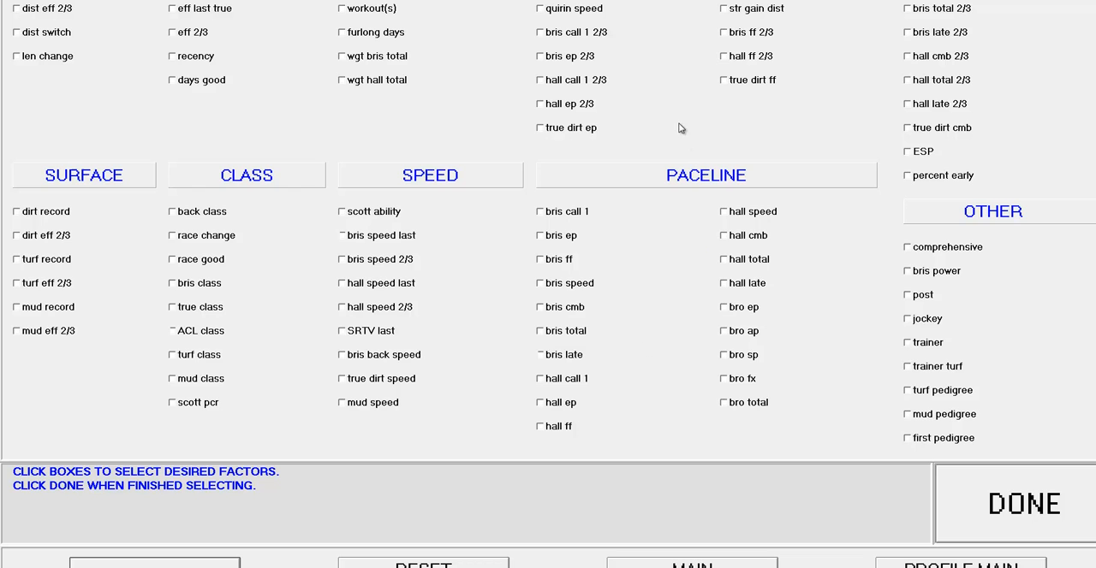
mouse_move(650, 129)
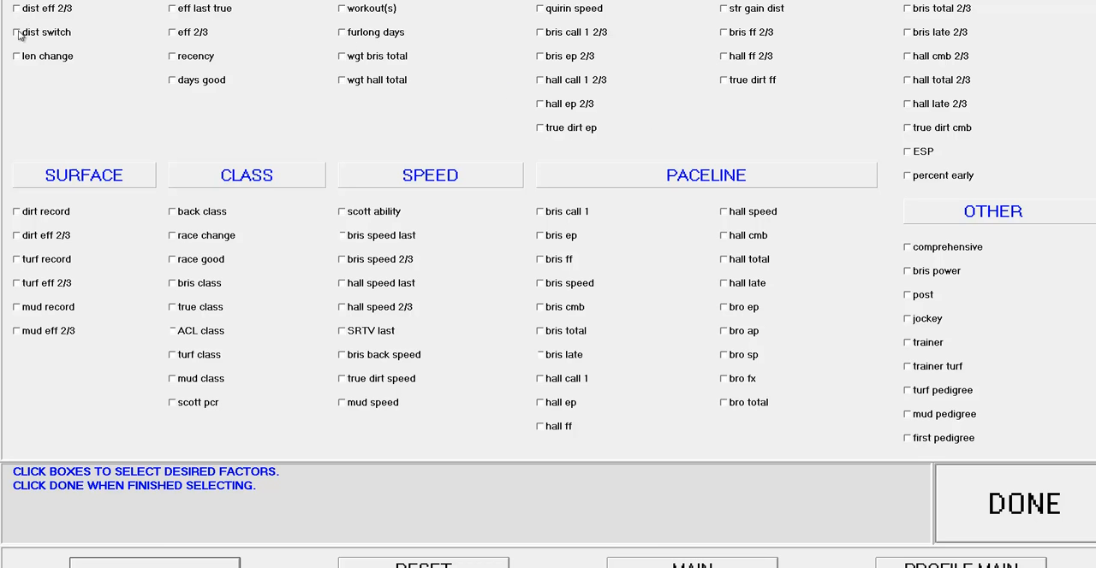
click(16, 32)
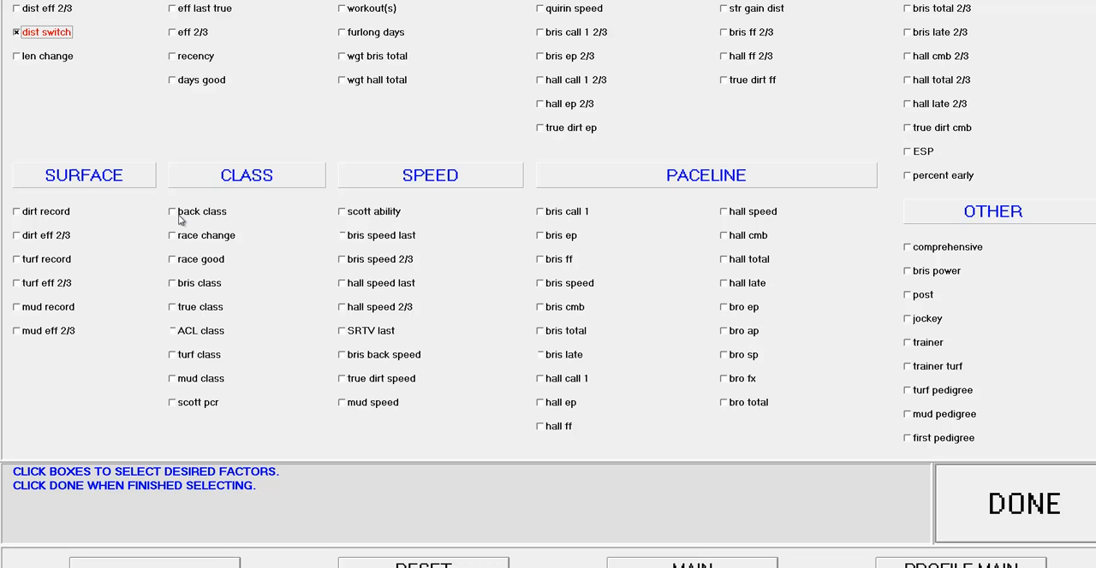
click(172, 212)
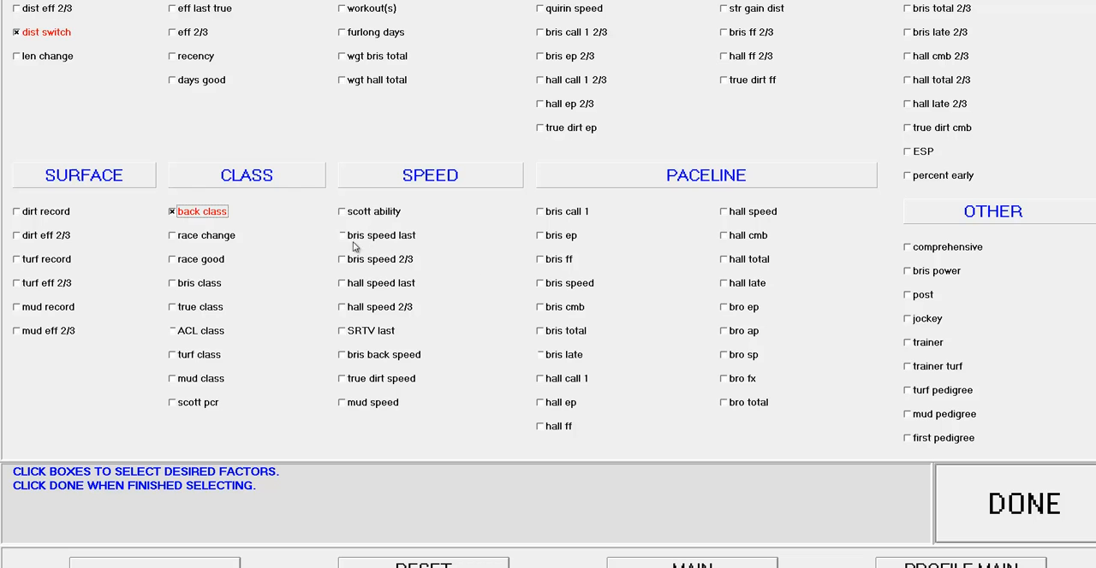
click(341, 283)
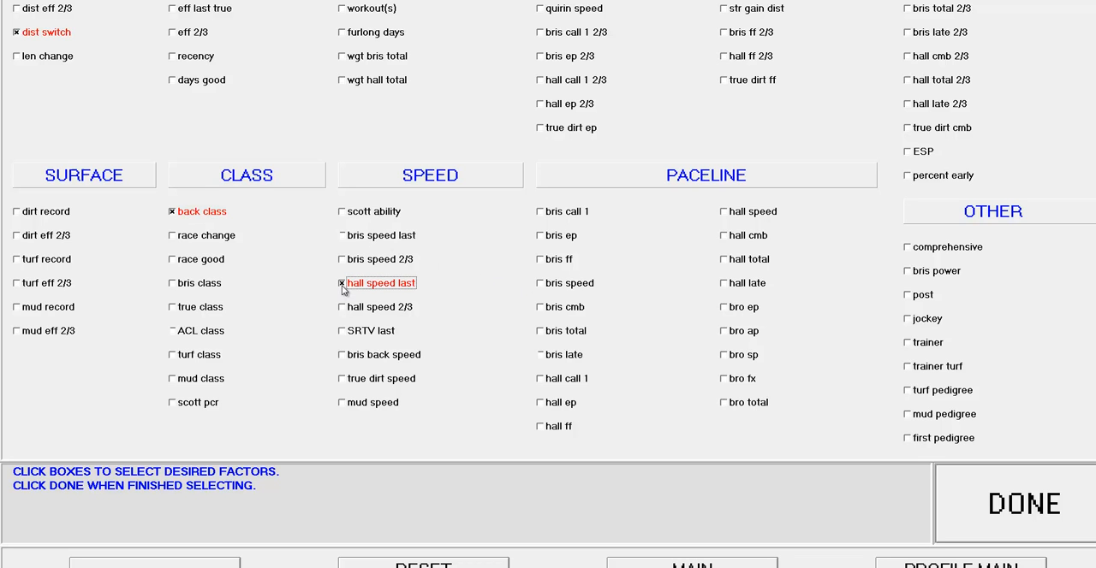
mouse_move(786, 151)
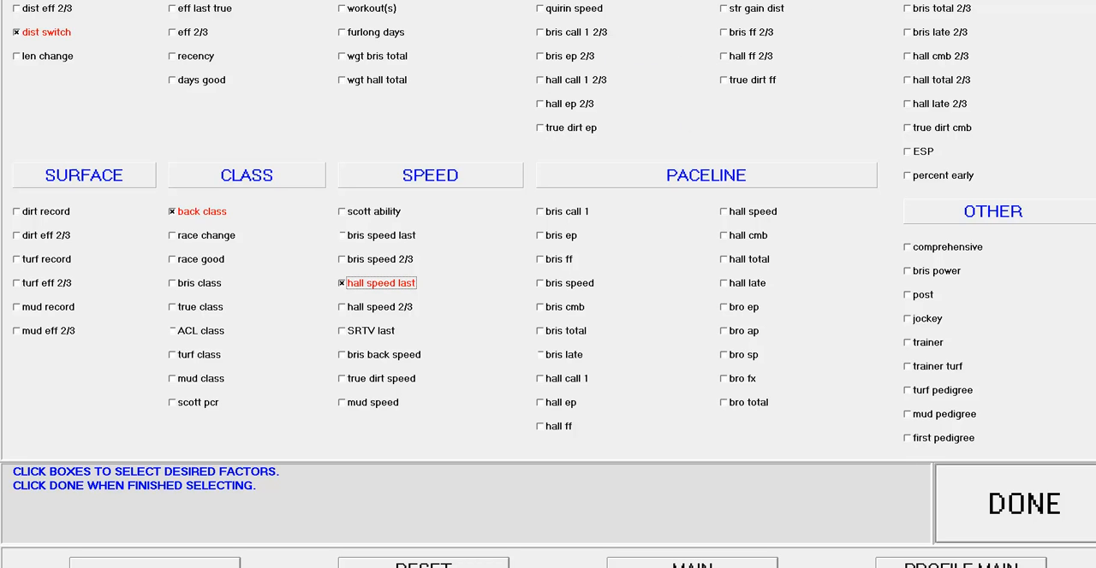
mouse_move(732, 37)
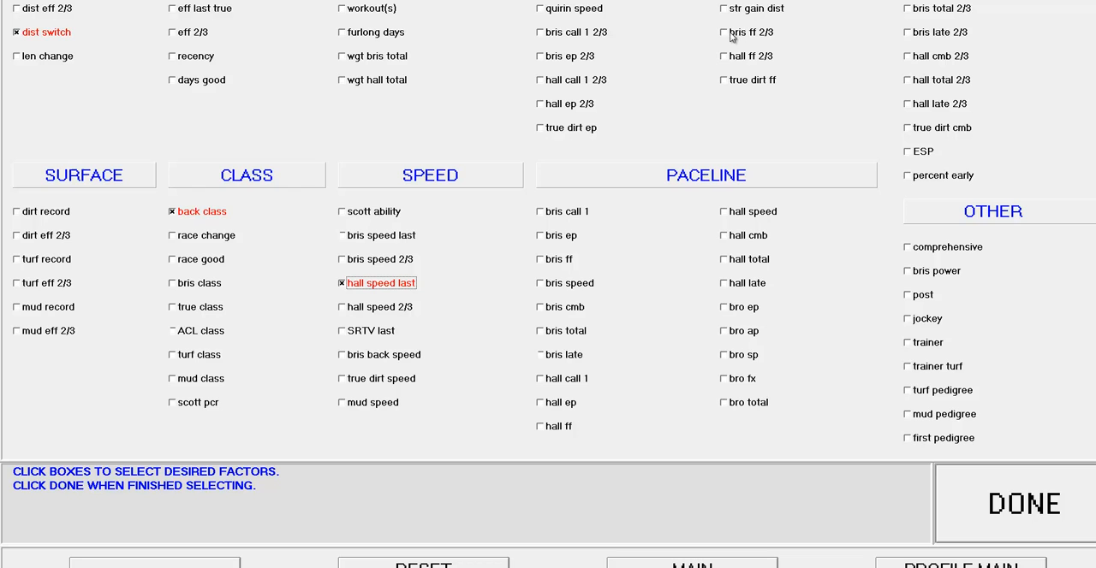
click(725, 31)
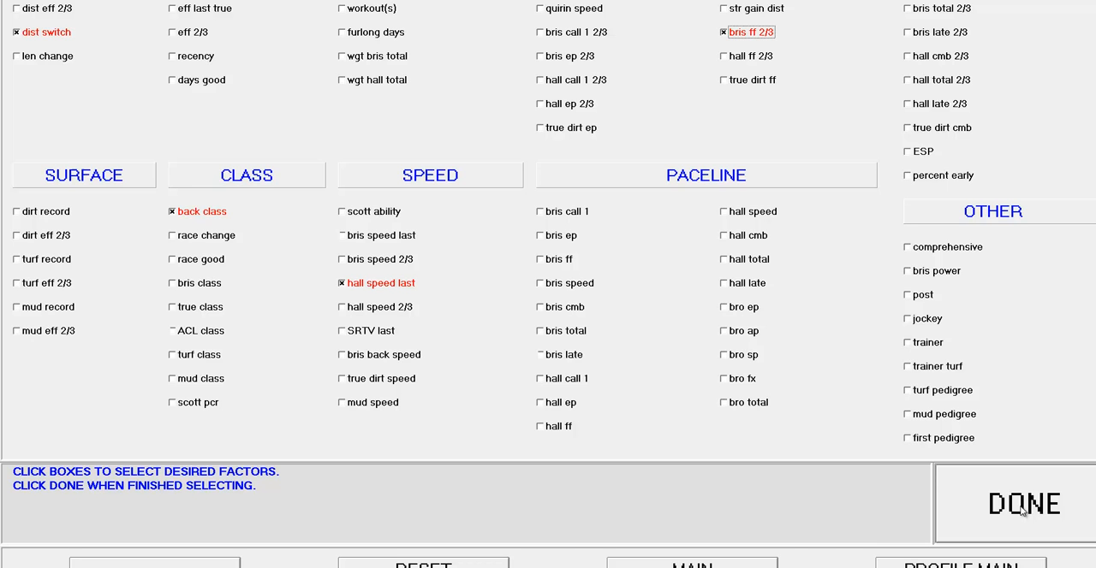
click(1022, 504)
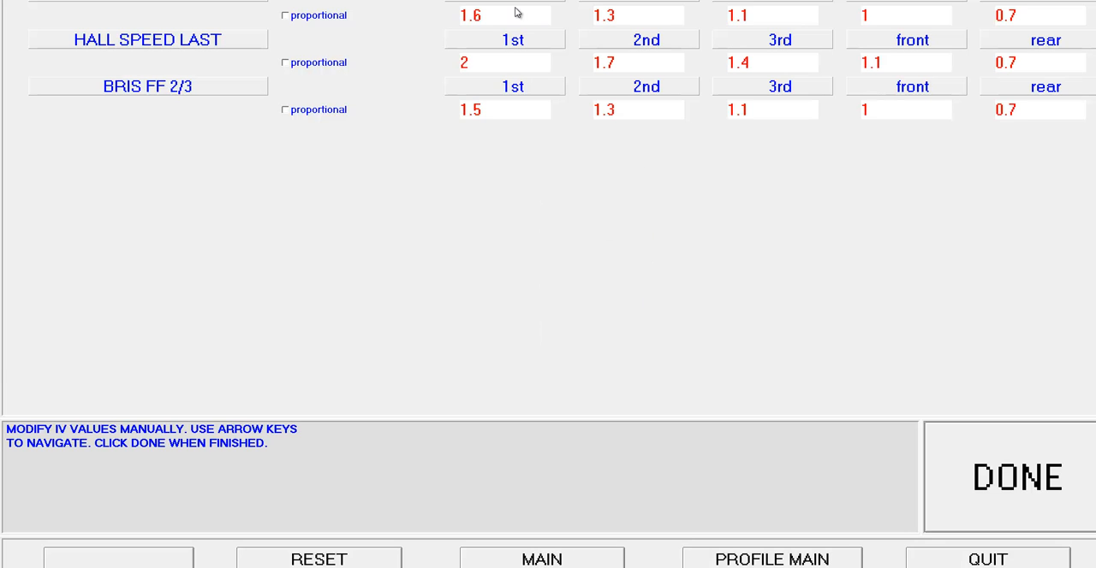
click(1016, 478)
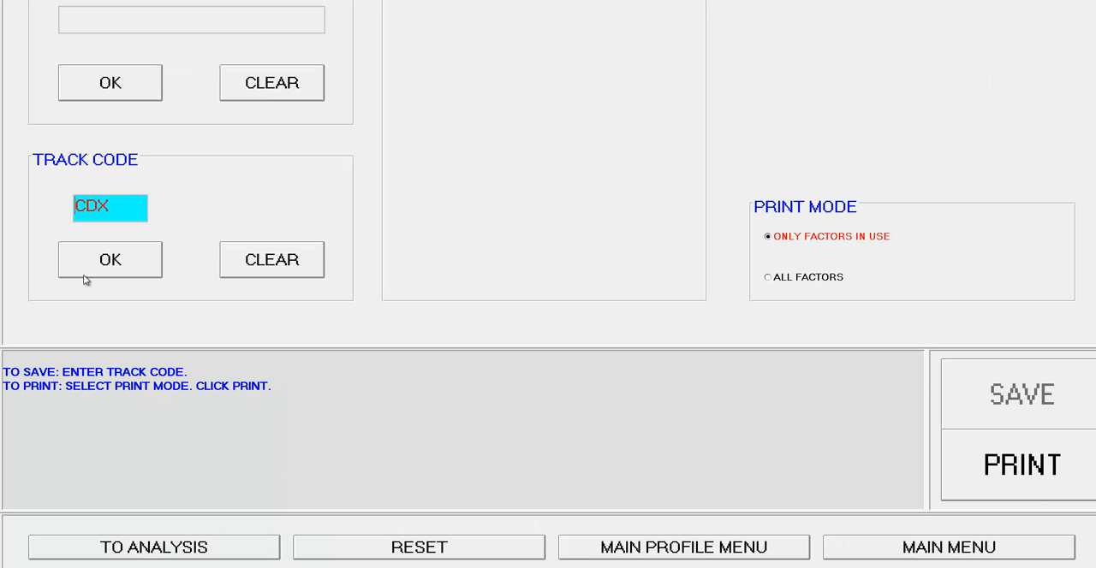
Name the profile 'new' and confirm it.
click(110, 259)
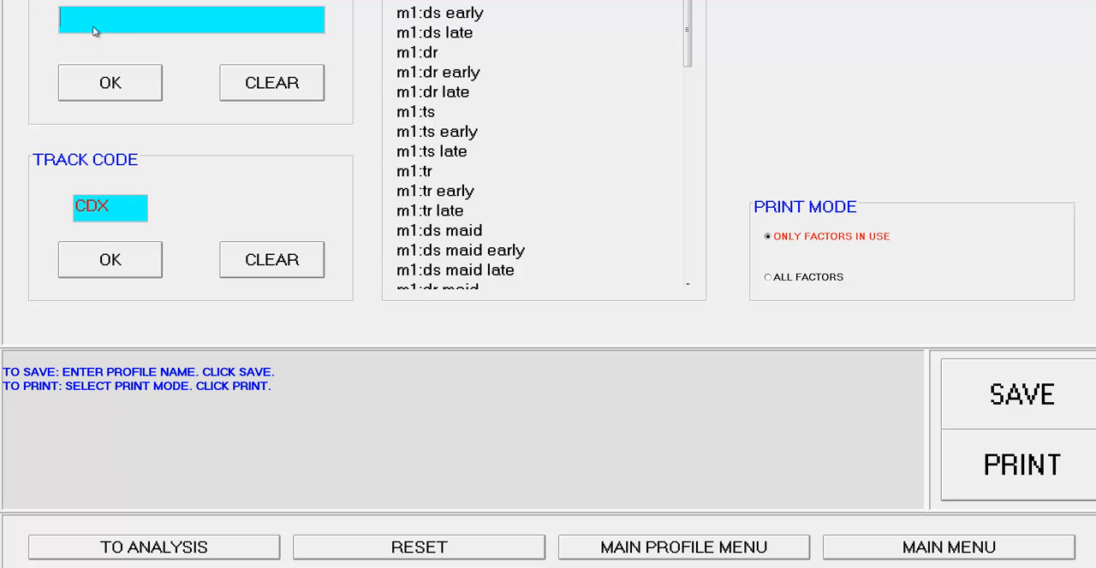
text(n)
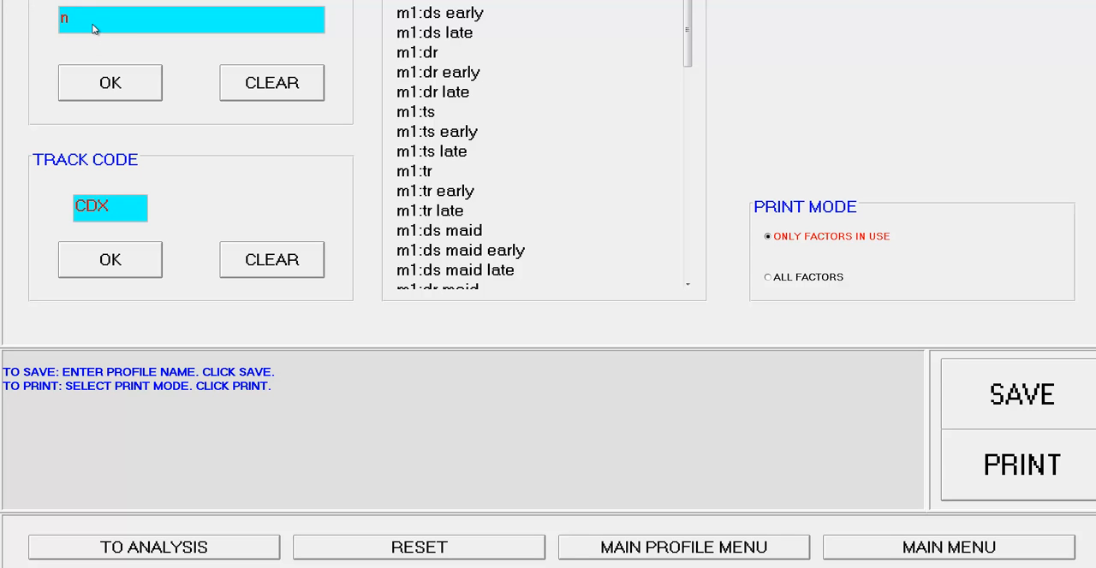
text(ew)
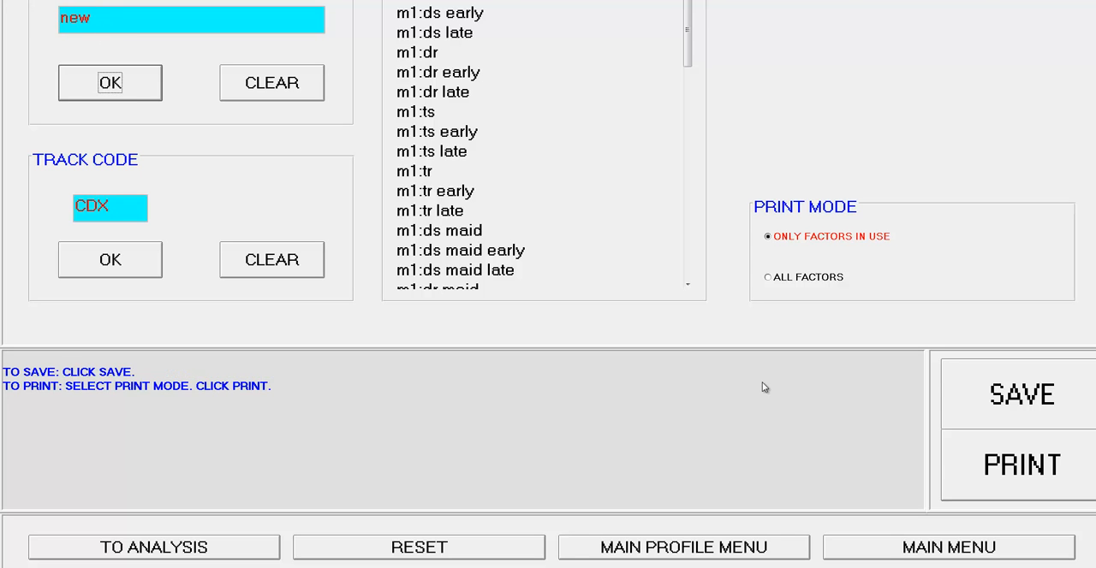
click(1021, 394)
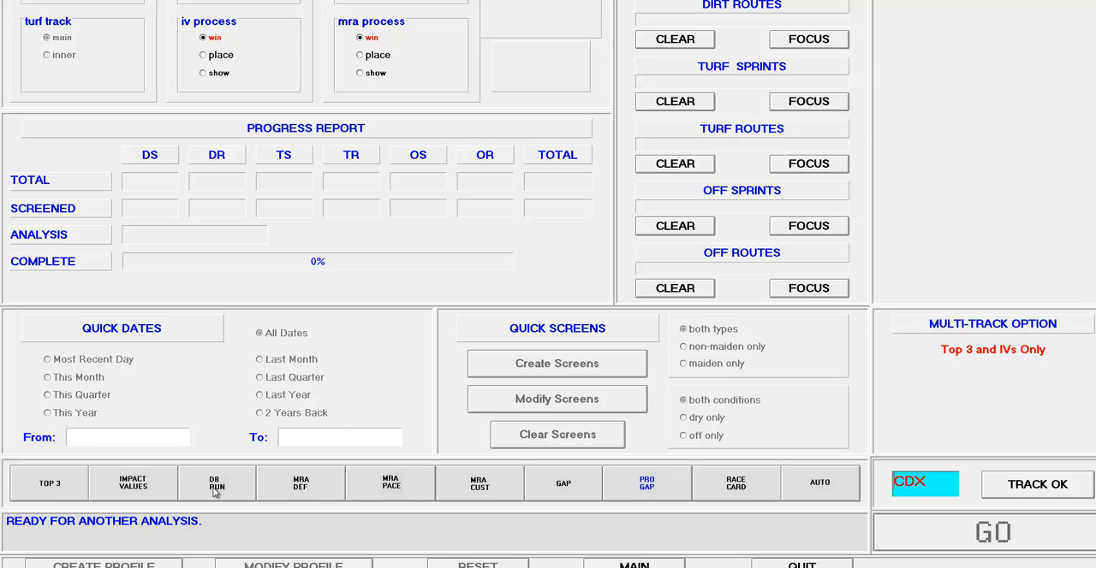
mouse_move(1059, 82)
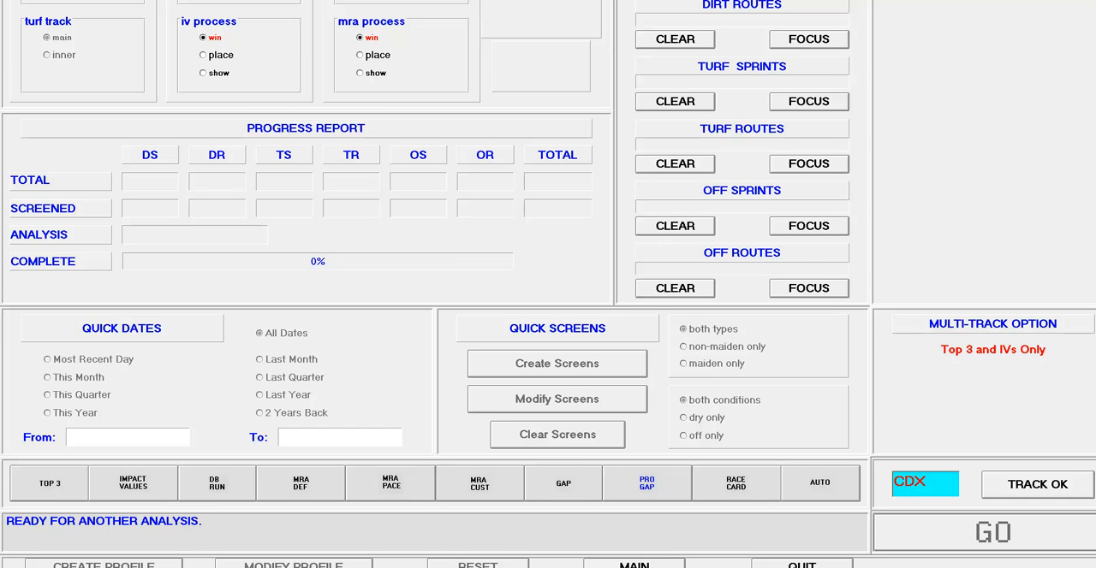
Set up a CDX database run with the on-screen report type.
click(216, 482)
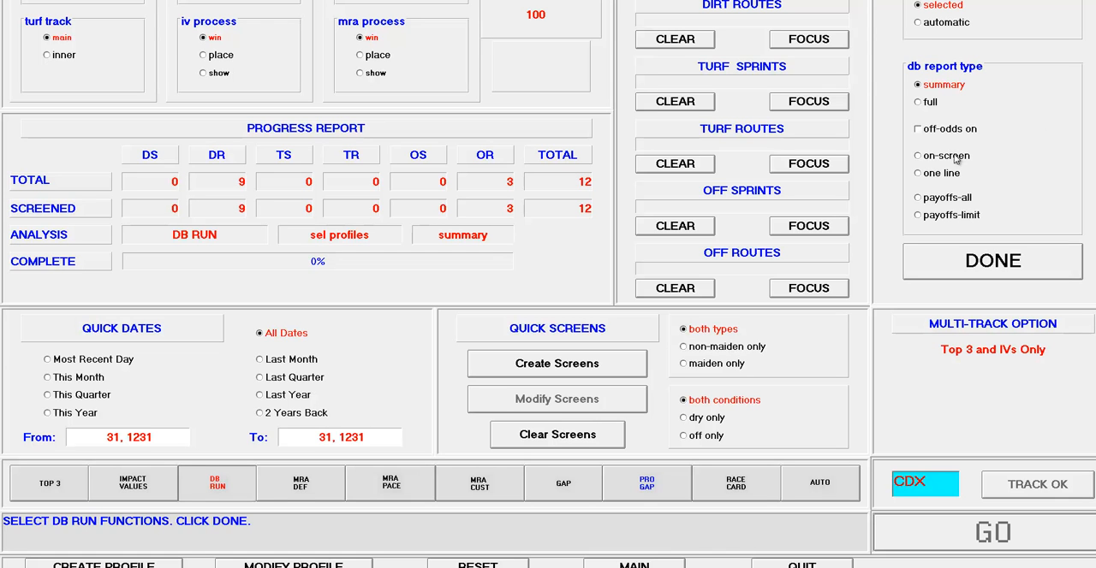
click(918, 156)
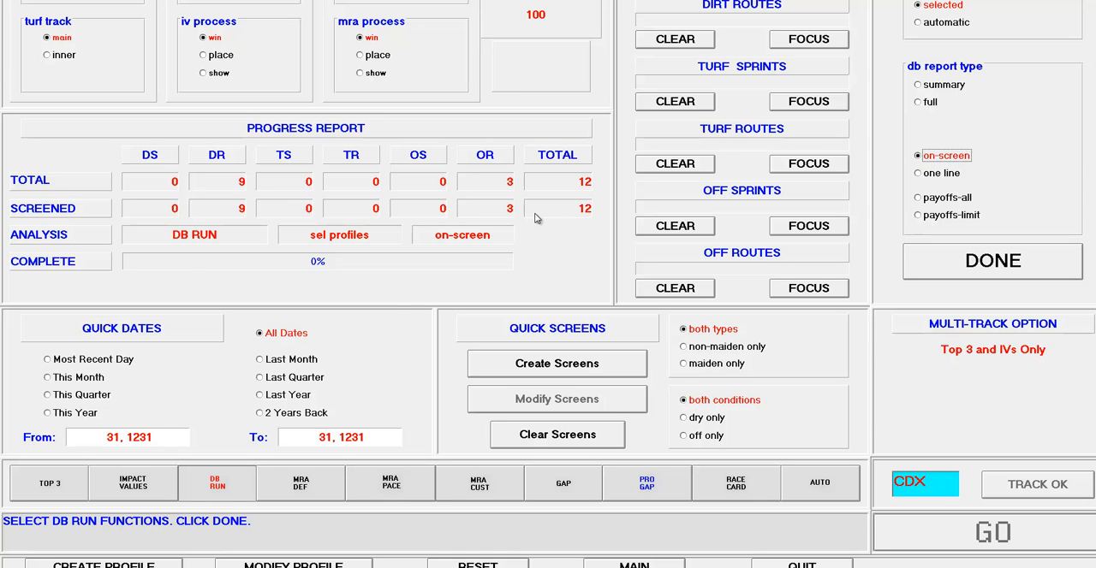
mouse_move(432, 256)
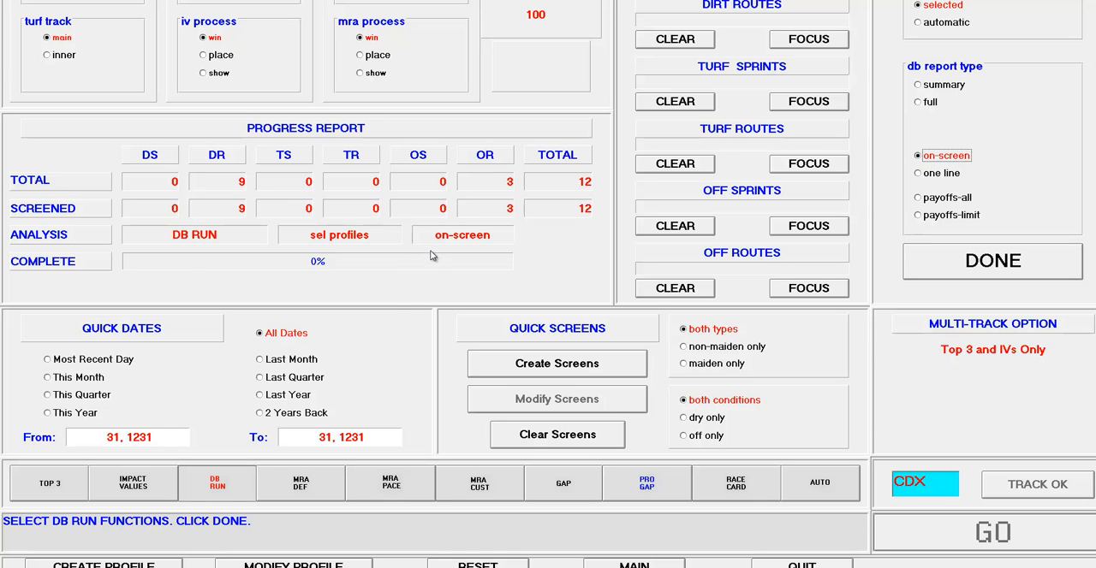
mouse_move(836, 201)
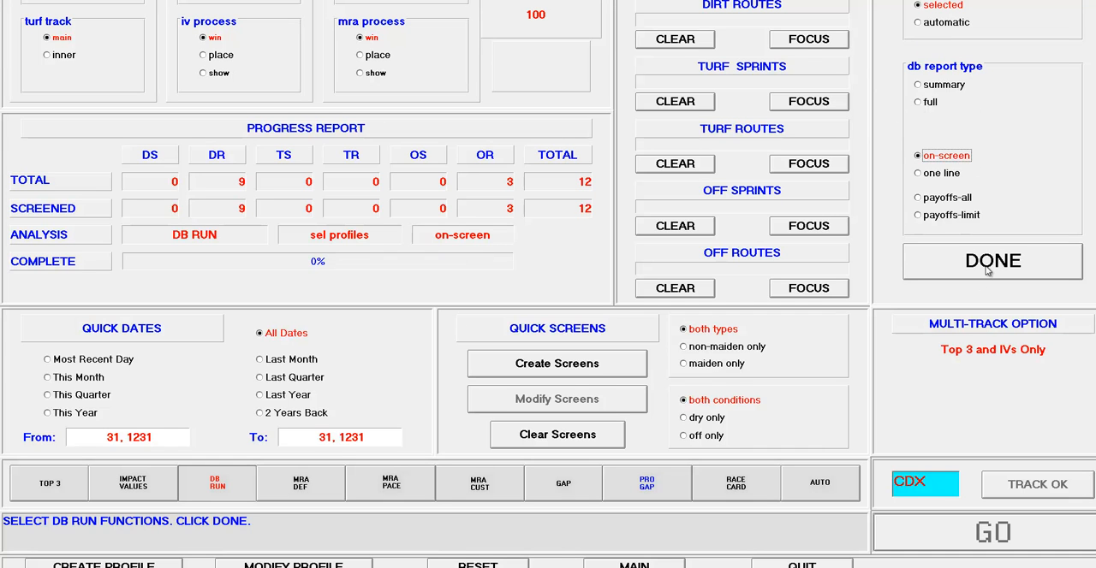
click(991, 262)
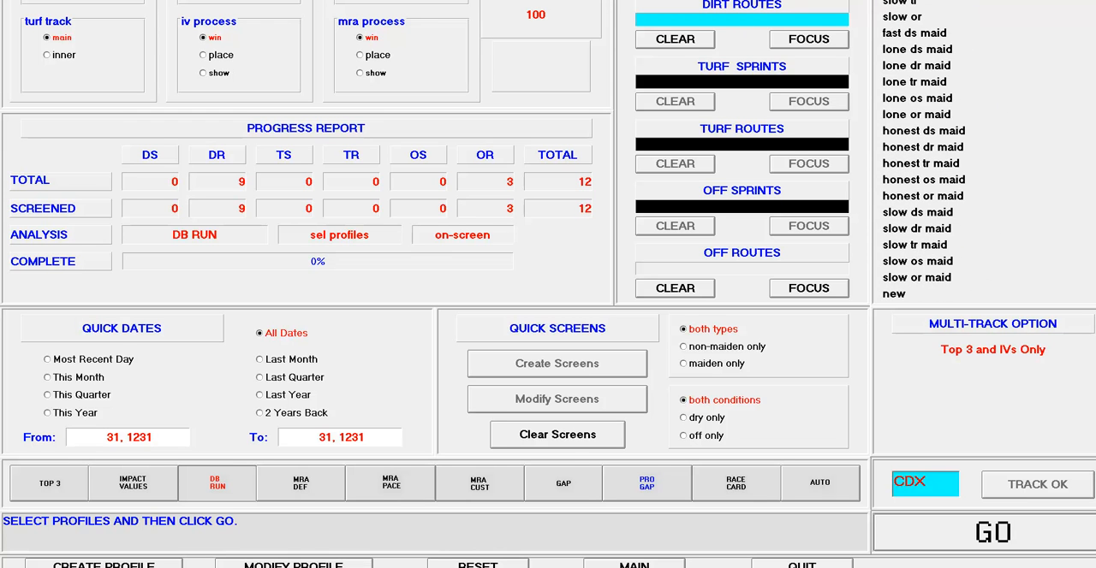
Assign profile 'new' to dirt routes and off-track routes, then run the analysis.
click(895, 278)
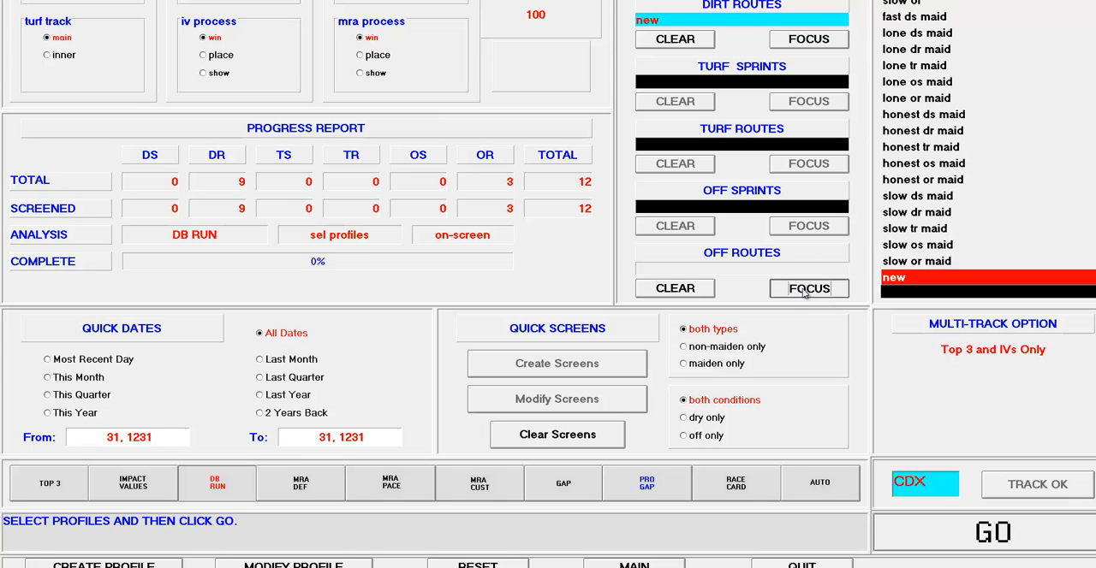
click(808, 288)
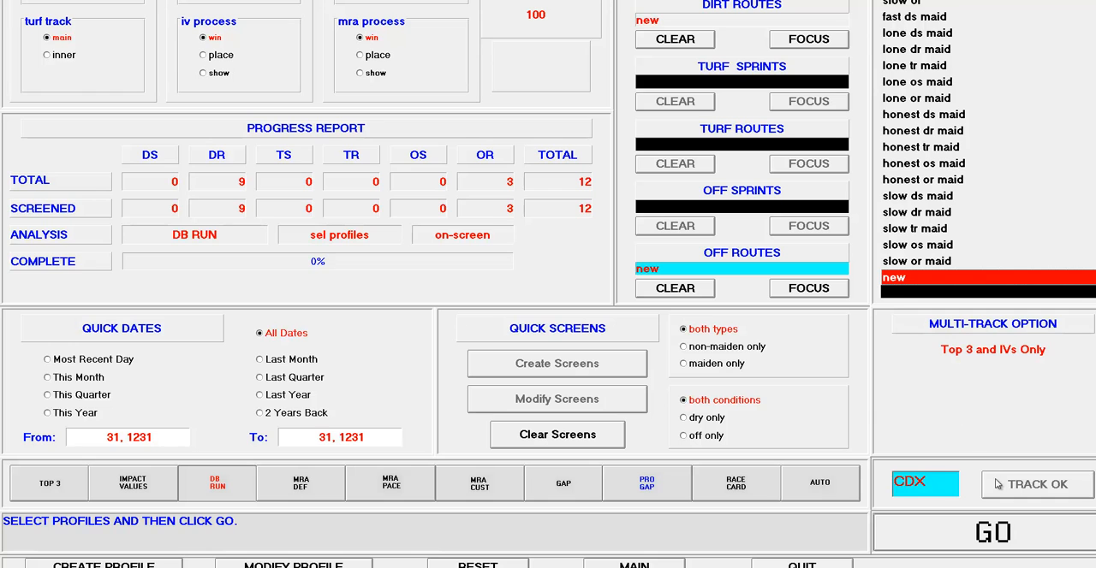
click(992, 532)
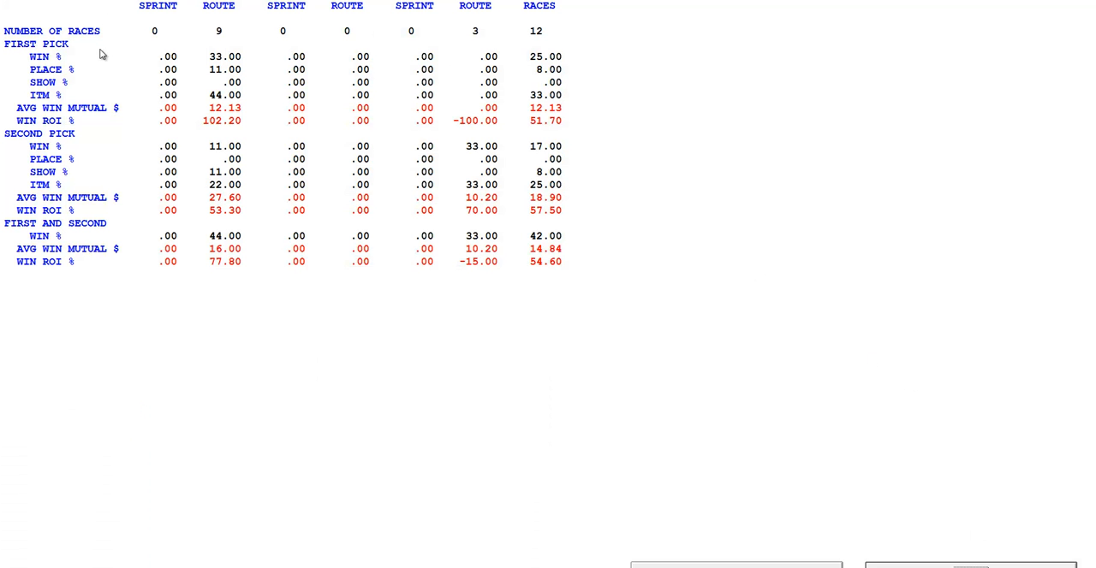
mouse_move(223, 10)
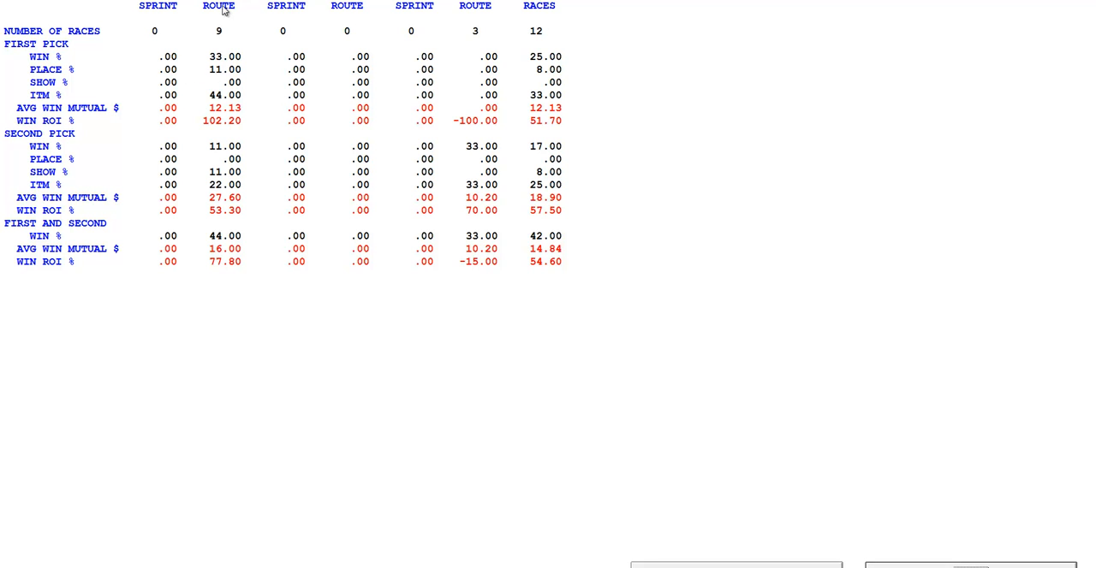
mouse_move(185, 77)
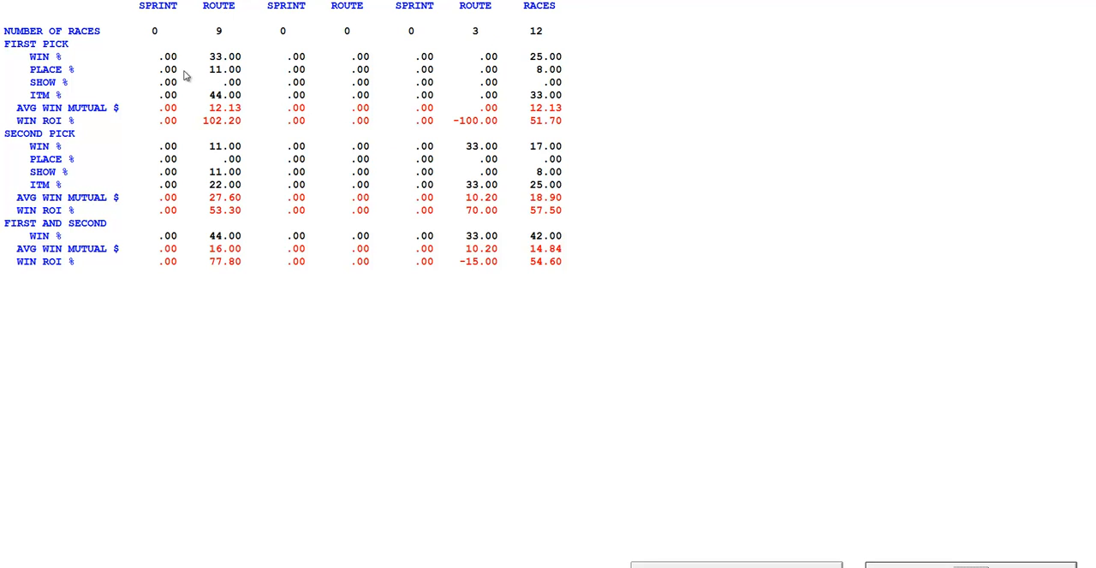
mouse_move(234, 68)
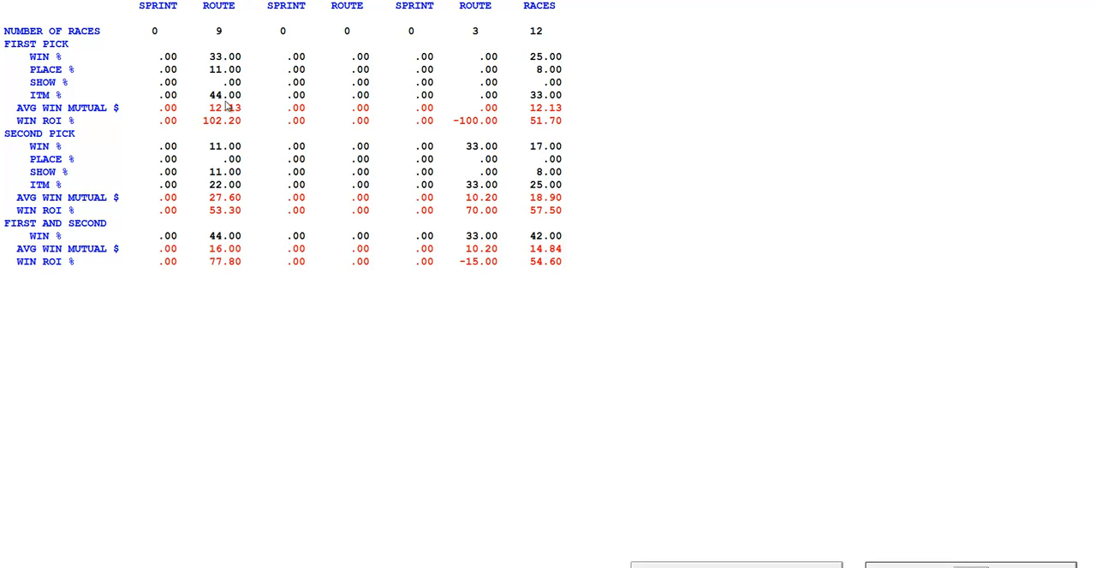
mouse_move(238, 118)
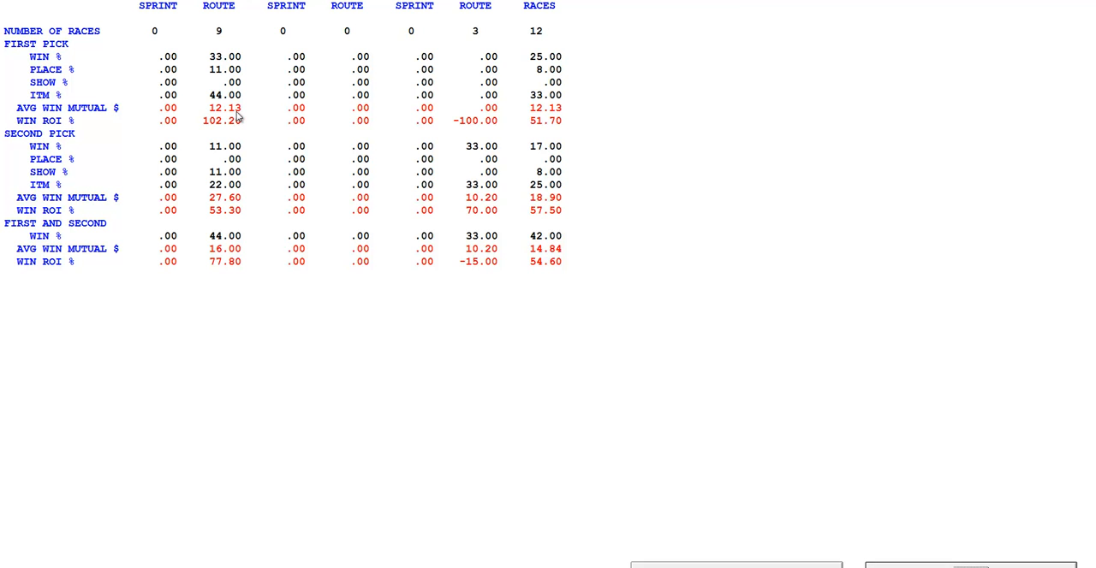
mouse_move(217, 135)
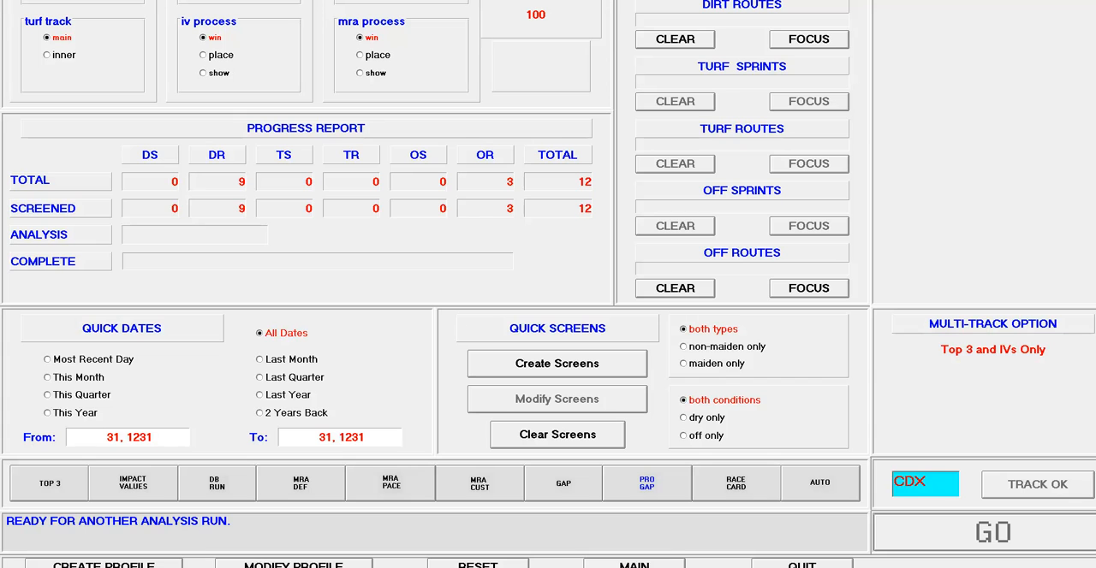
mouse_move(349, 180)
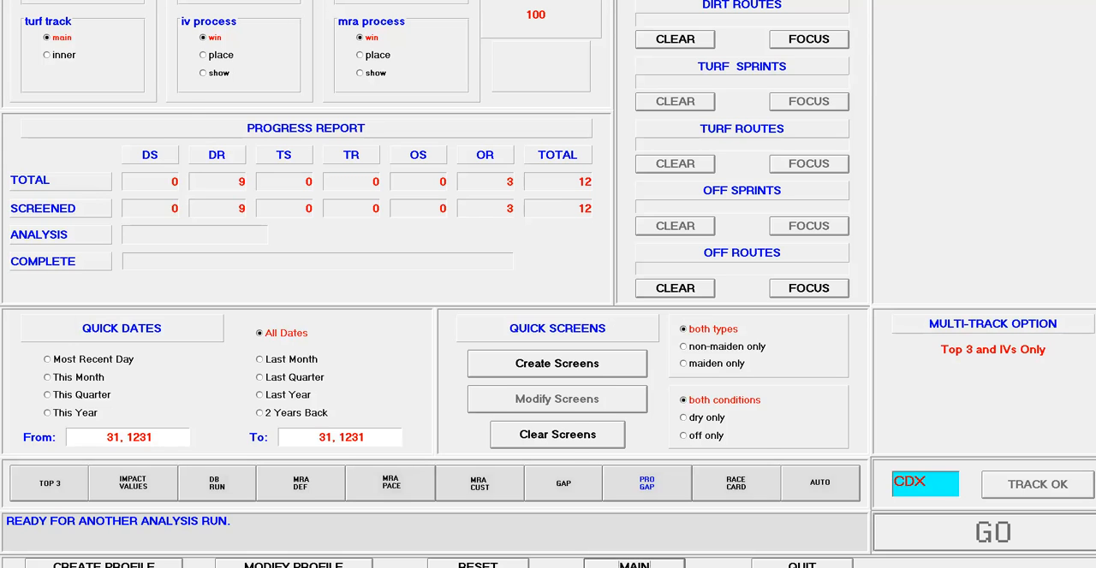
Export the whole race database from the Custom export options.
click(634, 564)
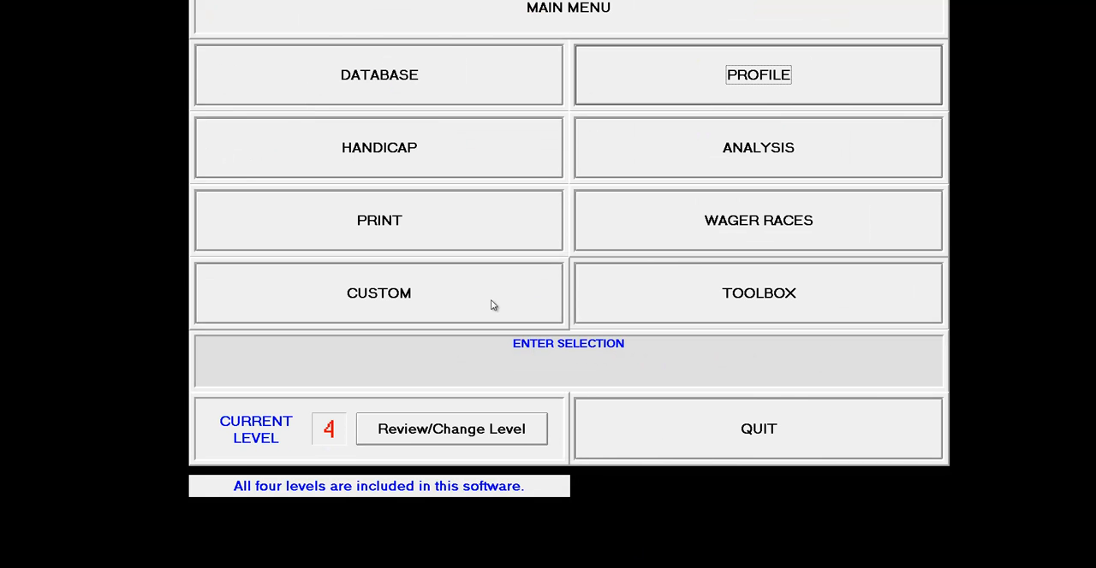
click(379, 293)
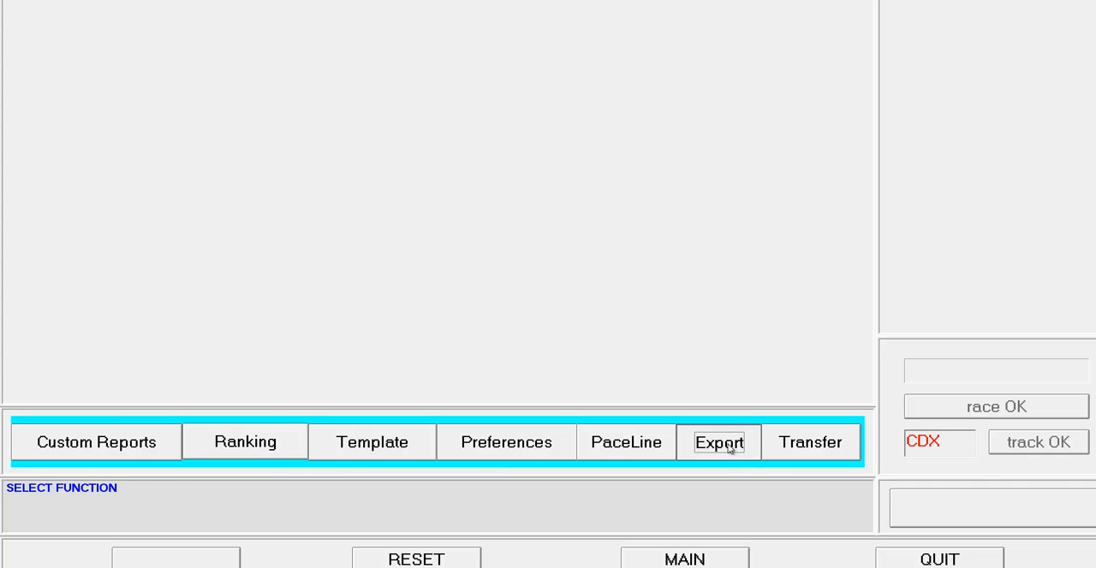
click(718, 443)
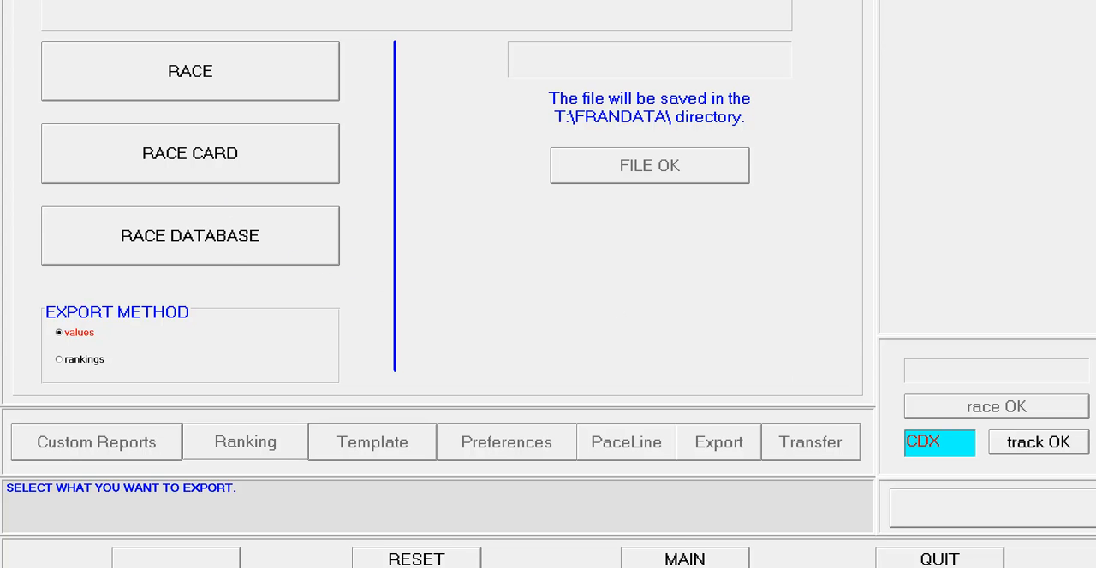
click(648, 164)
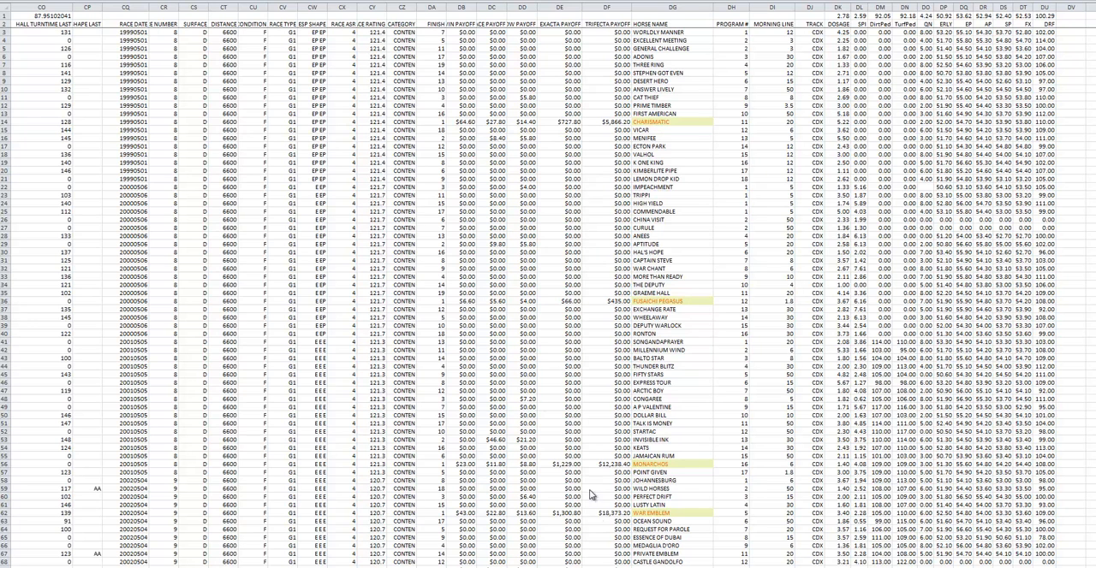
mouse_move(591, 495)
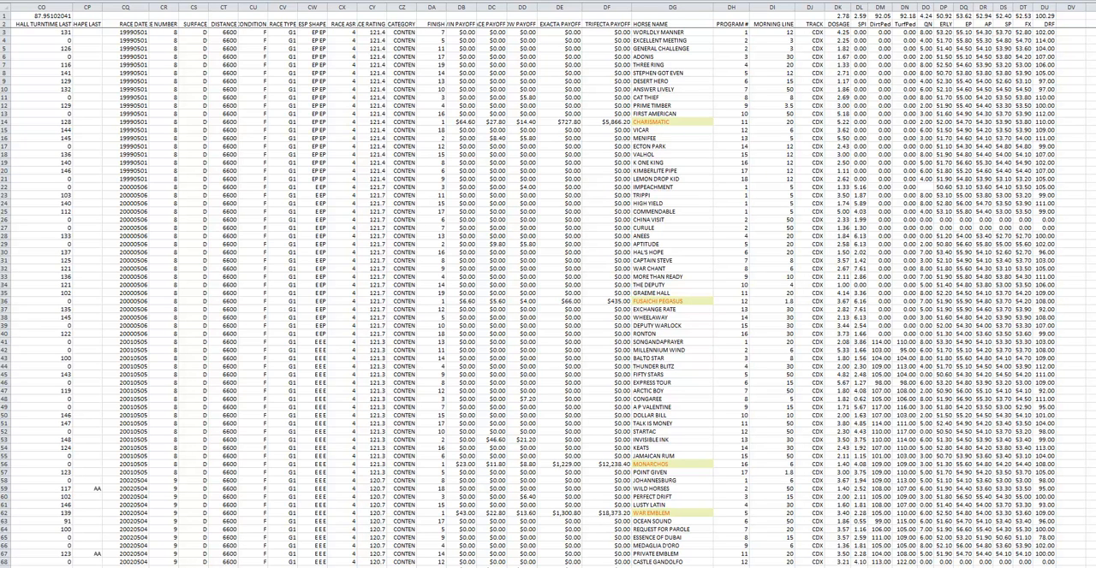
click(671, 15)
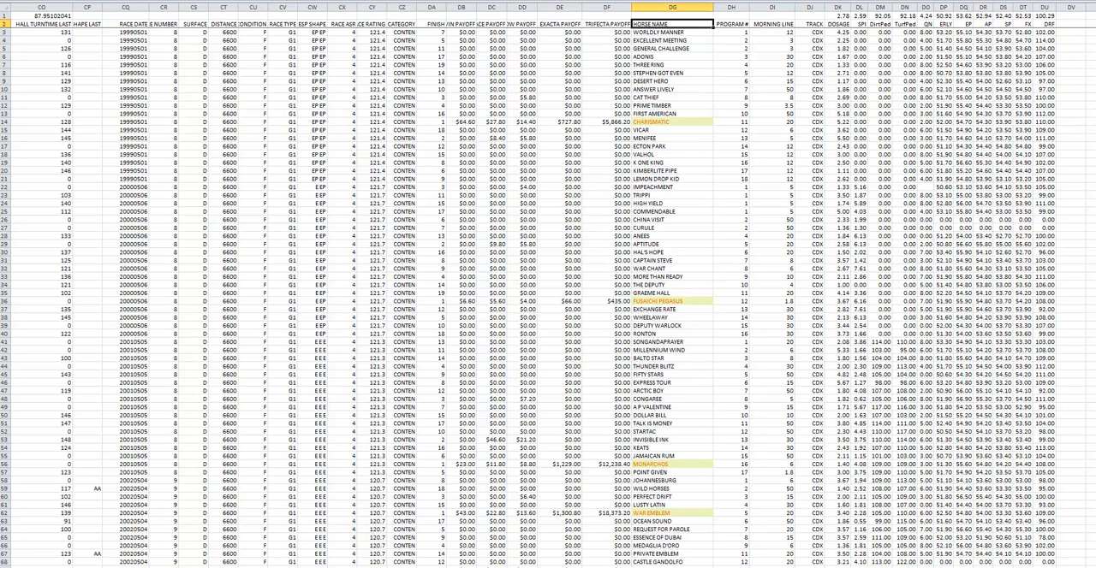
scroll(left, 3)
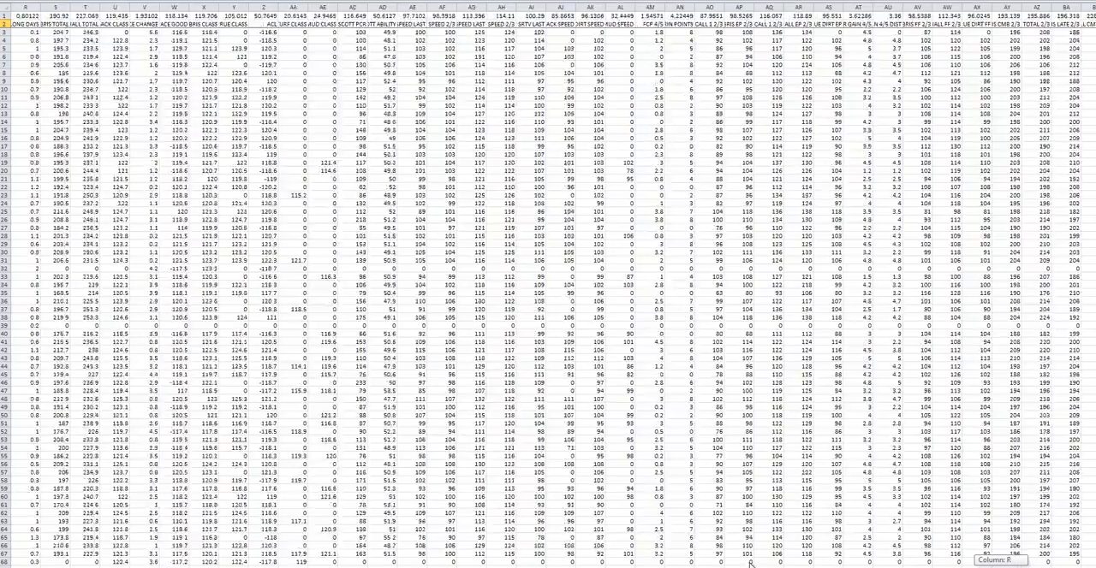
scroll(left, 3)
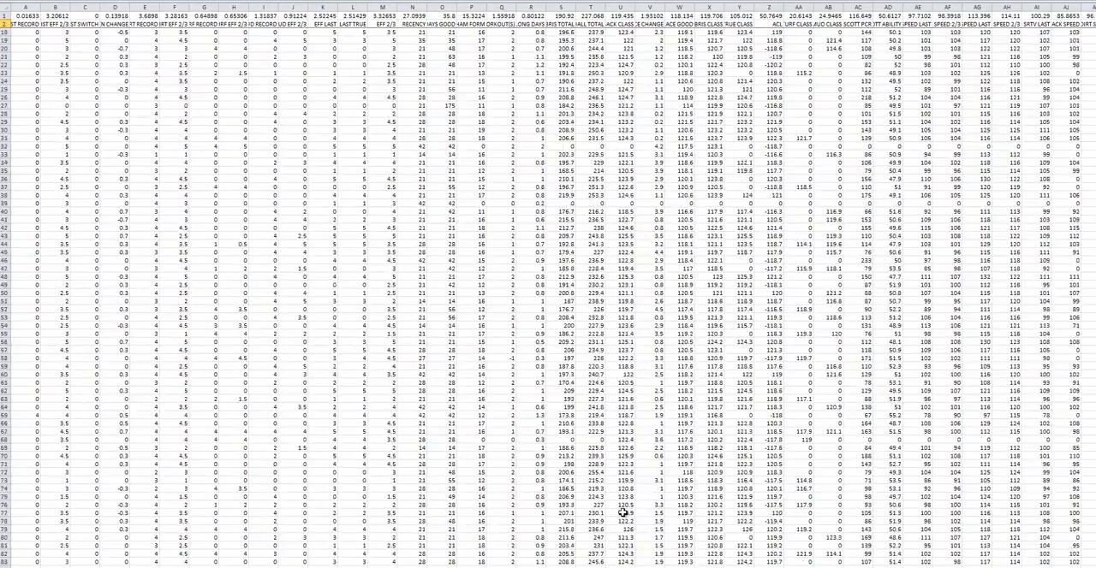
scroll(down, 3)
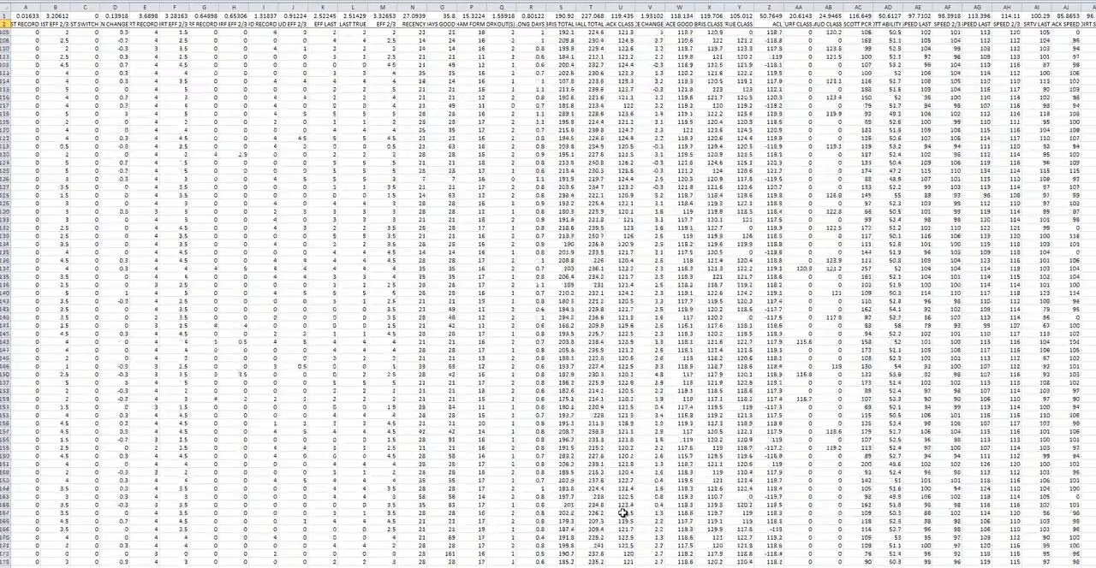
scroll(down, 3)
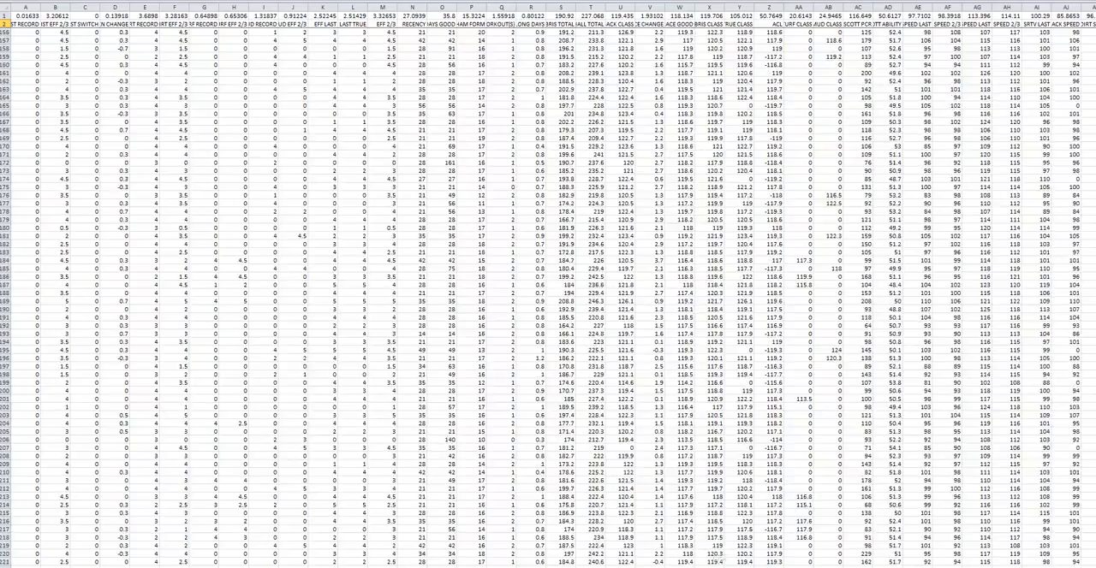
scroll(right, 3)
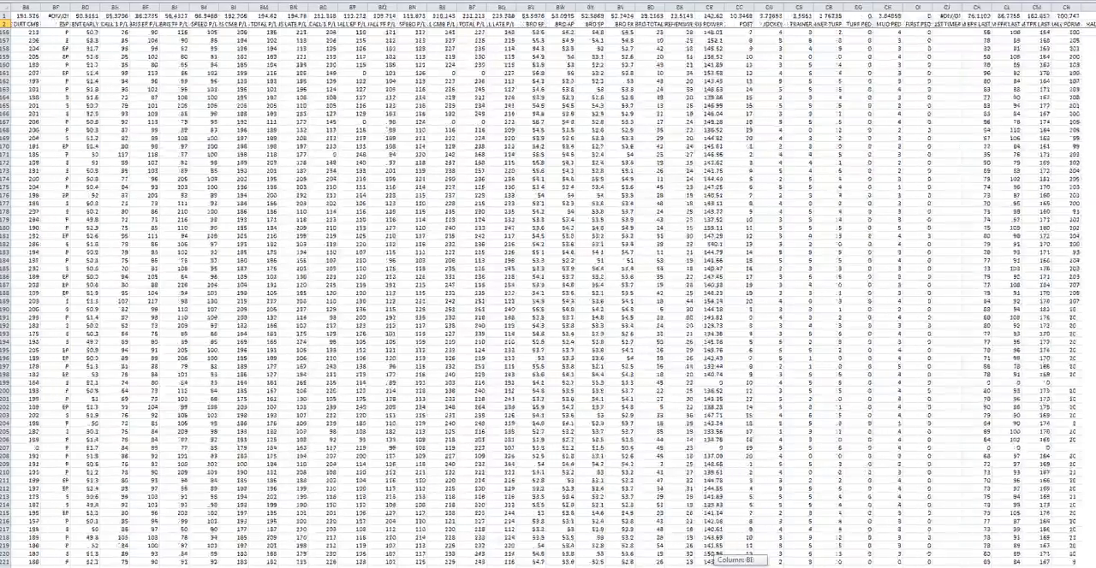
scroll(right, 3)
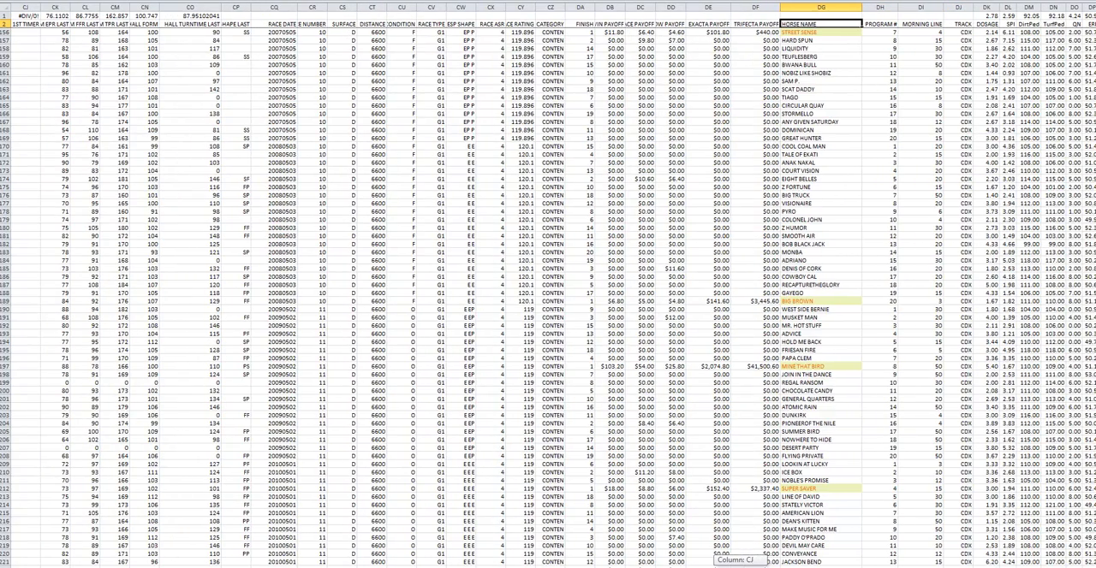
mouse_move(912, 436)
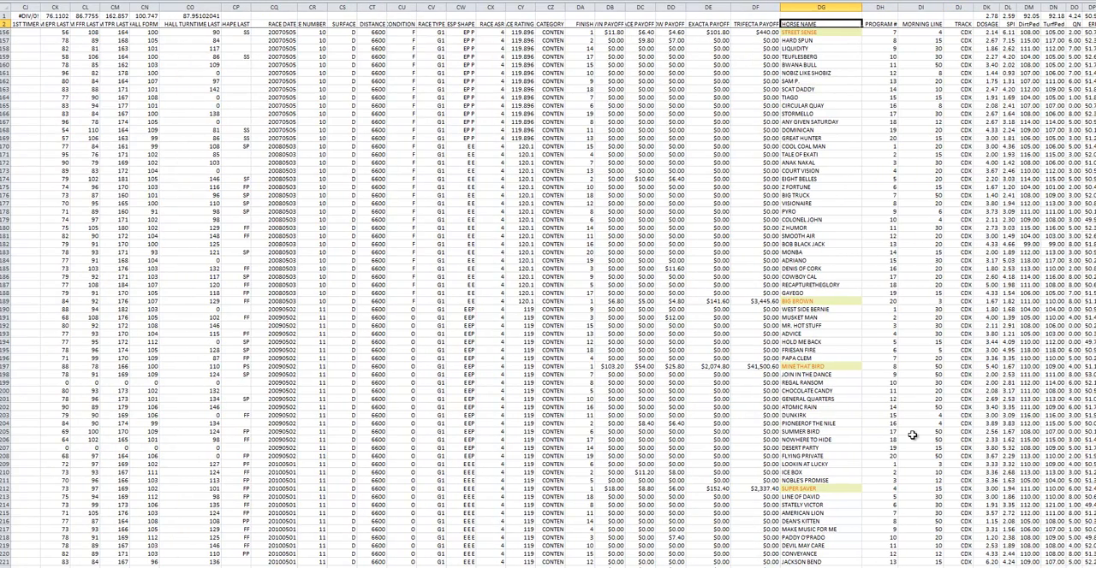
mouse_move(856, 421)
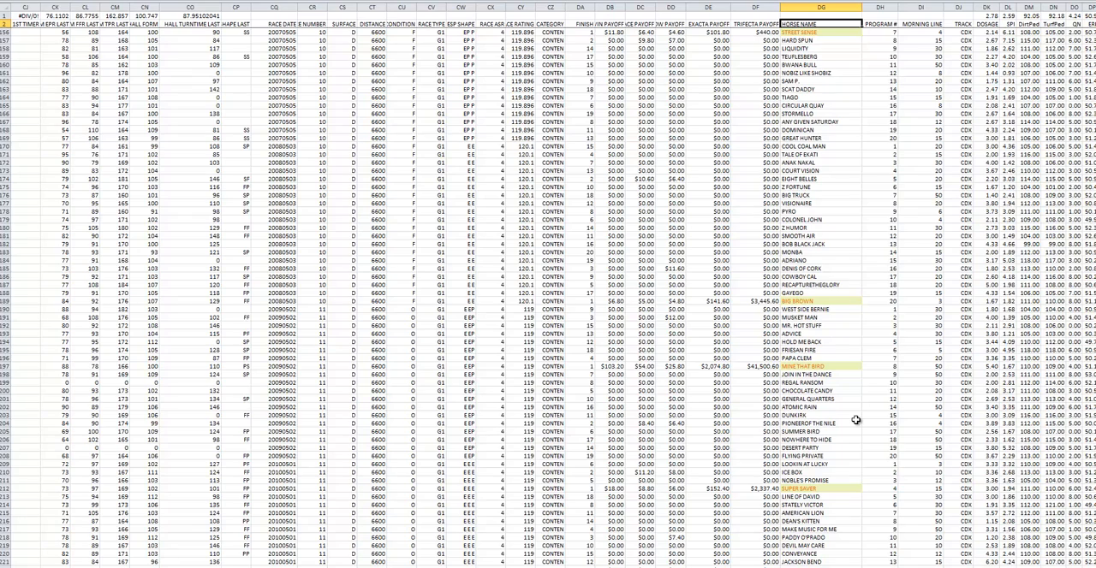
scroll(down, 3)
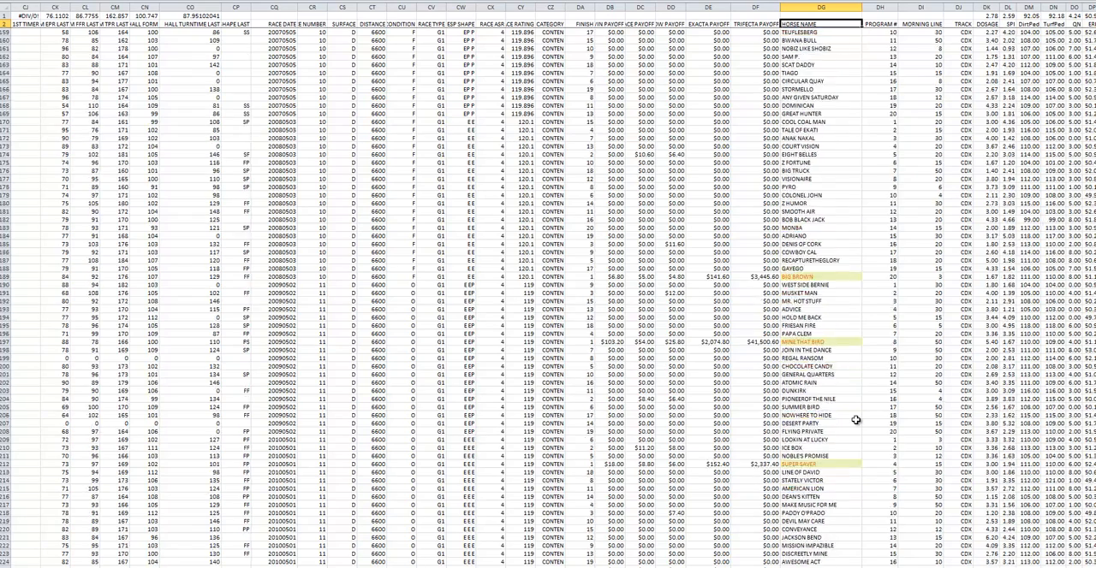
scroll(down, 3)
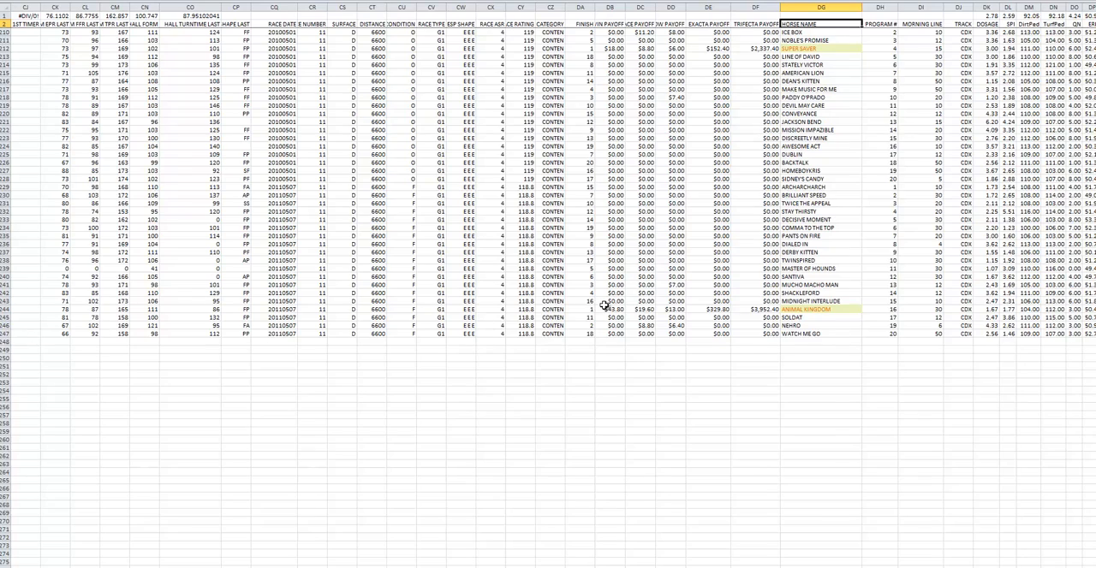
scroll(down, 3)
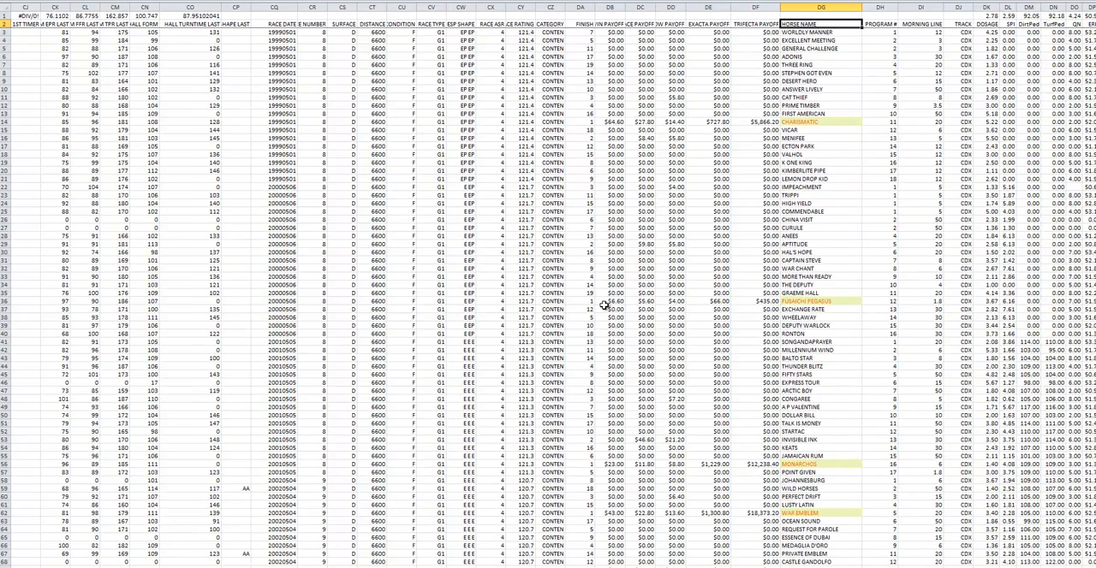
mouse_move(368, 440)
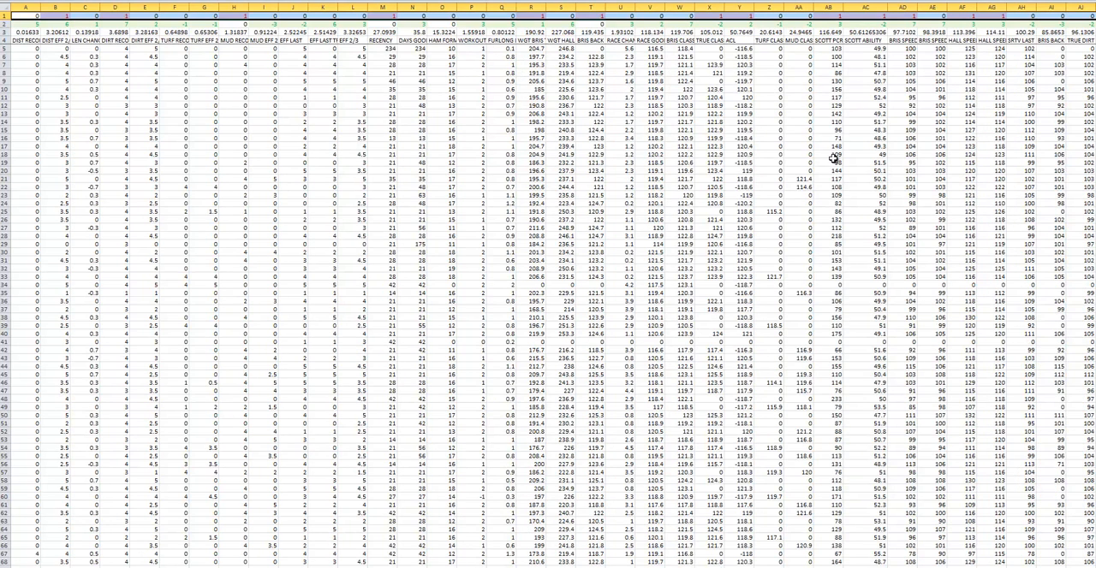
mouse_move(49, 84)
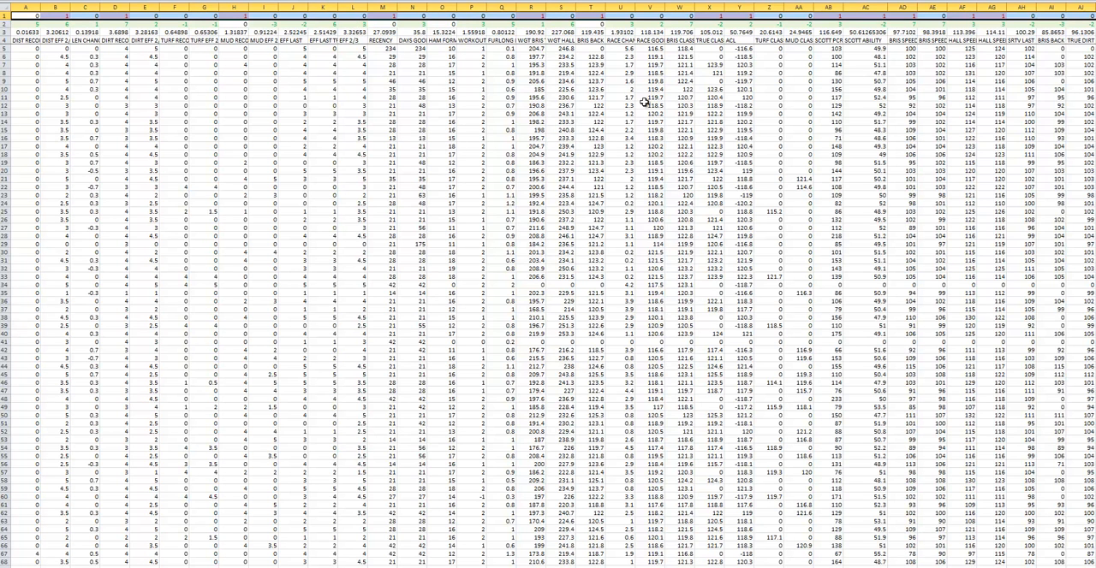
mouse_move(206, 37)
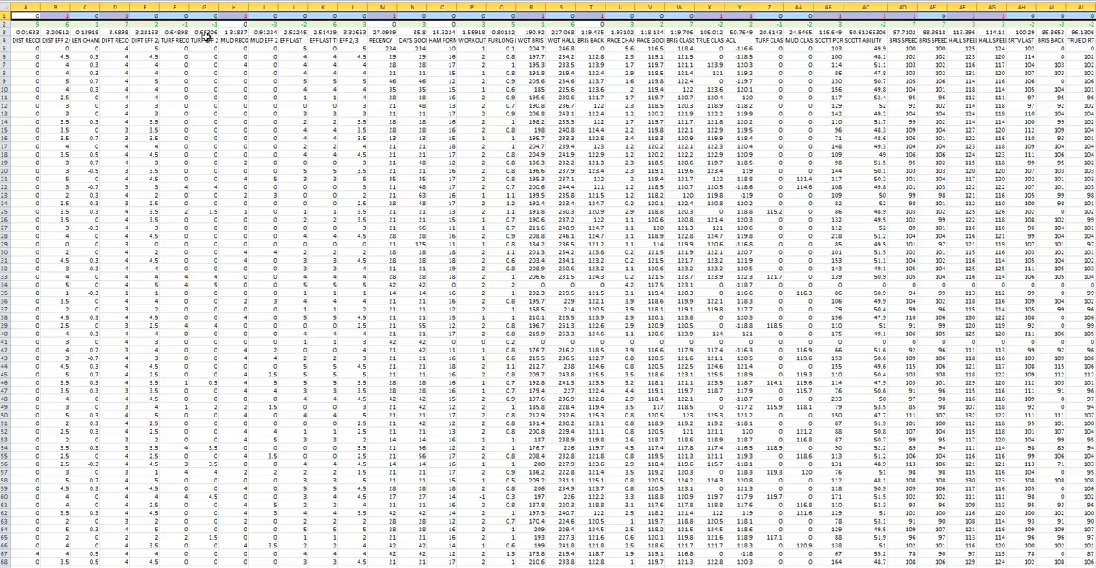
mouse_move(592, 129)
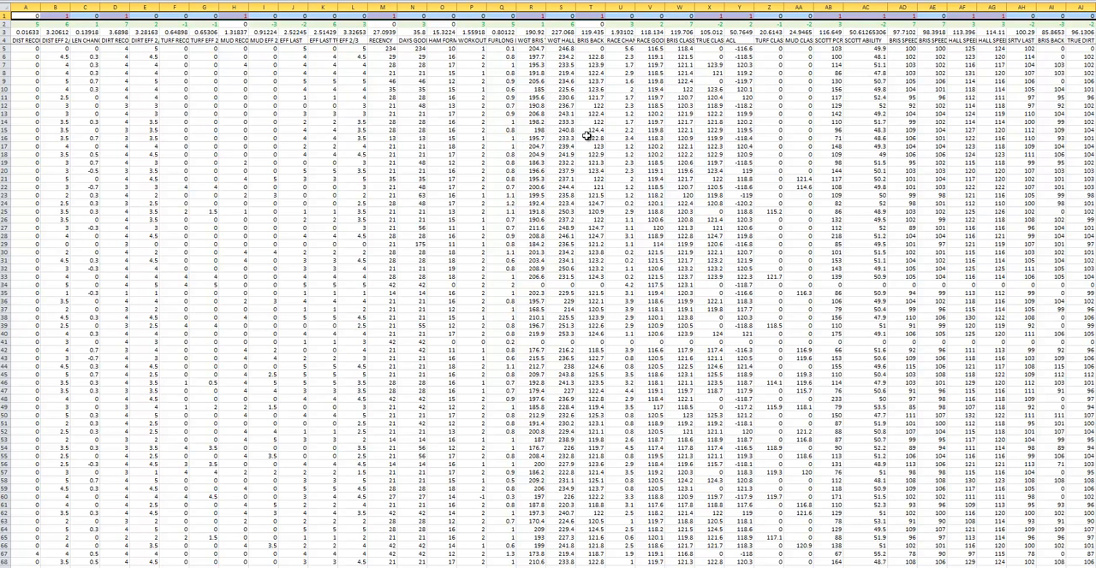
Select a row-2 weight cell, then browse the factor columns and the ranking results block.
click(562, 9)
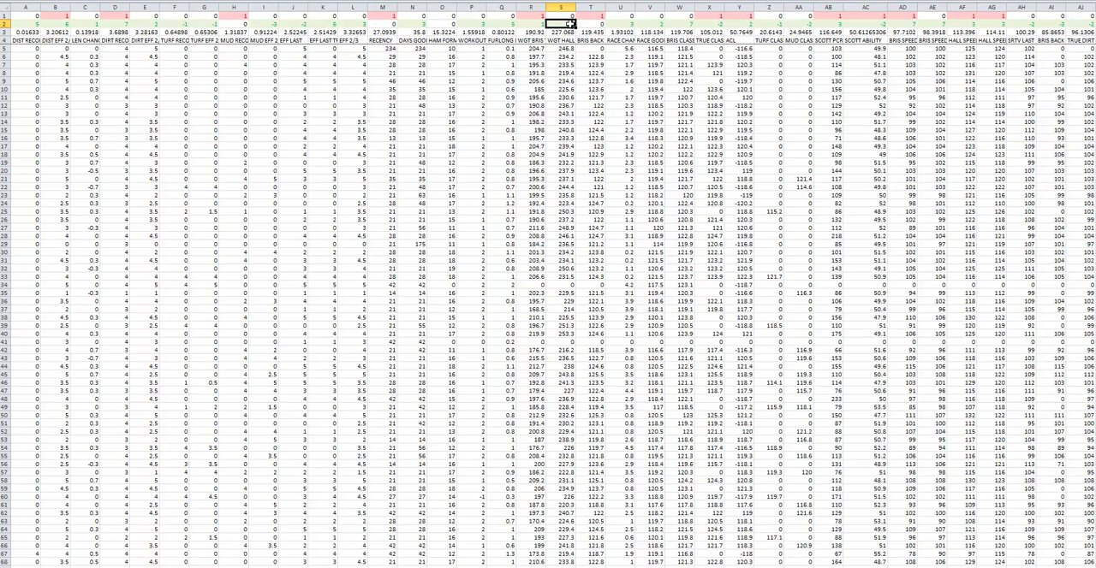
mouse_move(531, 73)
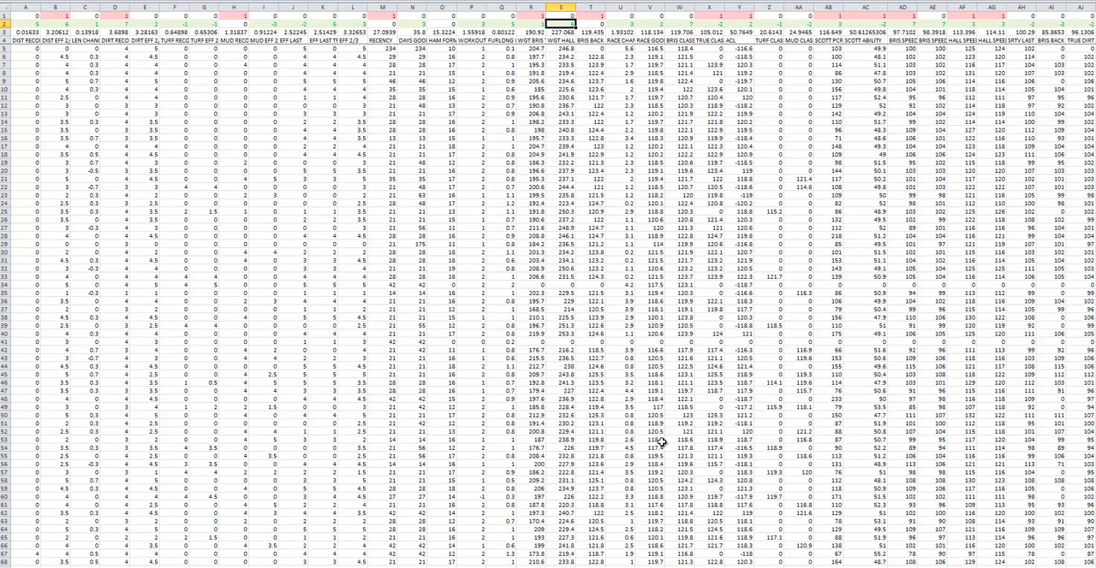
scroll(right, 3)
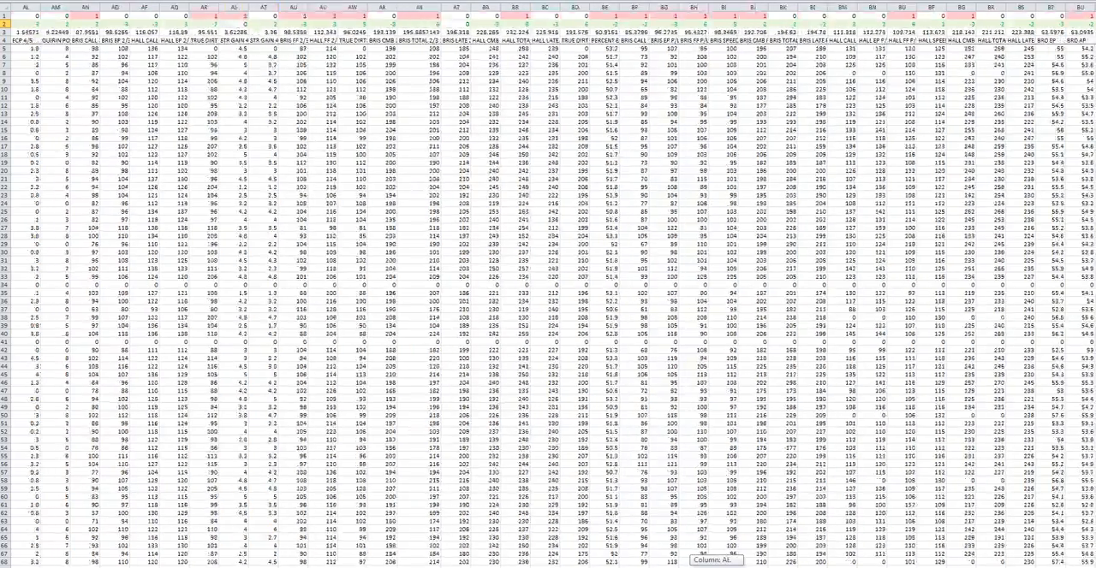
scroll(right, 3)
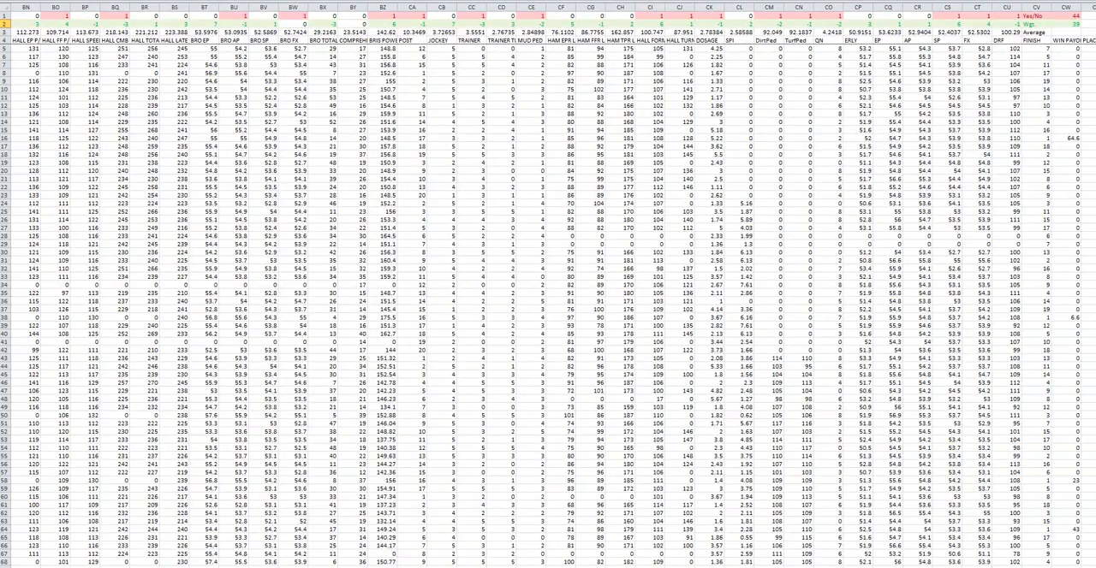
scroll(down, 3)
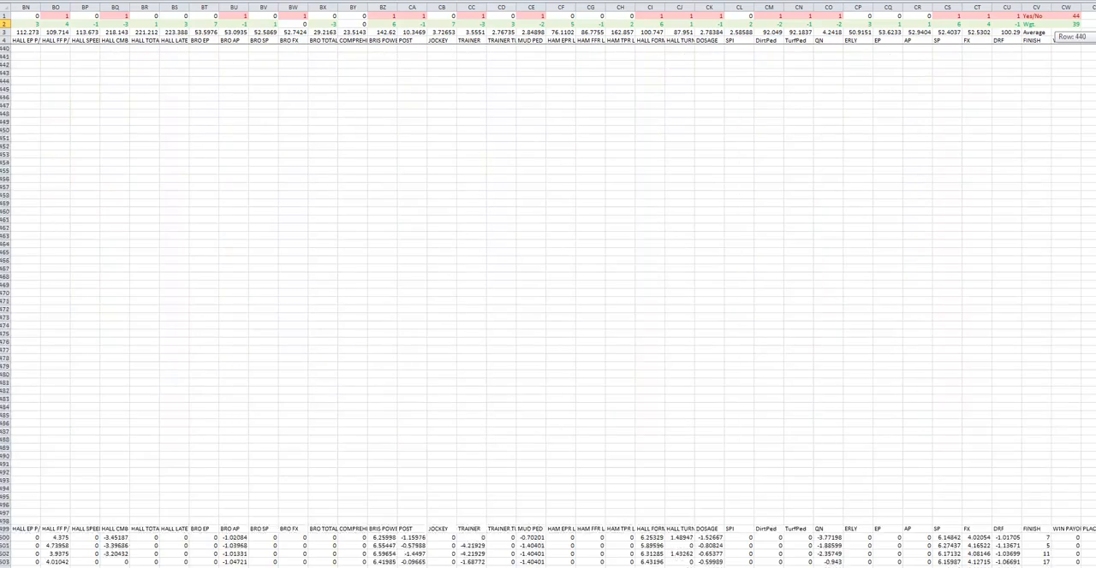
scroll(down, 3)
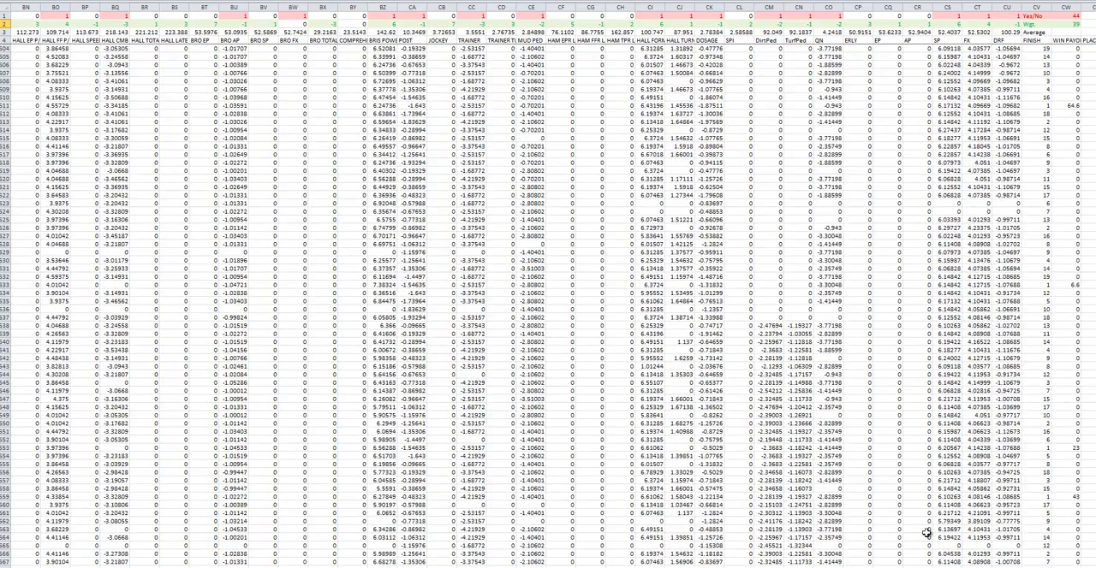
scroll(right, 3)
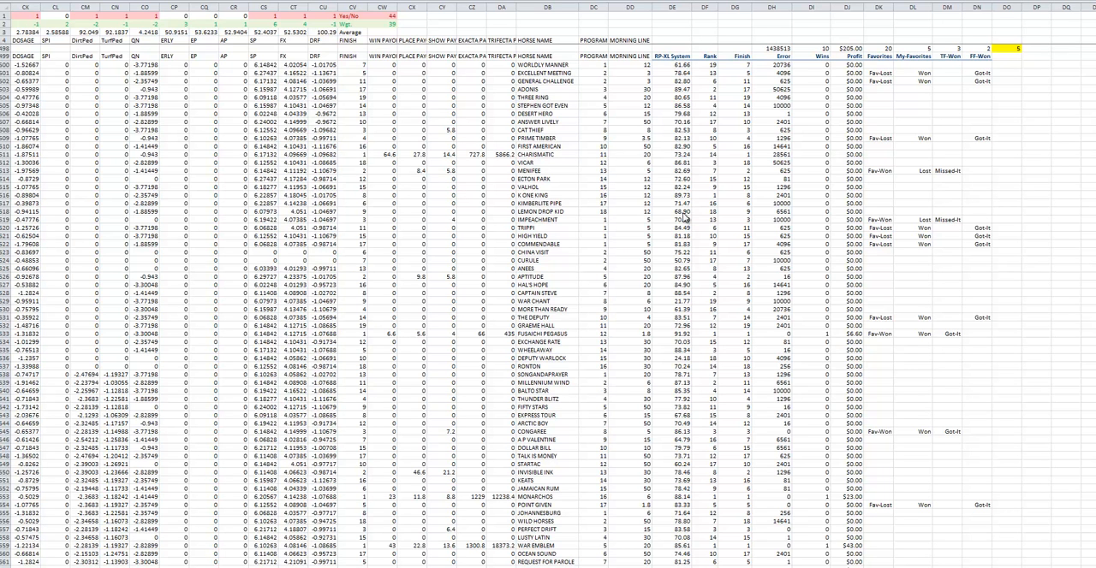
mouse_move(86, 199)
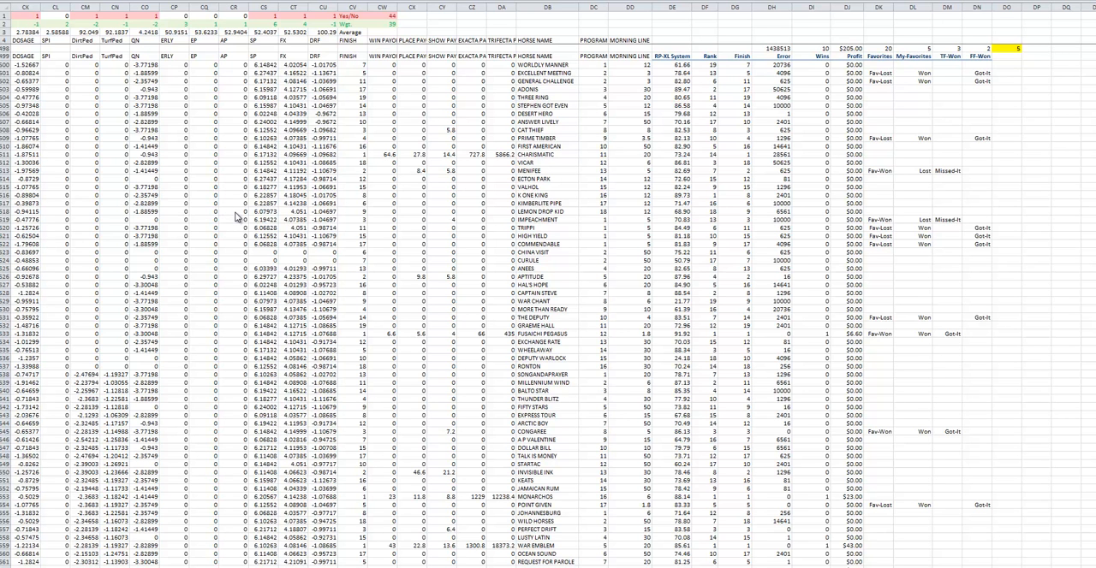
mouse_move(679, 72)
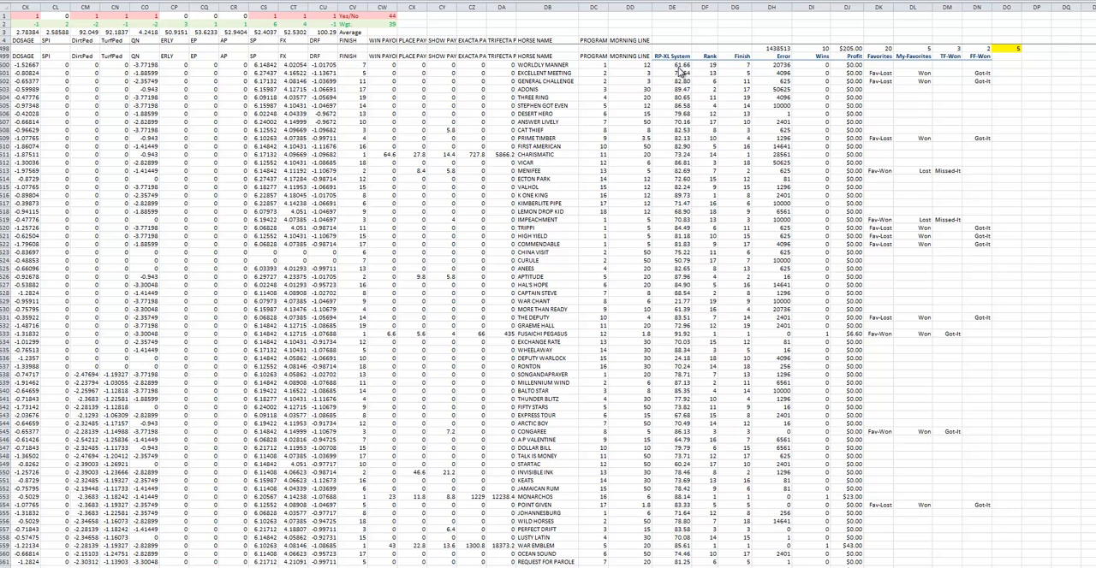
mouse_move(678, 238)
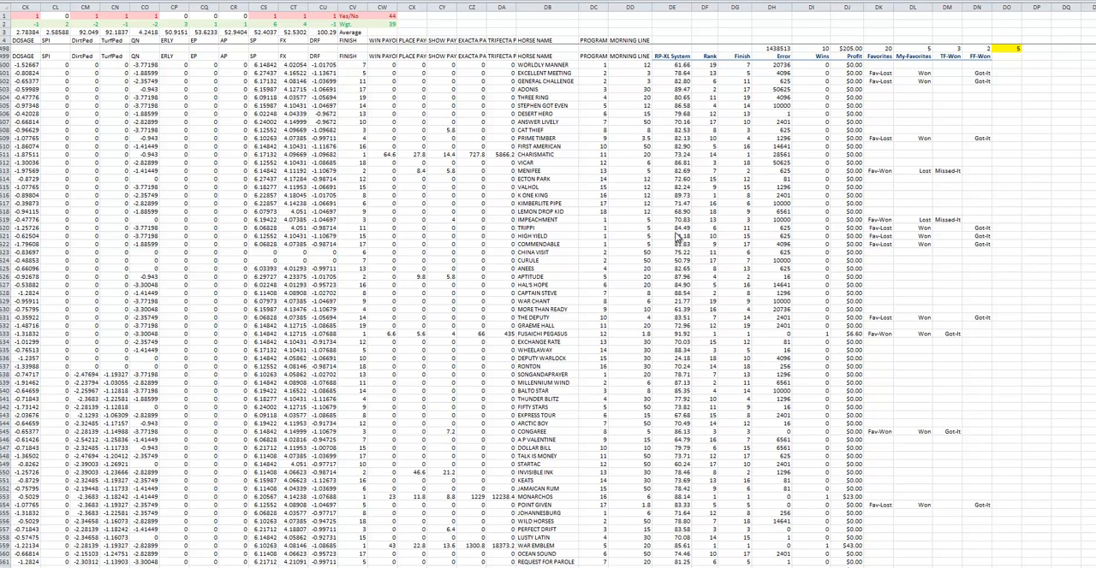
mouse_move(708, 100)
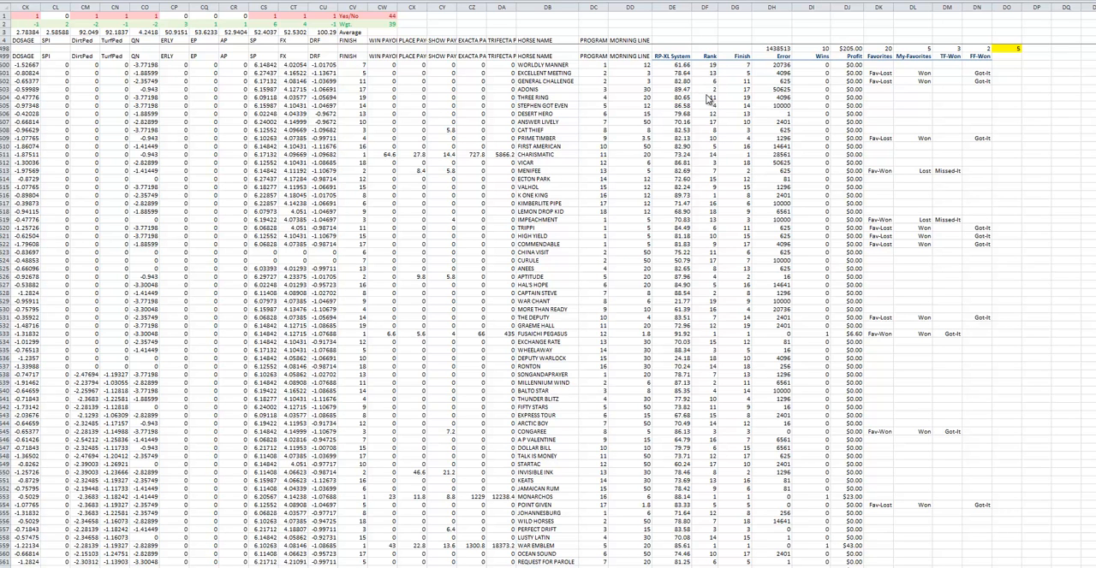
mouse_move(744, 180)
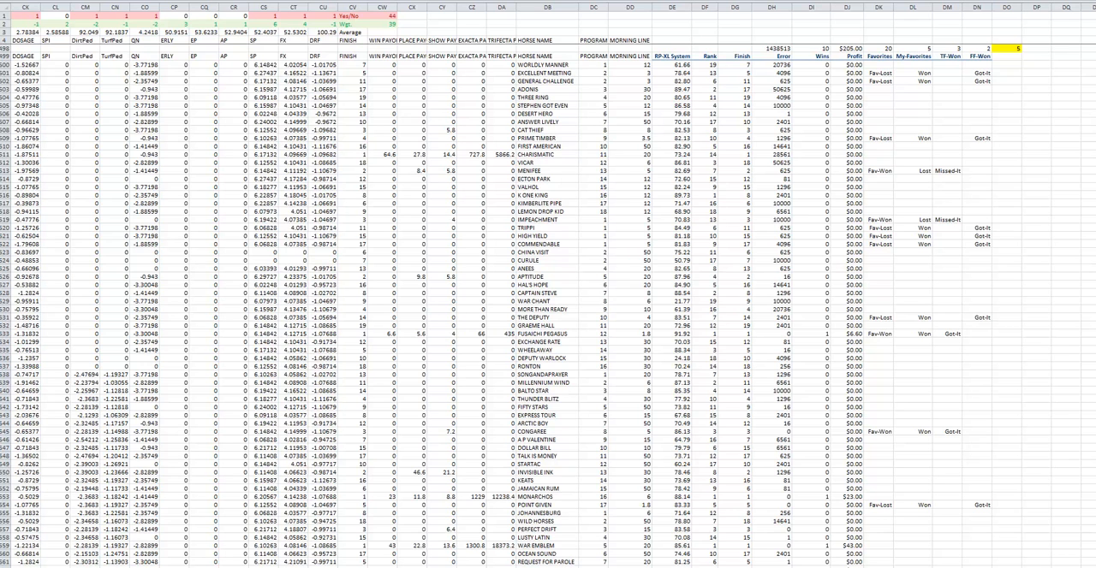
mouse_move(870, 93)
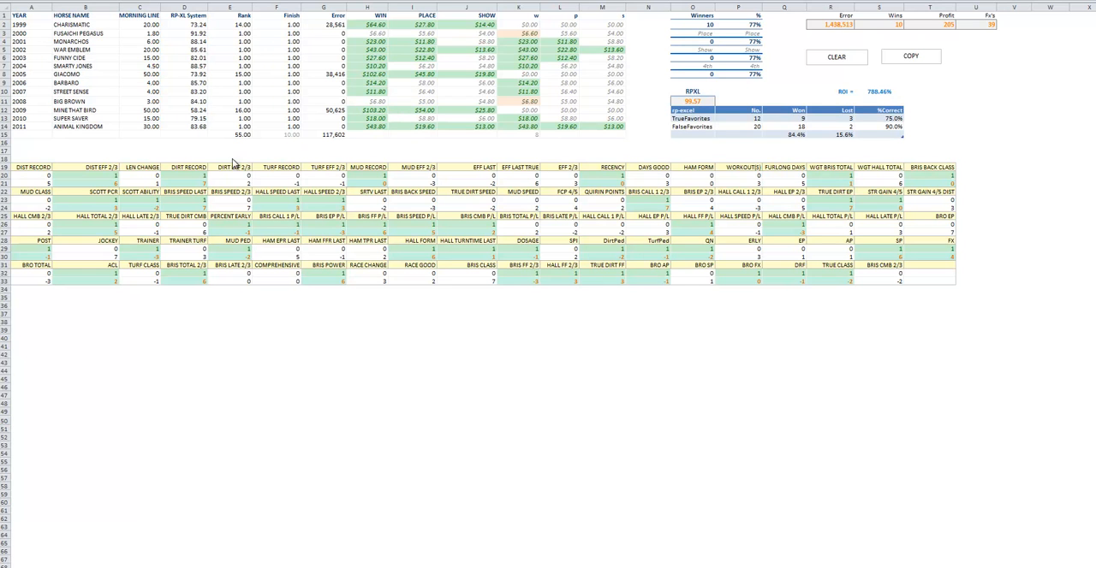
mouse_move(192, 180)
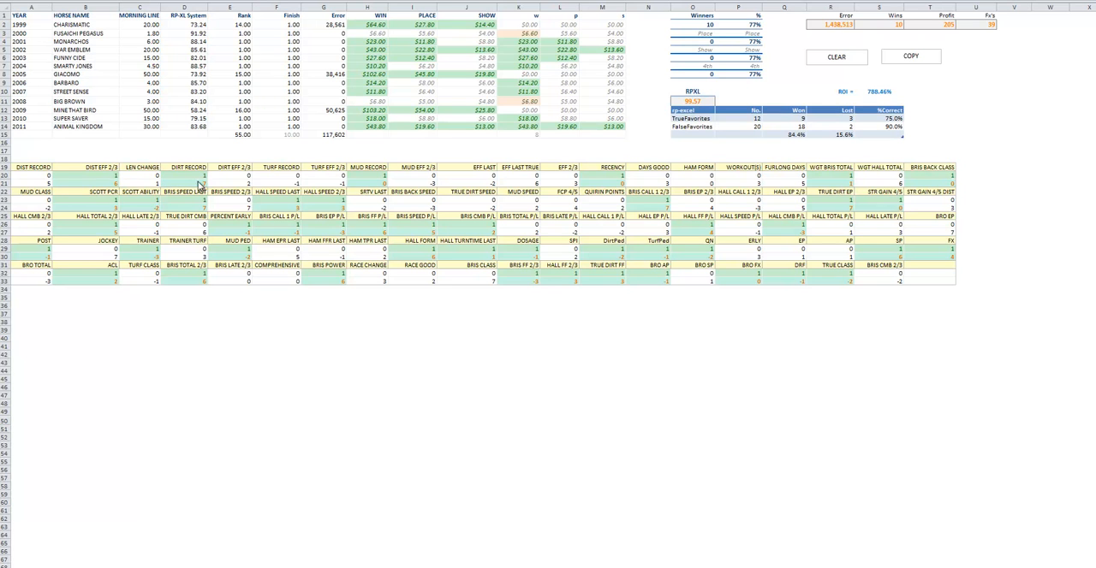
mouse_move(545, 180)
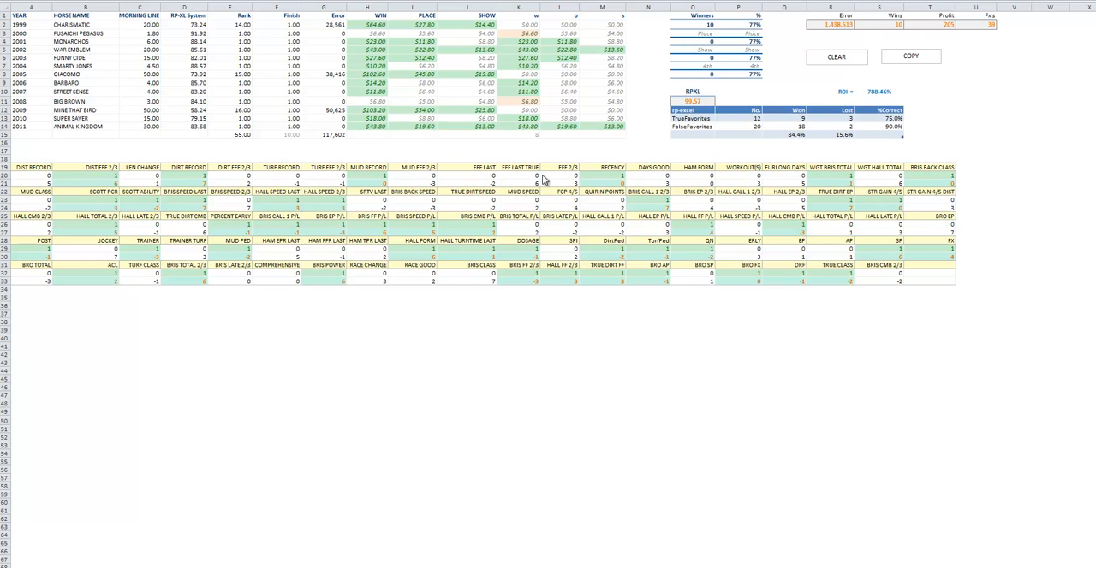
mouse_move(864, 184)
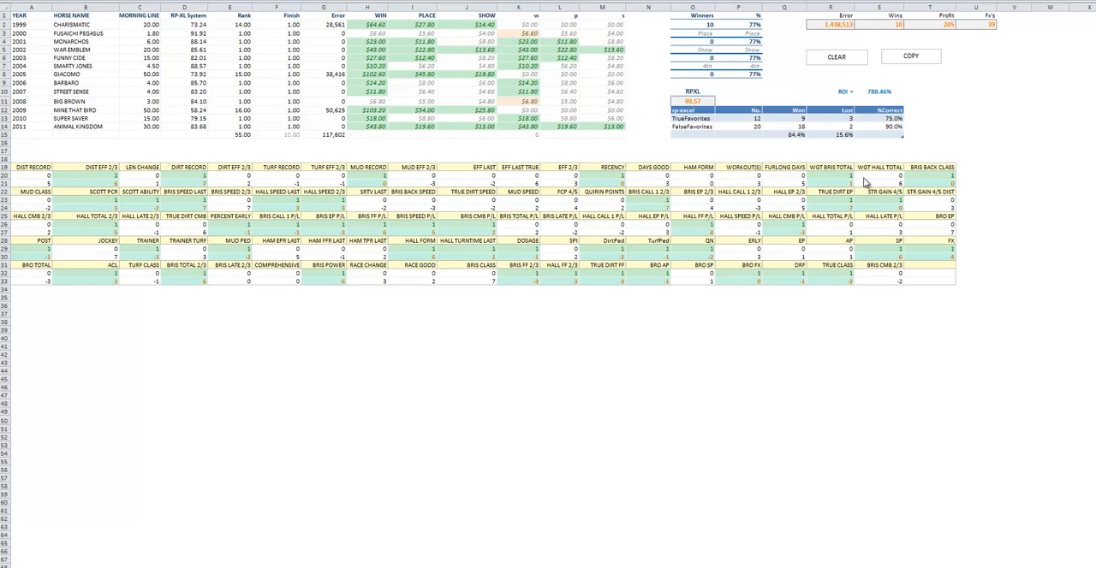
mouse_move(824, 189)
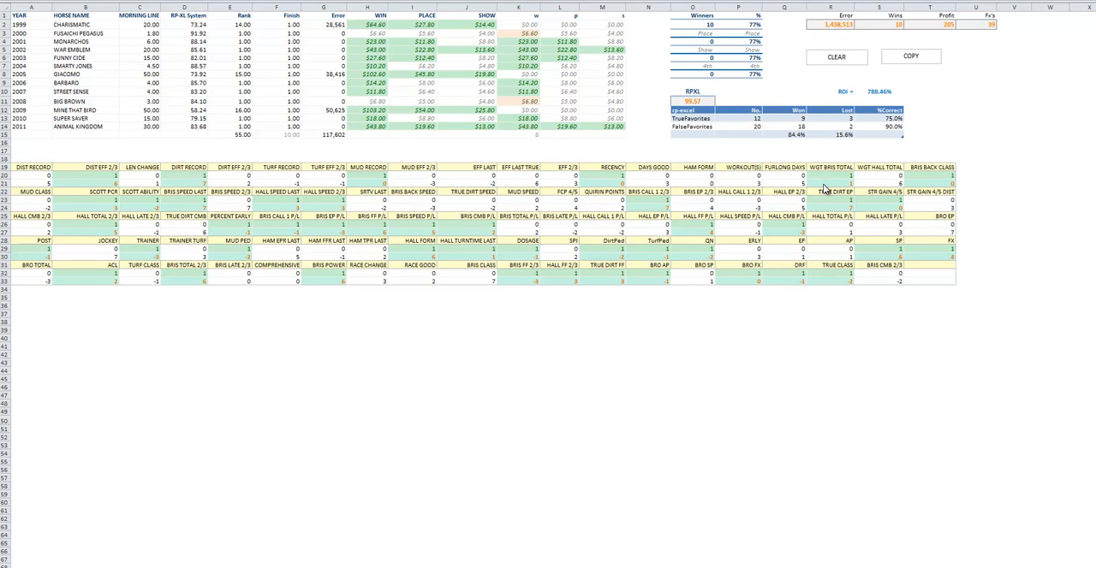
mouse_move(342, 184)
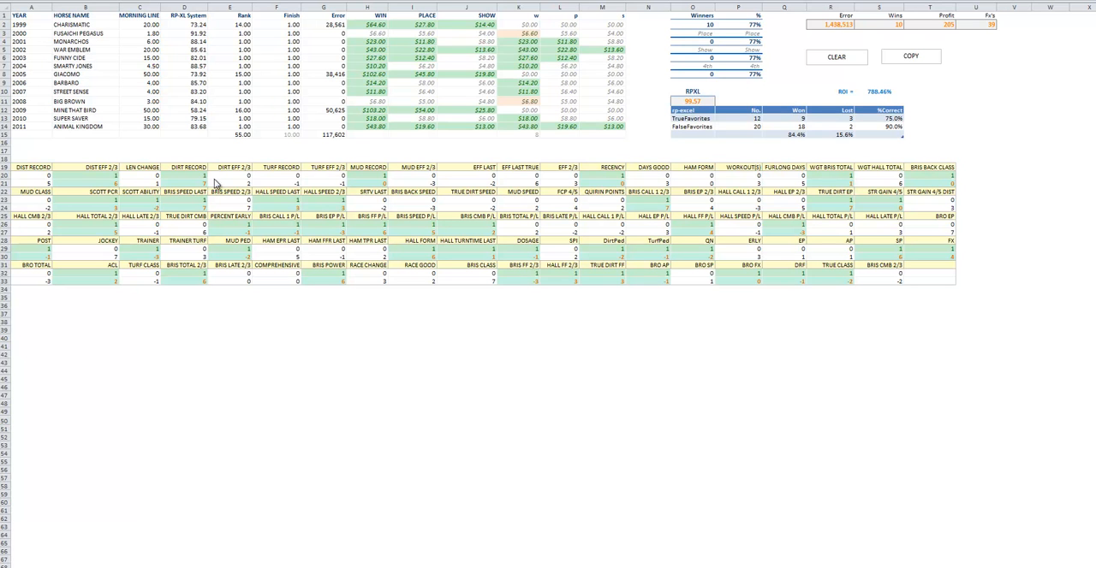
mouse_move(191, 178)
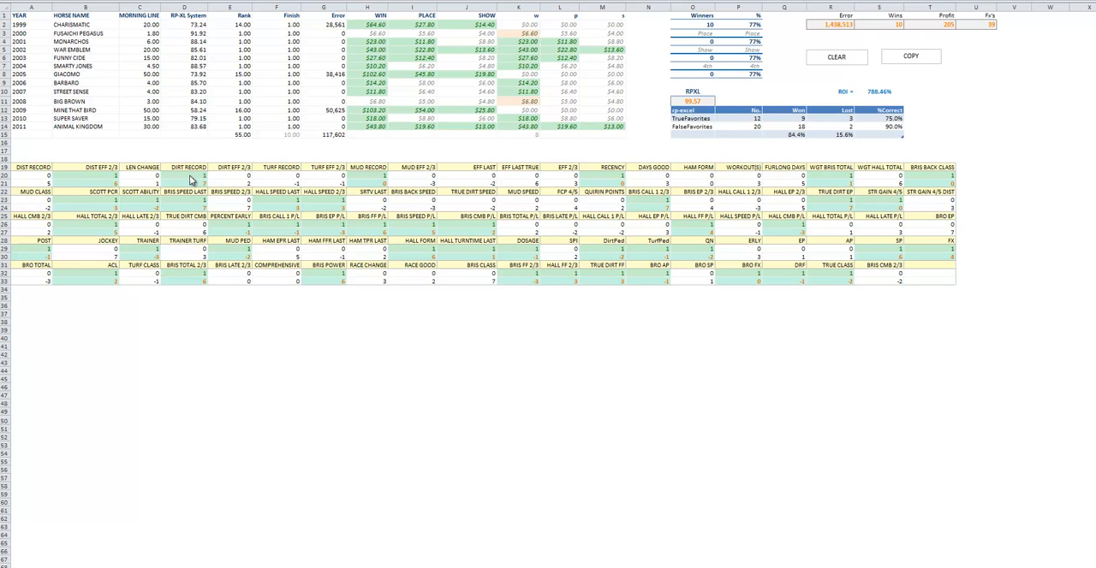
mouse_move(195, 179)
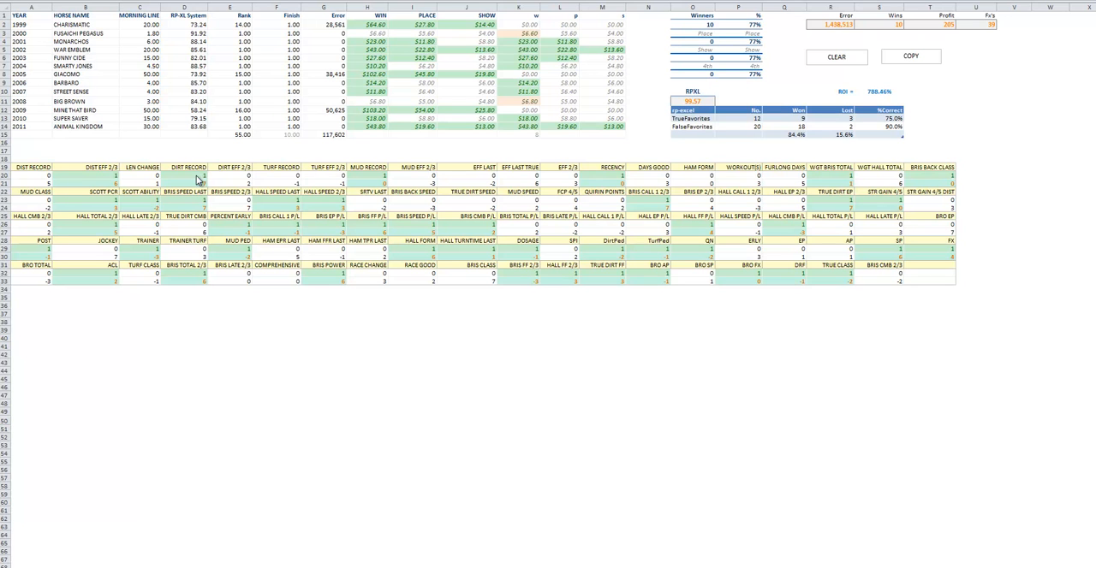
mouse_move(199, 186)
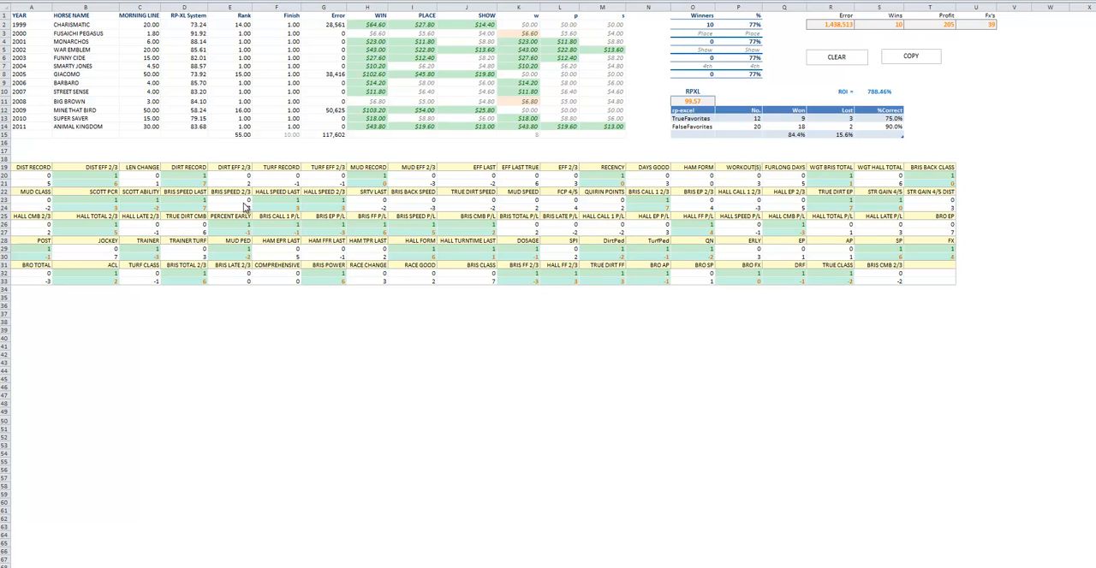
mouse_move(593, 275)
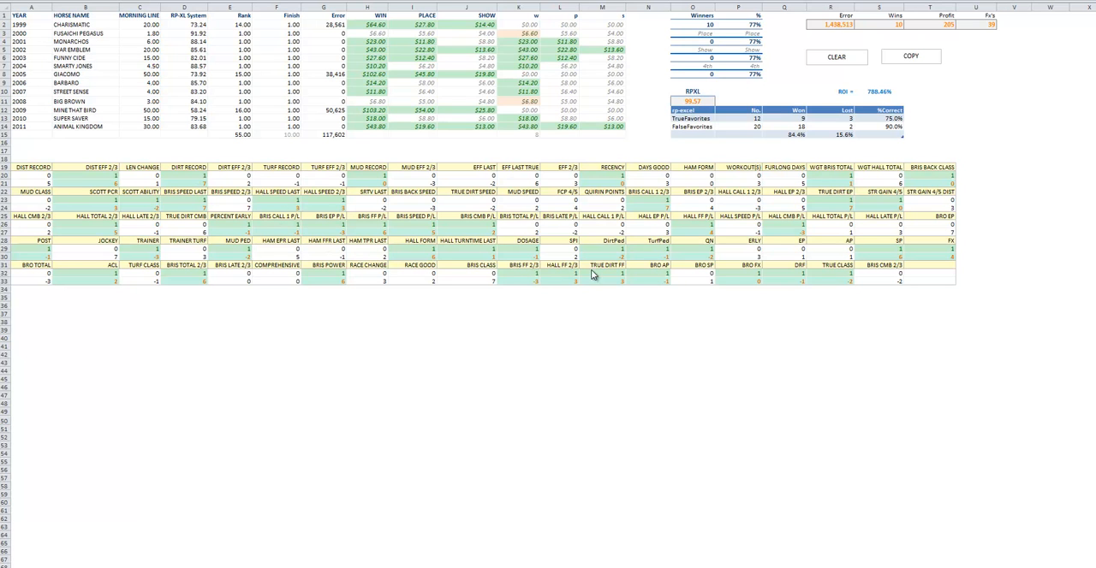
mouse_move(445, 290)
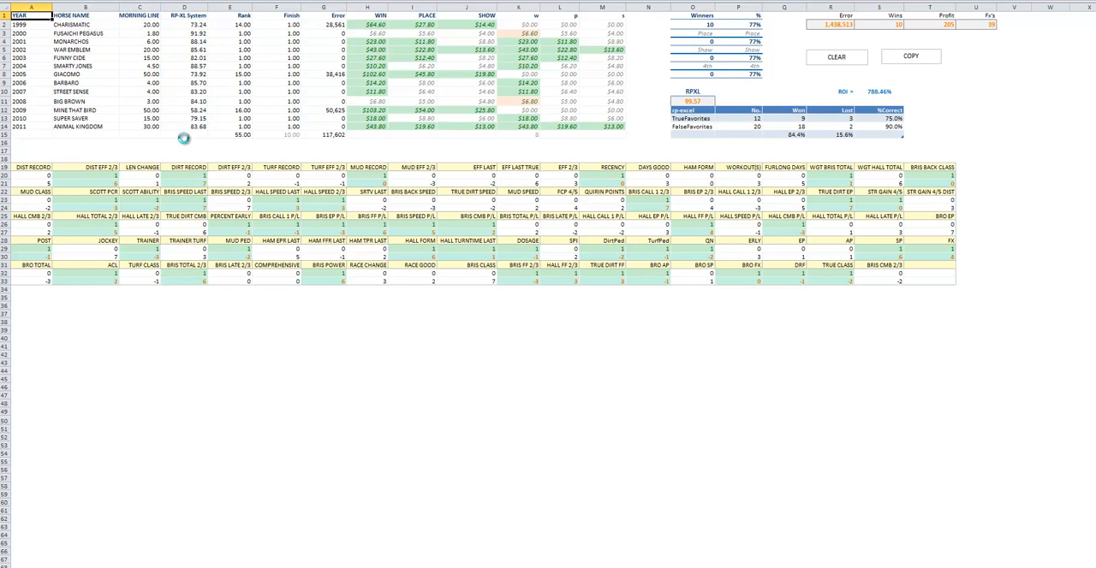
mouse_move(308, 464)
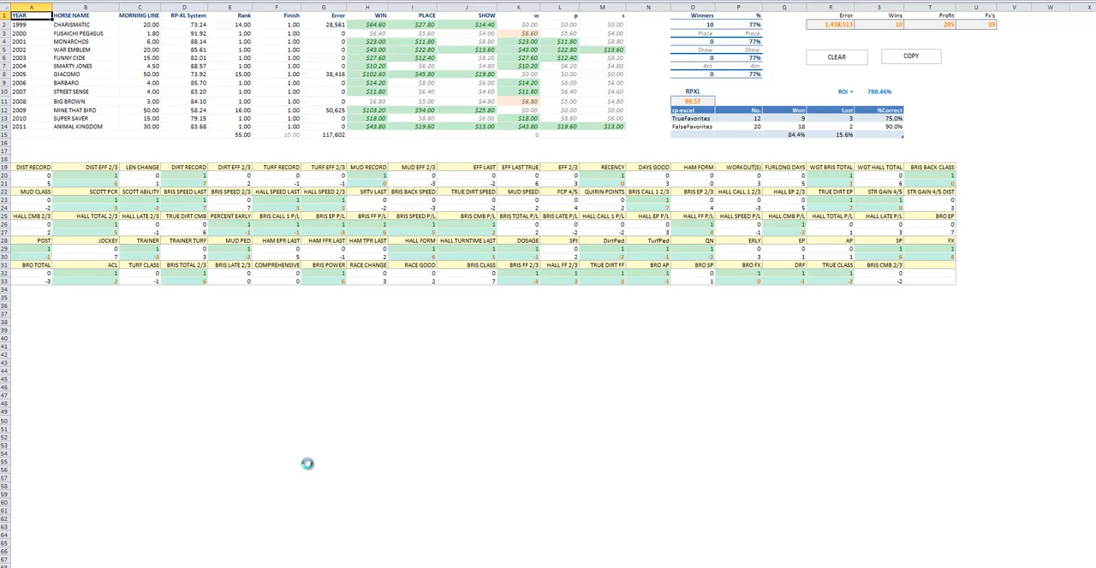
mouse_move(237, 480)
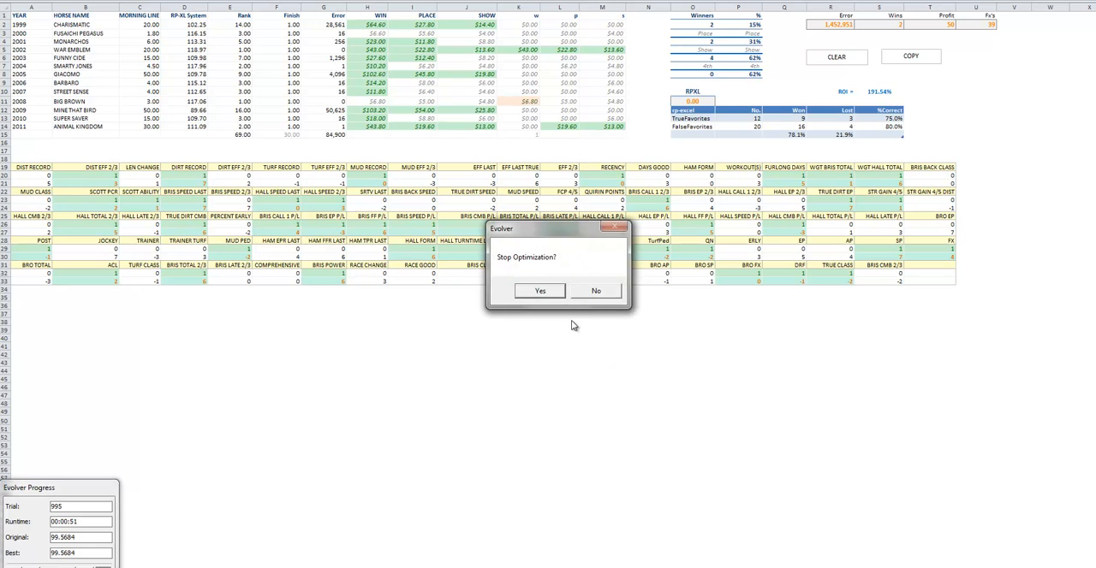
Confirm Yes to stop the Evolver optimization run.
click(540, 290)
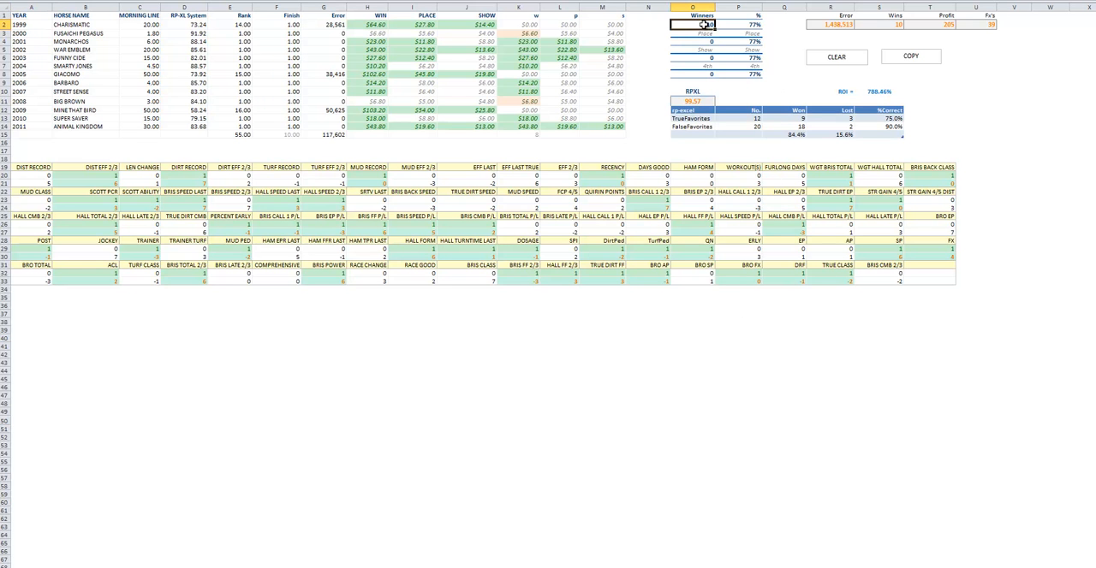
Review the optimized Derby results, selecting the 1999 WIN payout value.
text(10)
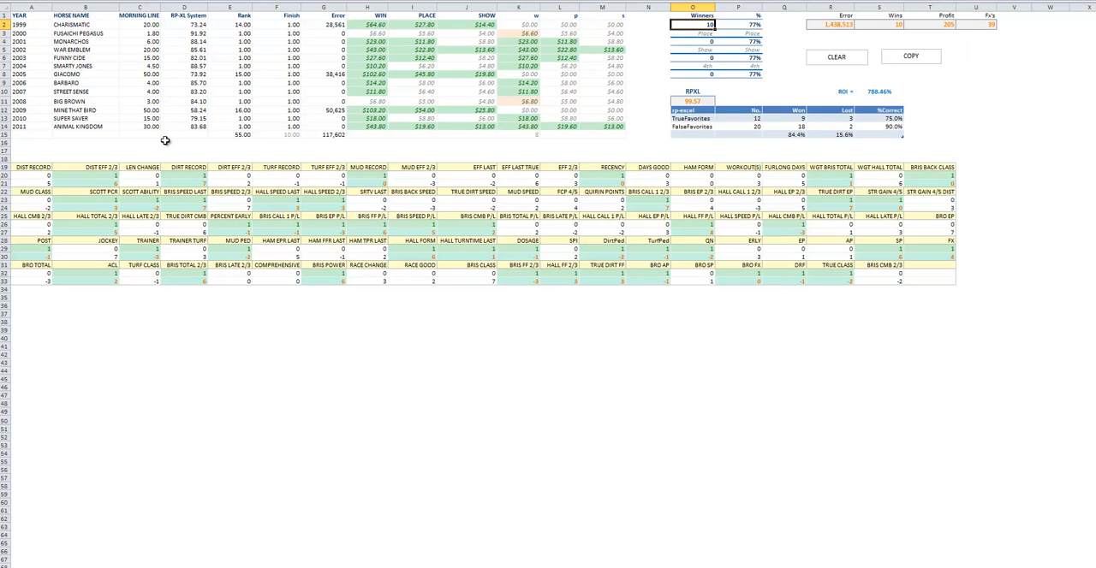
mouse_move(689, 274)
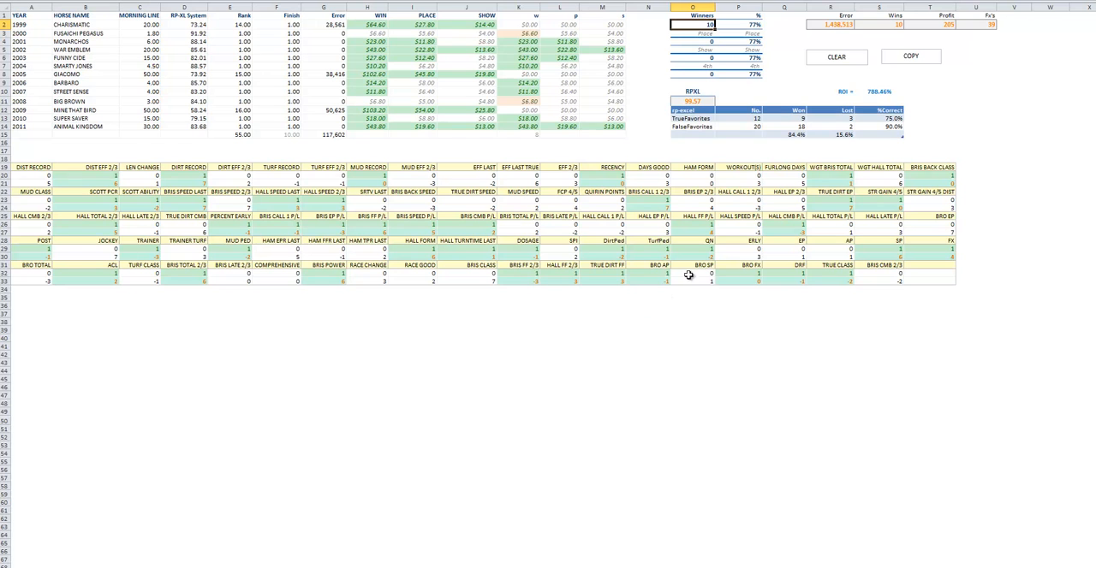
mouse_move(462, 204)
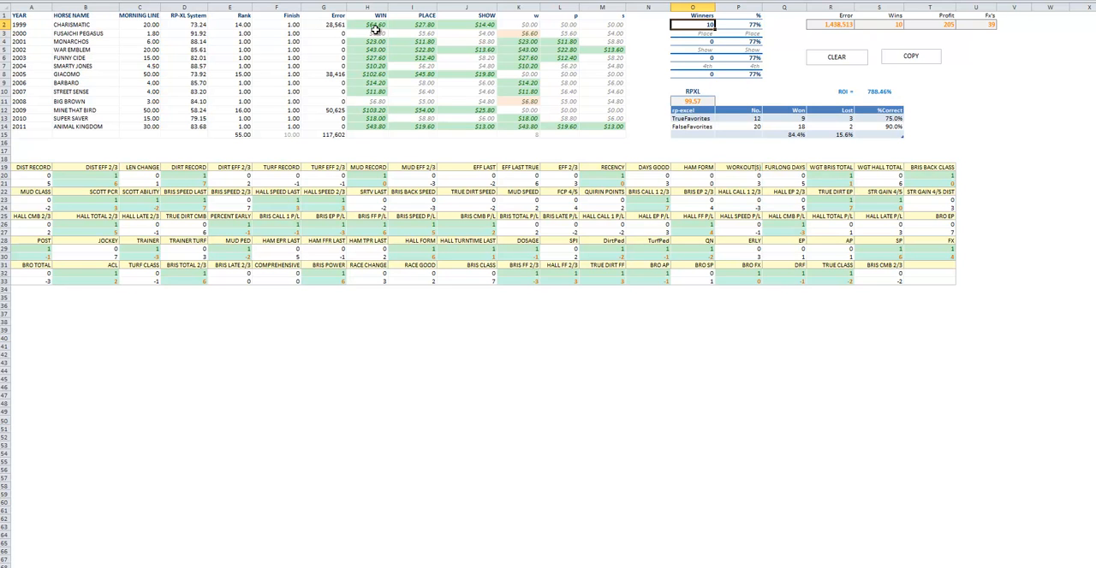
click(367, 24)
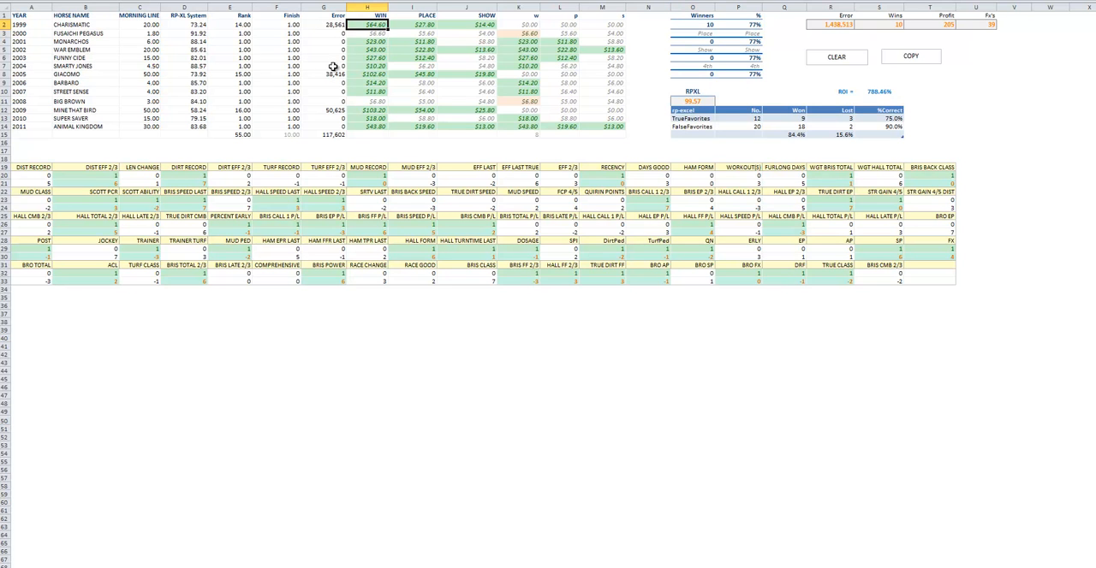
mouse_move(375, 72)
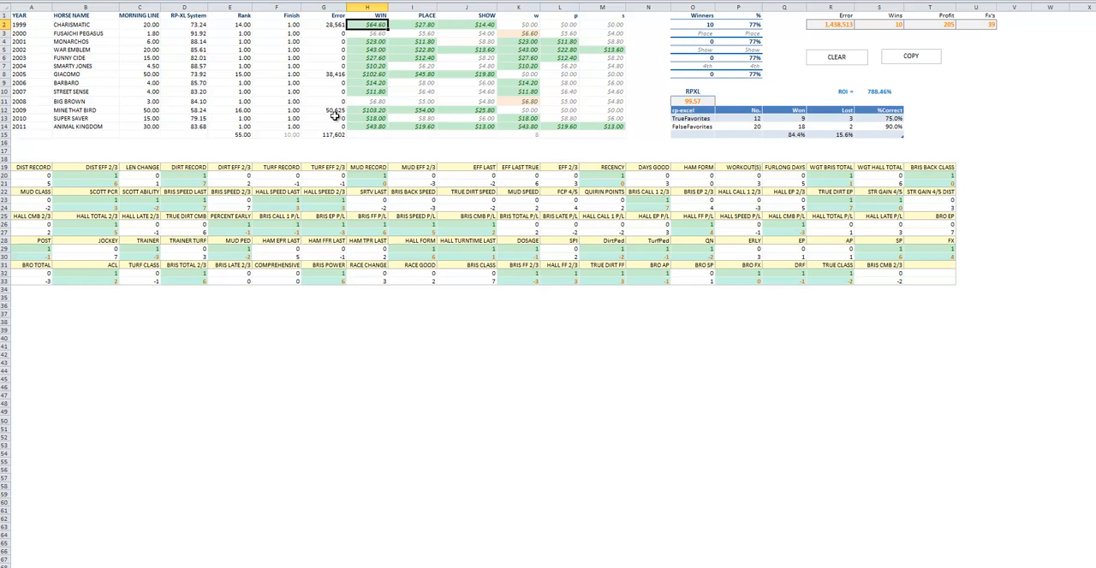
mouse_move(340, 110)
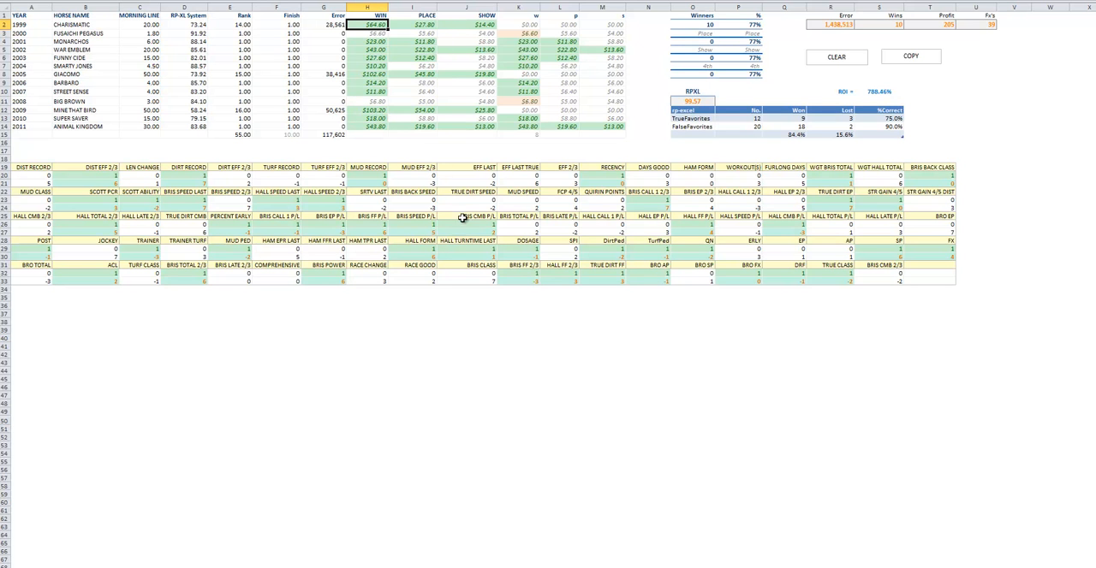
mouse_move(457, 191)
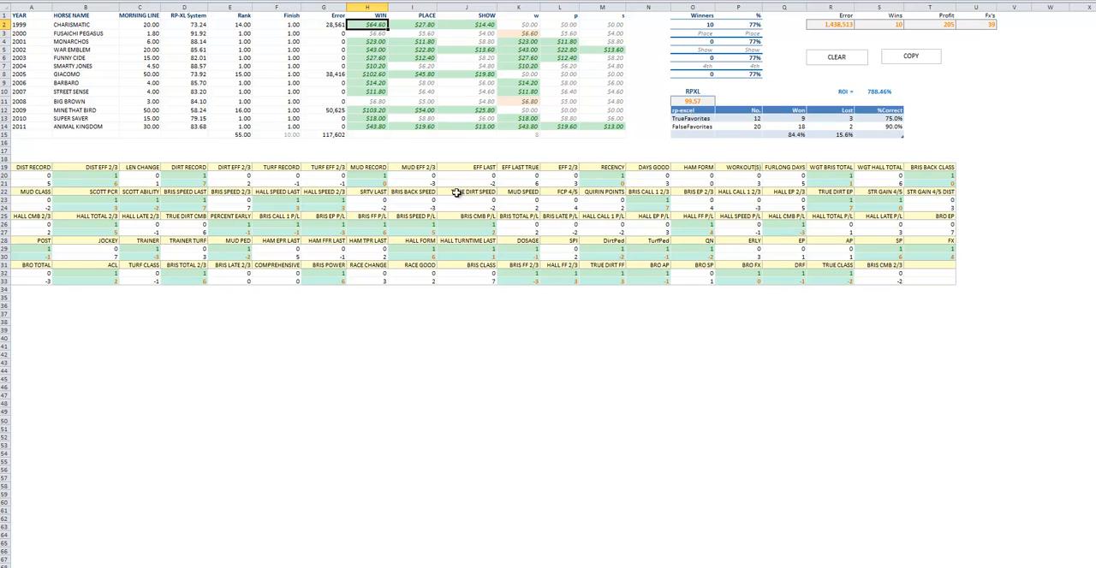
mouse_move(448, 211)
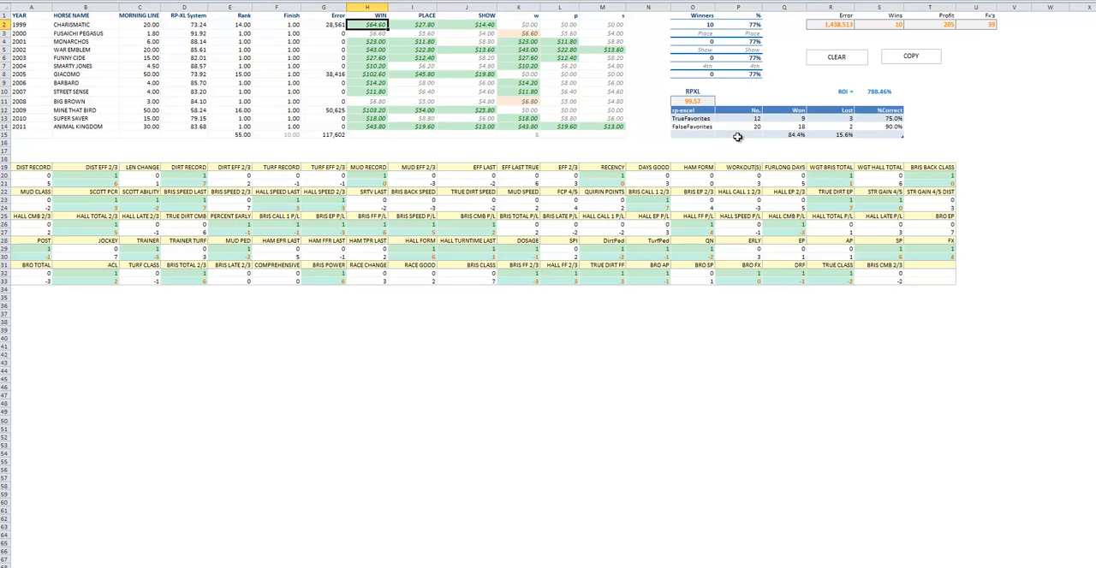
mouse_move(757, 124)
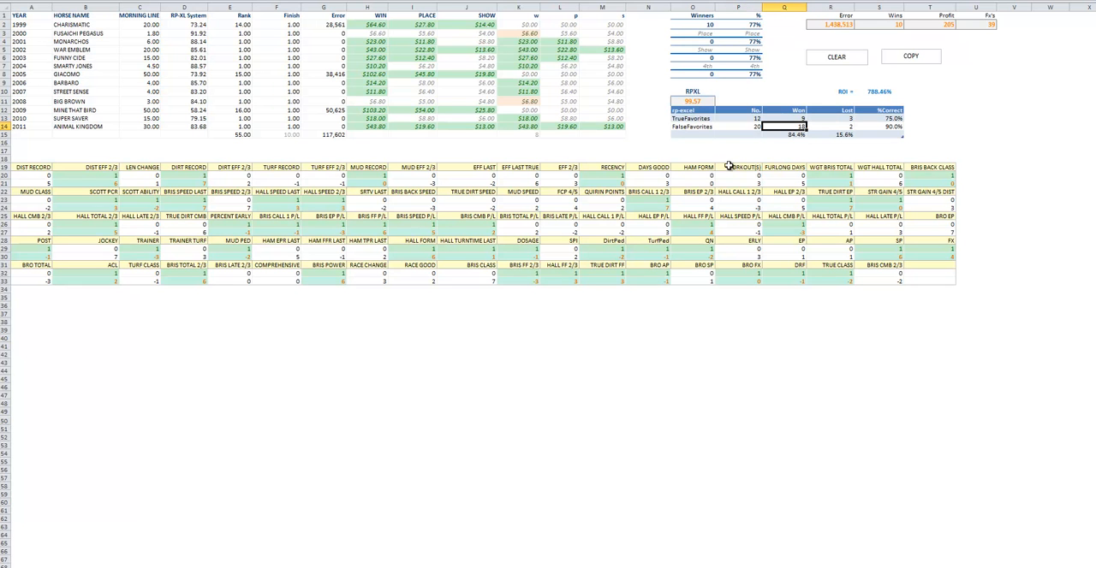
mouse_move(573, 220)
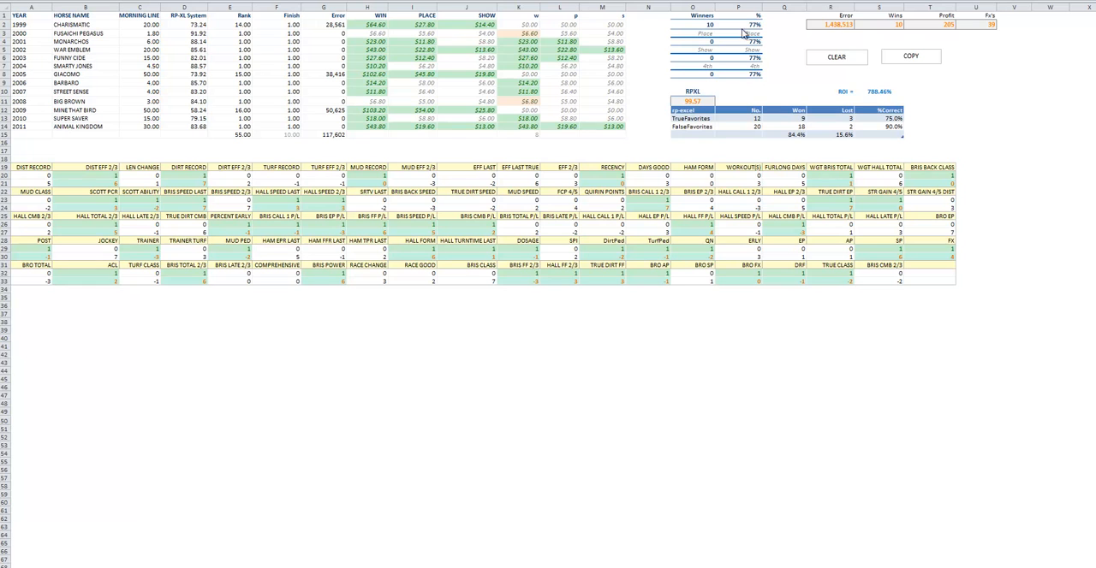
mouse_move(403, 284)
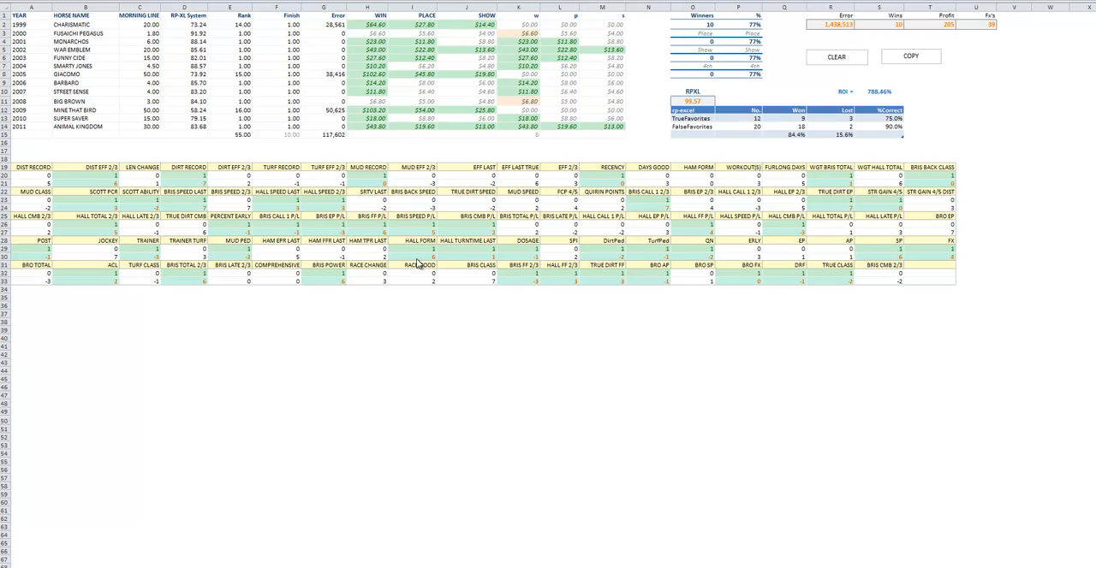
mouse_move(537, 242)
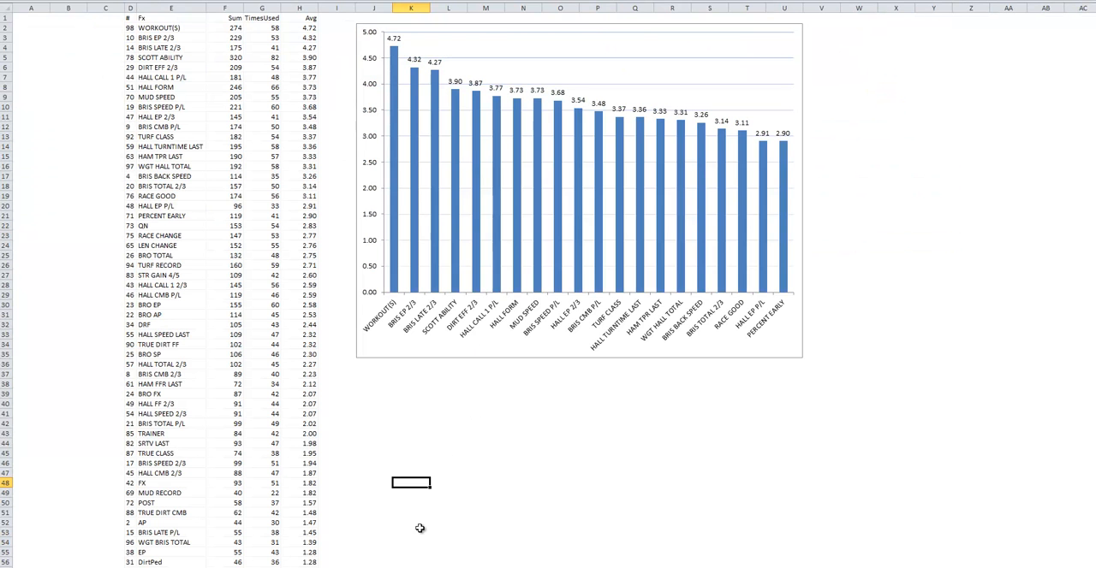
mouse_move(102, 220)
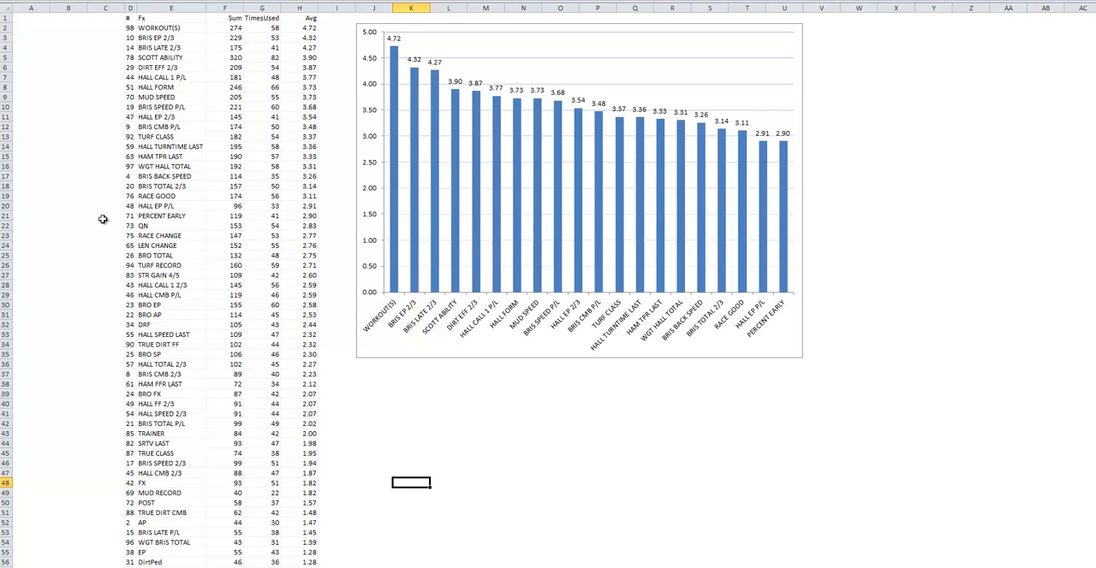
mouse_move(481, 148)
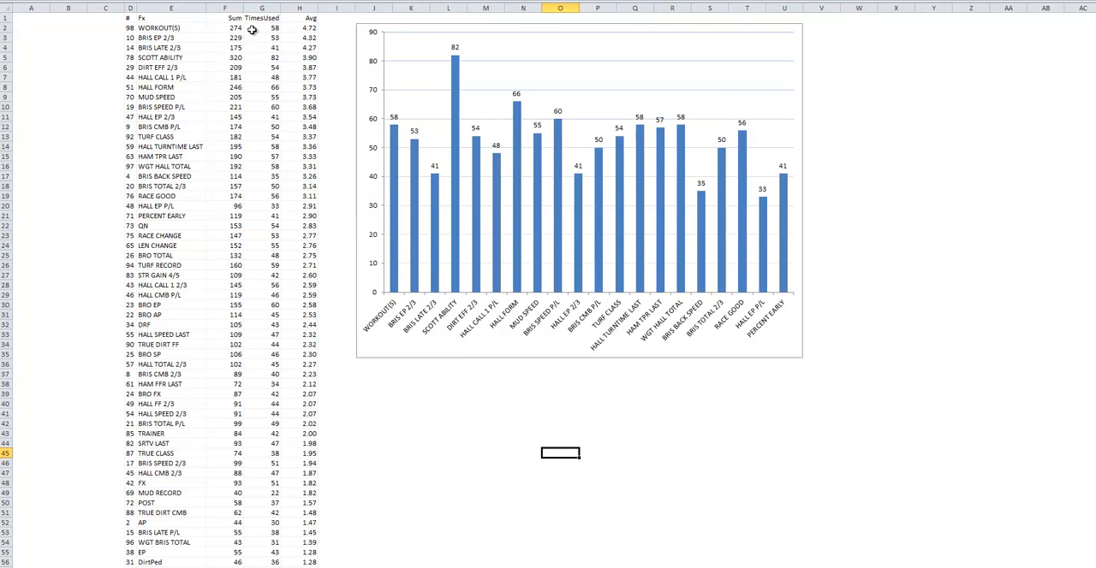
Select the TimesUsed column to sort the factor list by usage.
click(263, 28)
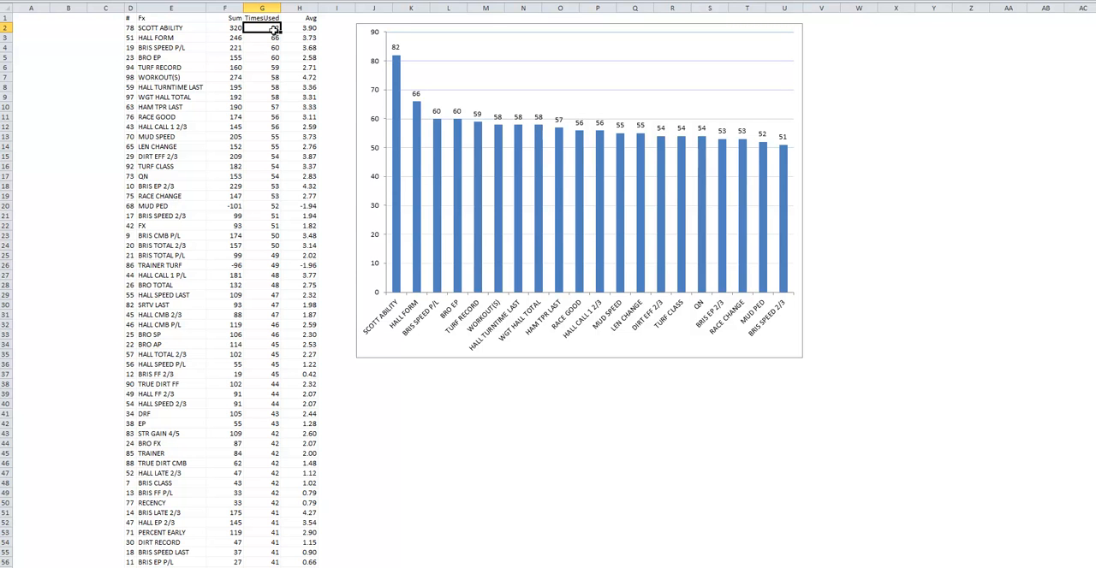
mouse_move(194, 44)
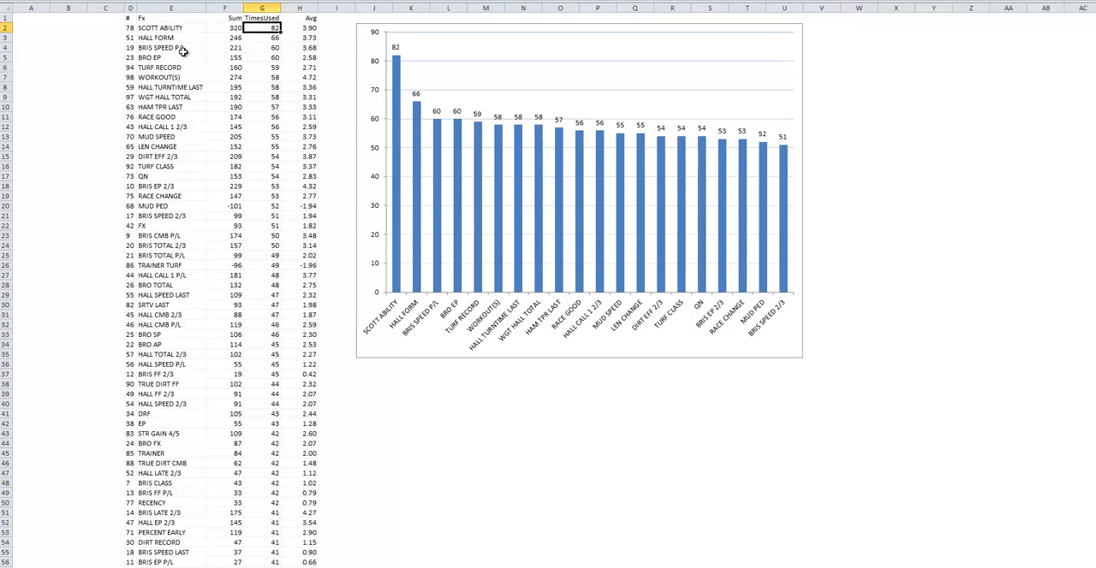
mouse_move(171, 58)
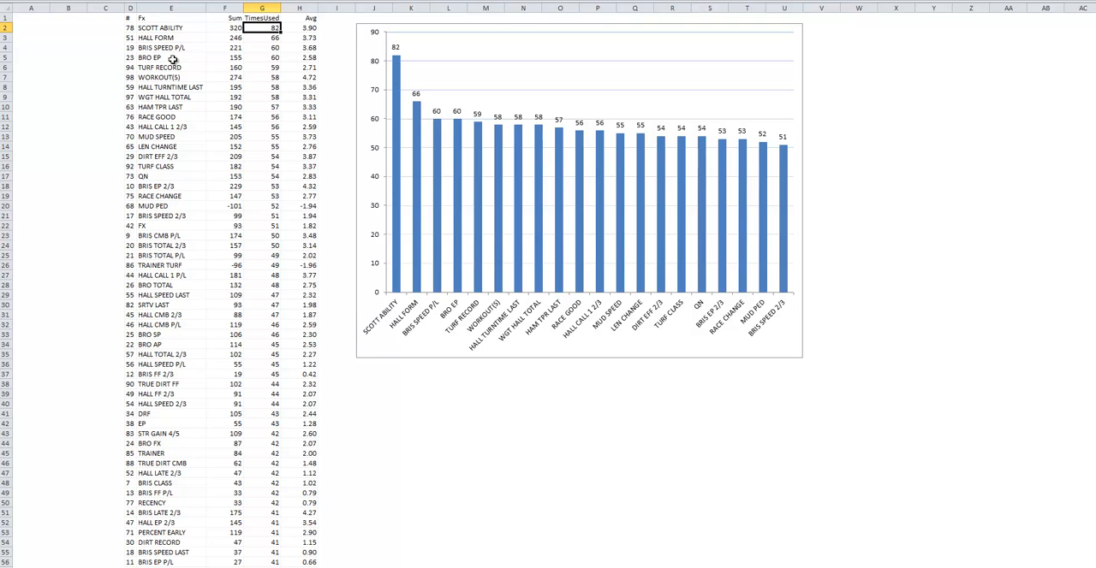
mouse_move(181, 73)
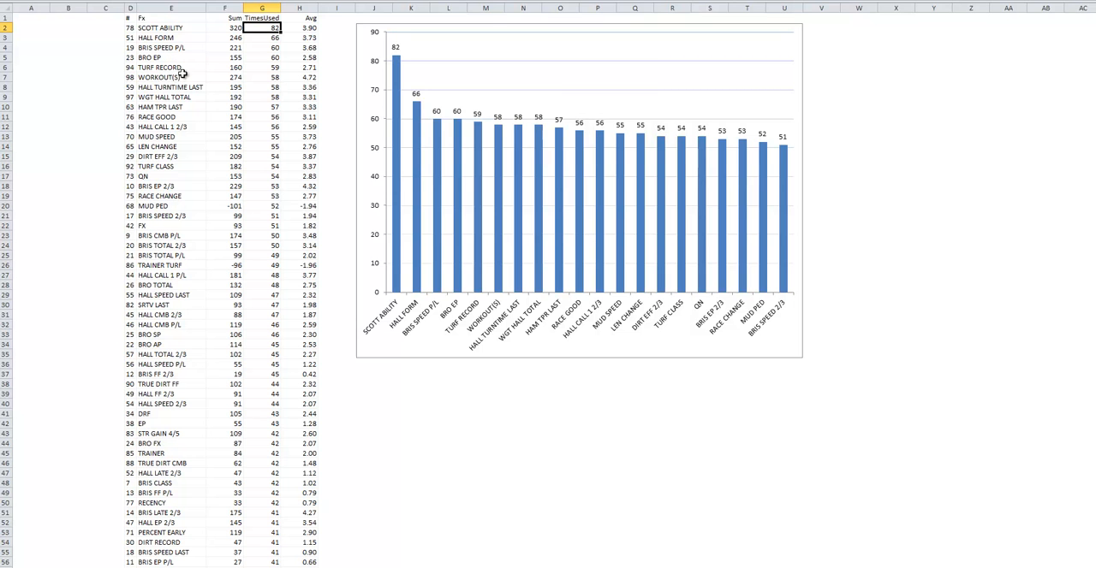
mouse_move(428, 65)
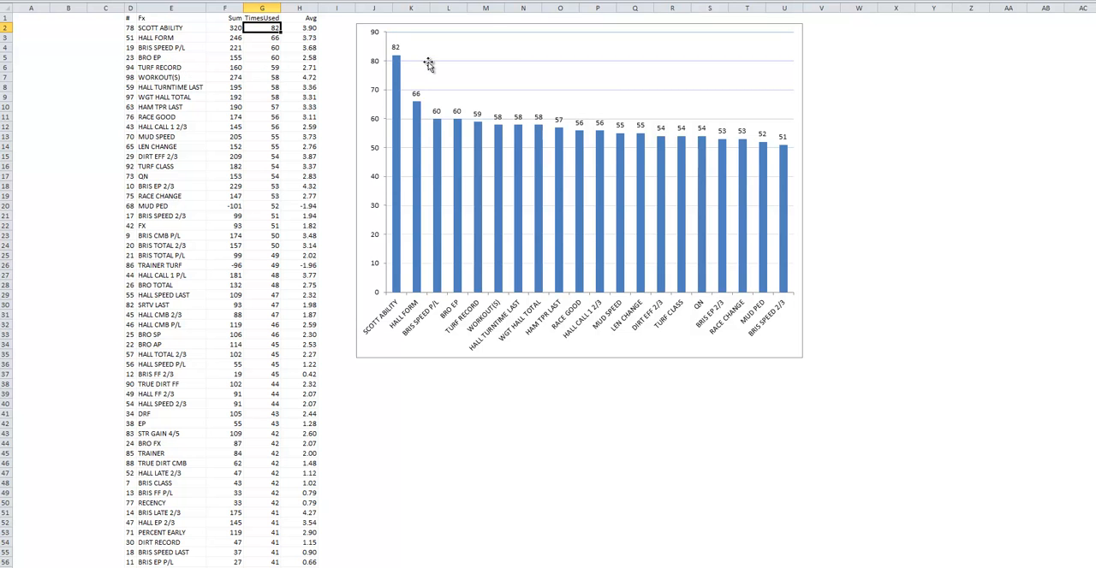
mouse_move(460, 167)
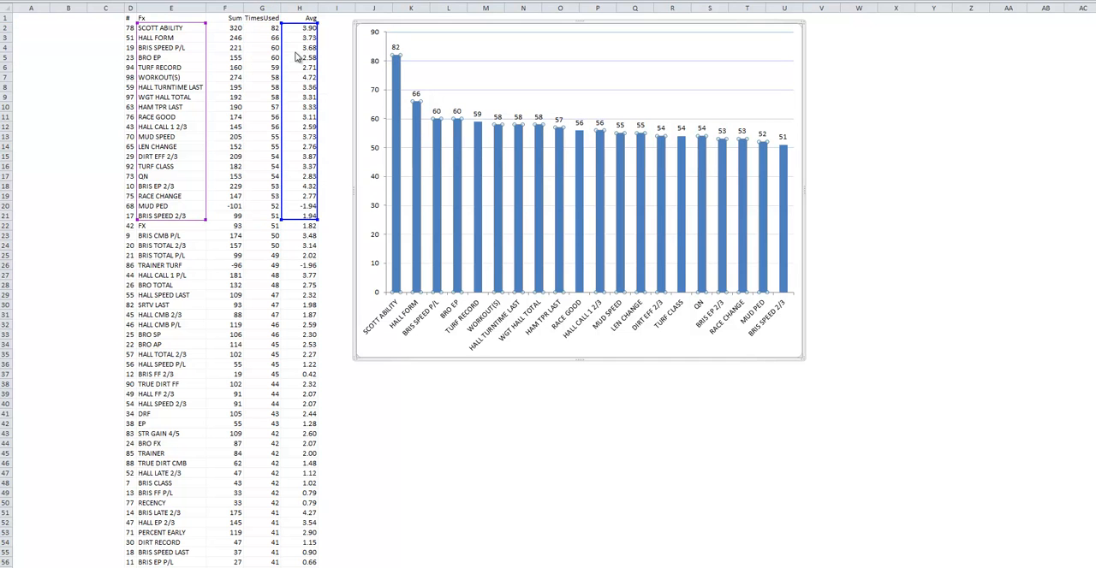
mouse_move(296, 51)
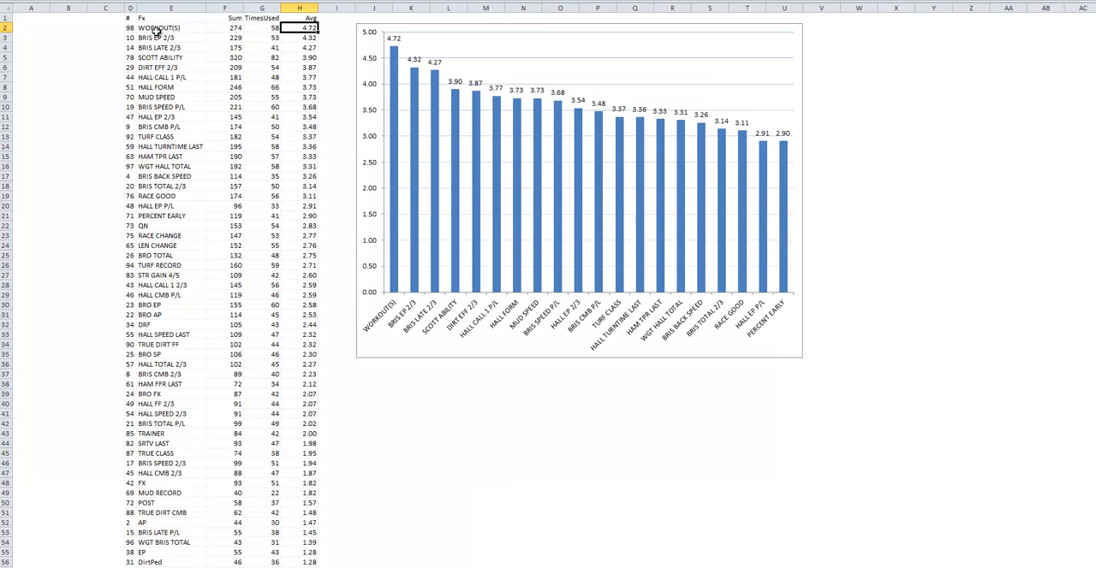
mouse_move(580, 231)
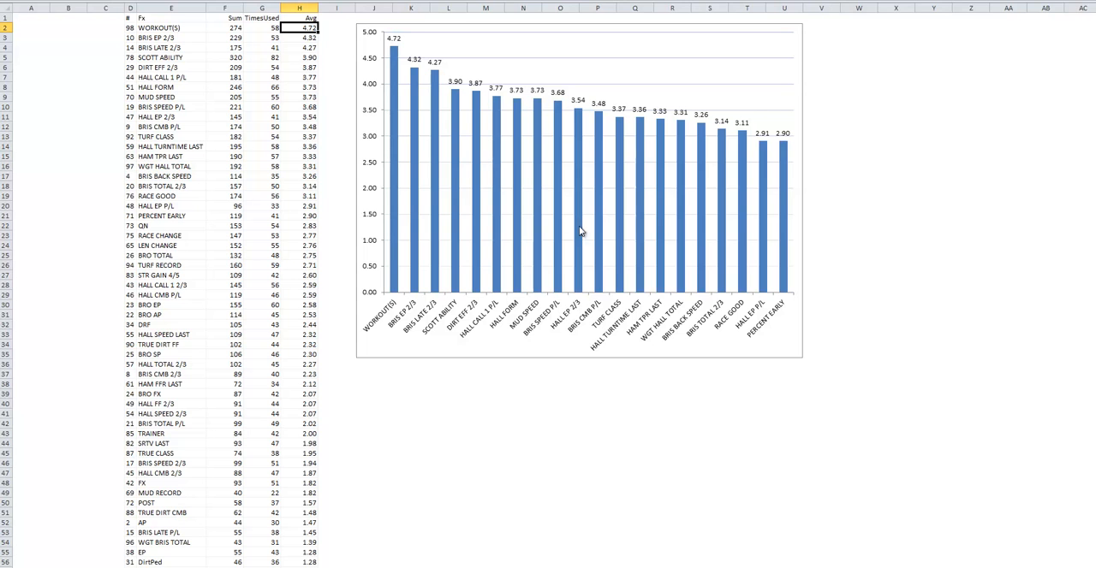
mouse_move(618, 269)
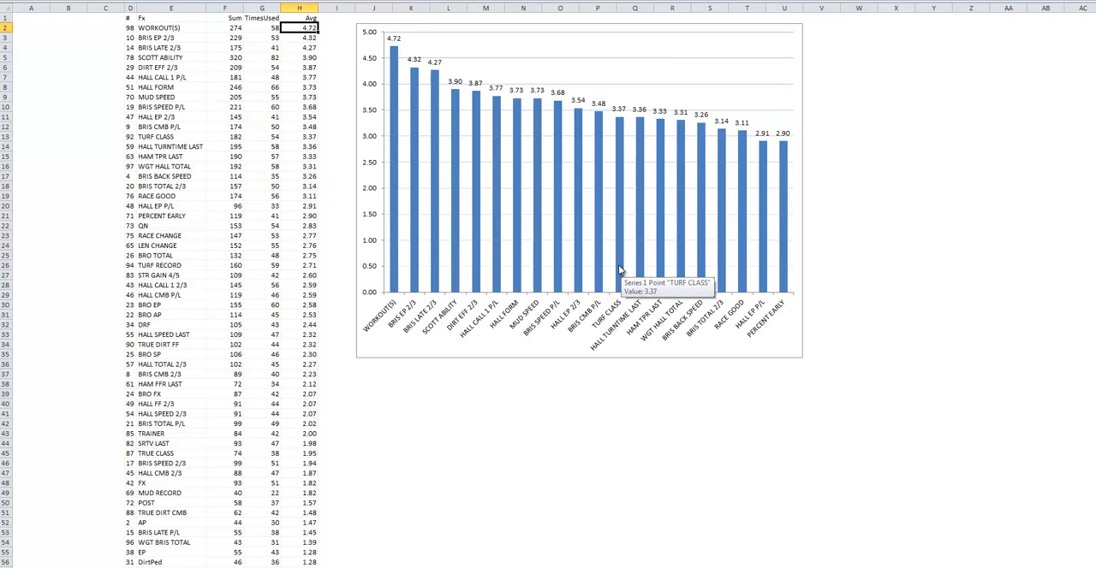
mouse_move(589, 275)
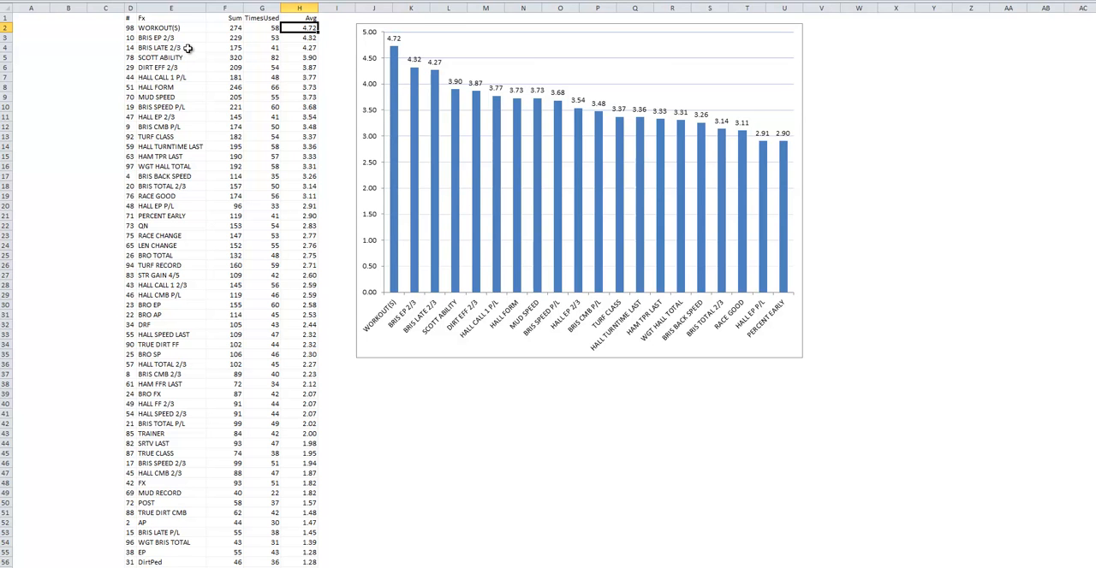
mouse_move(189, 57)
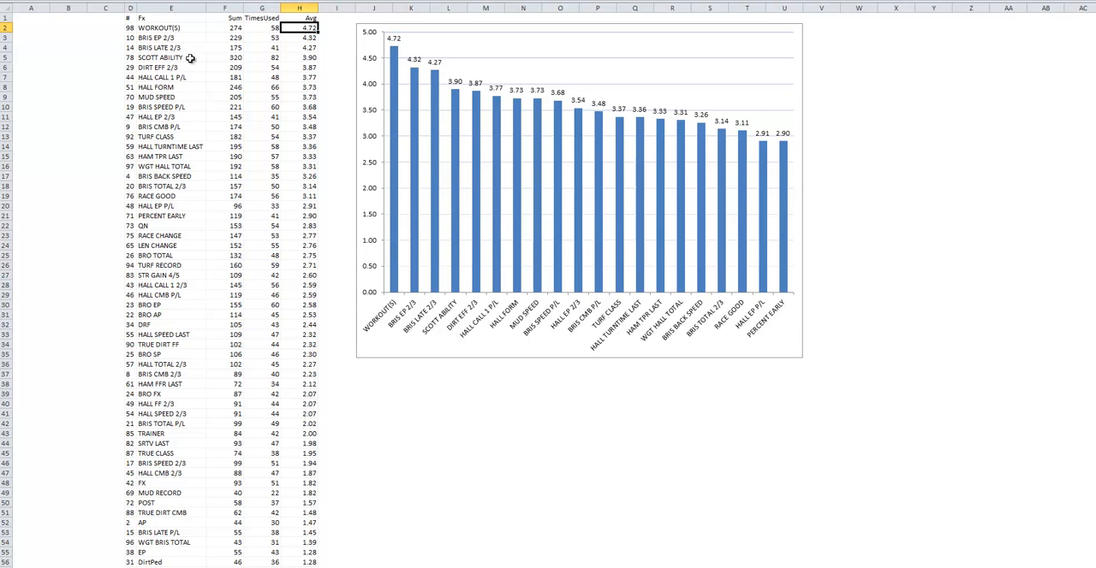
mouse_move(203, 59)
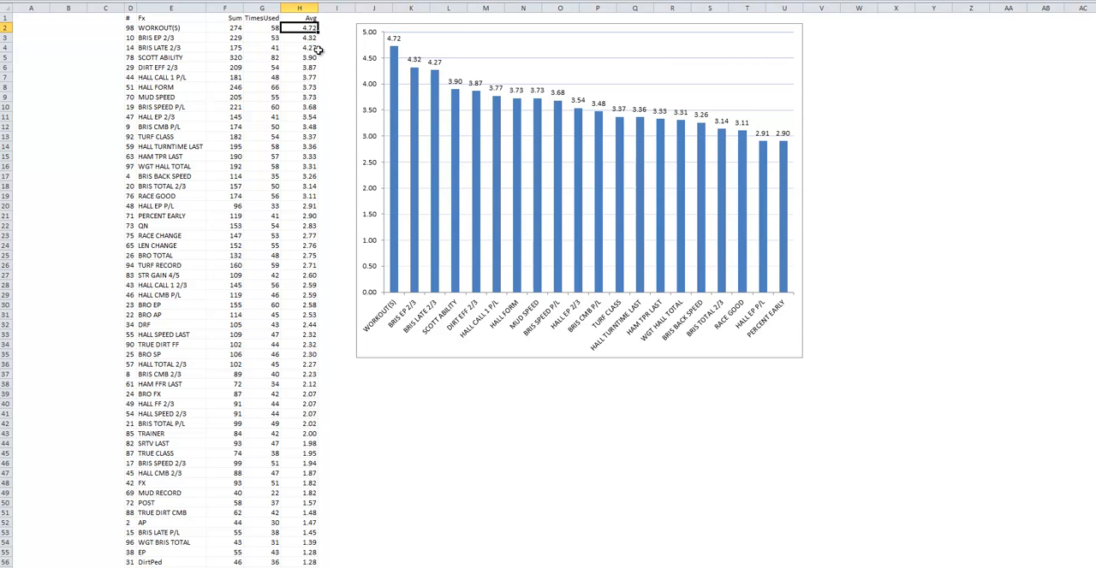
mouse_move(461, 118)
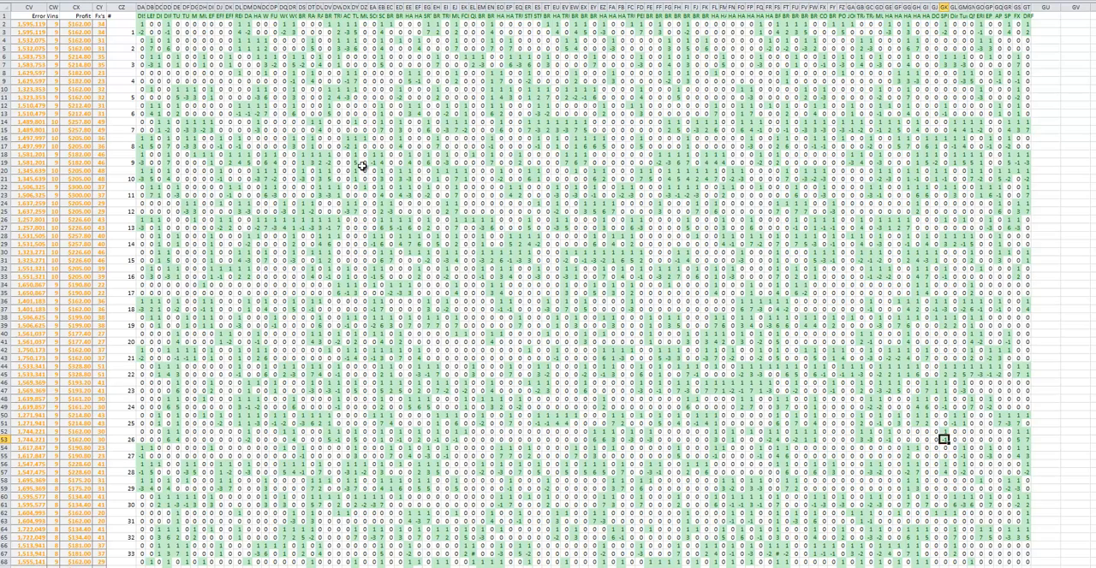
Scroll down through the saved Kentucky Derby profiles grid.
scroll(down, 3)
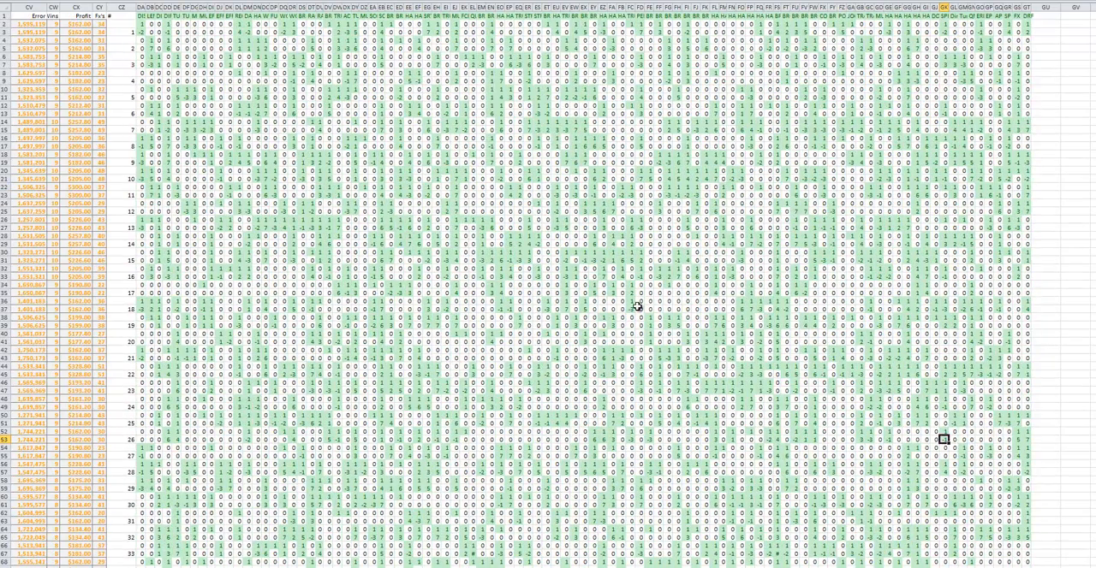
mouse_move(699, 198)
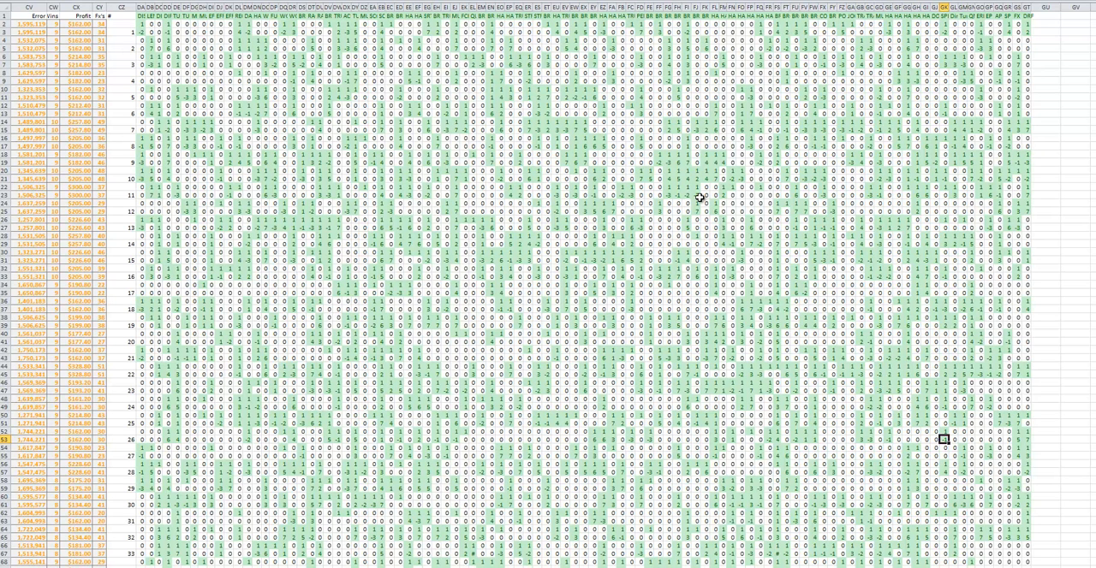
mouse_move(594, 323)
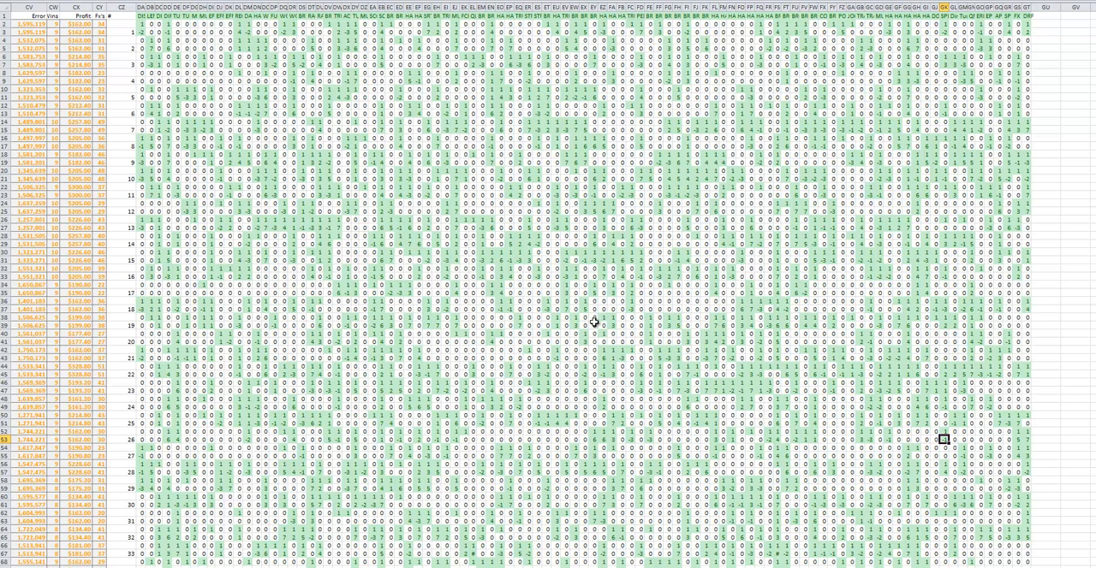
mouse_move(705, 317)
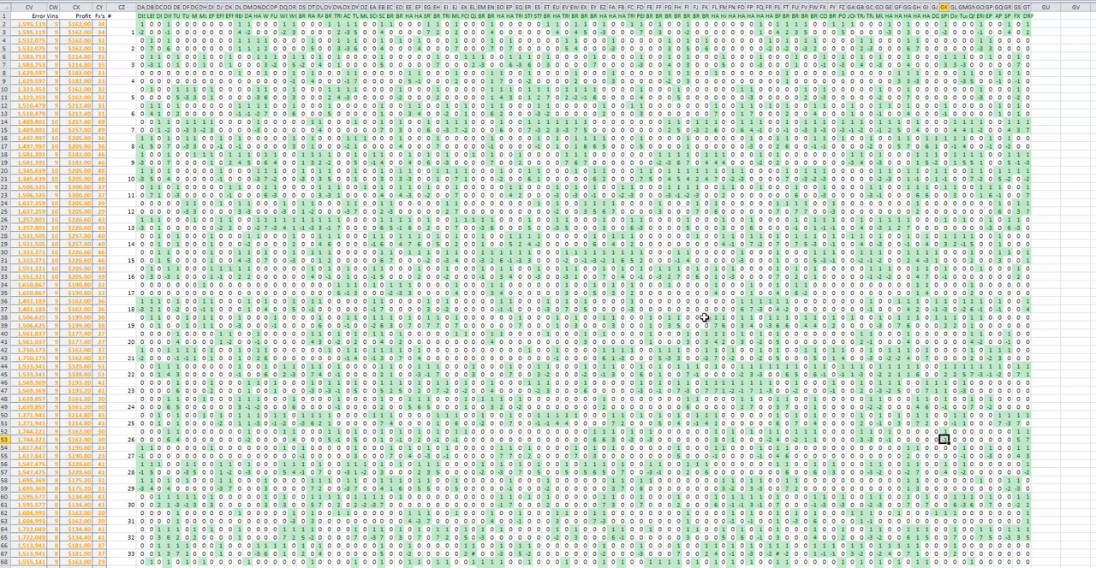
mouse_move(754, 208)
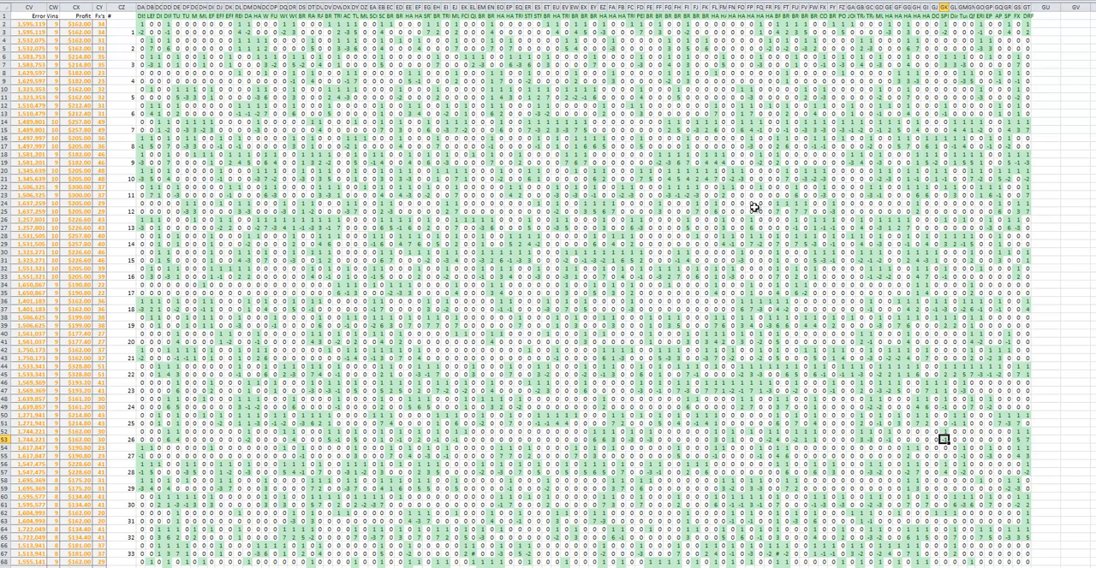
mouse_move(754, 207)
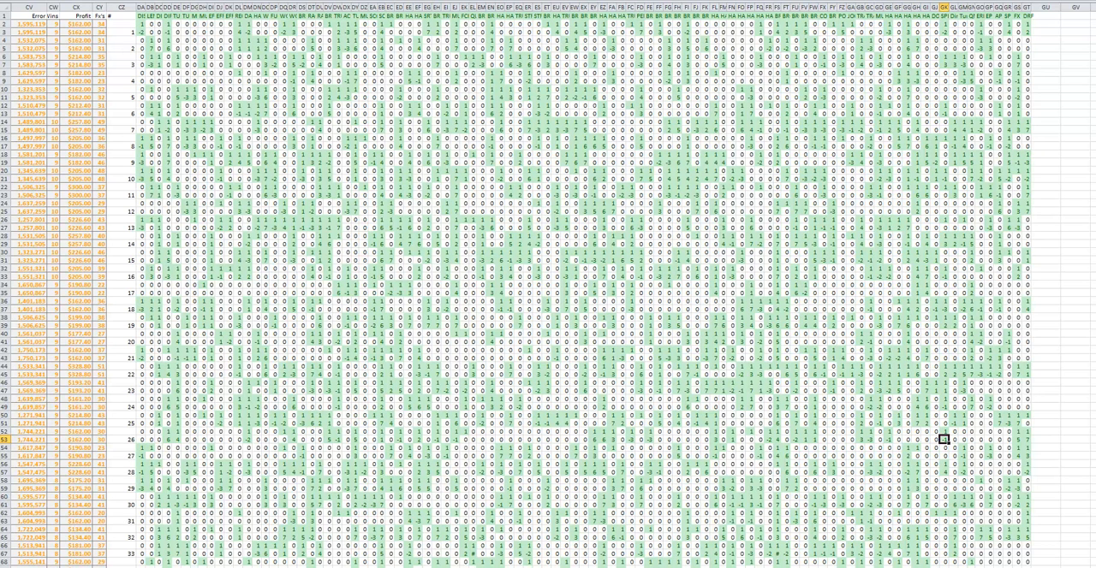